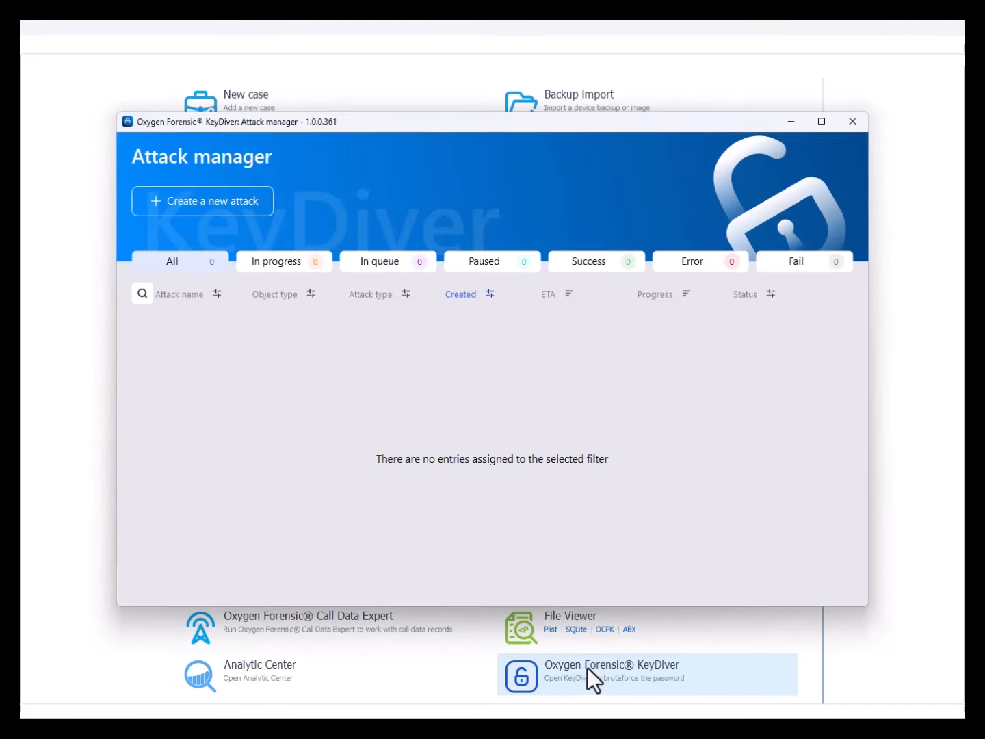
mouse_move(435, 475)
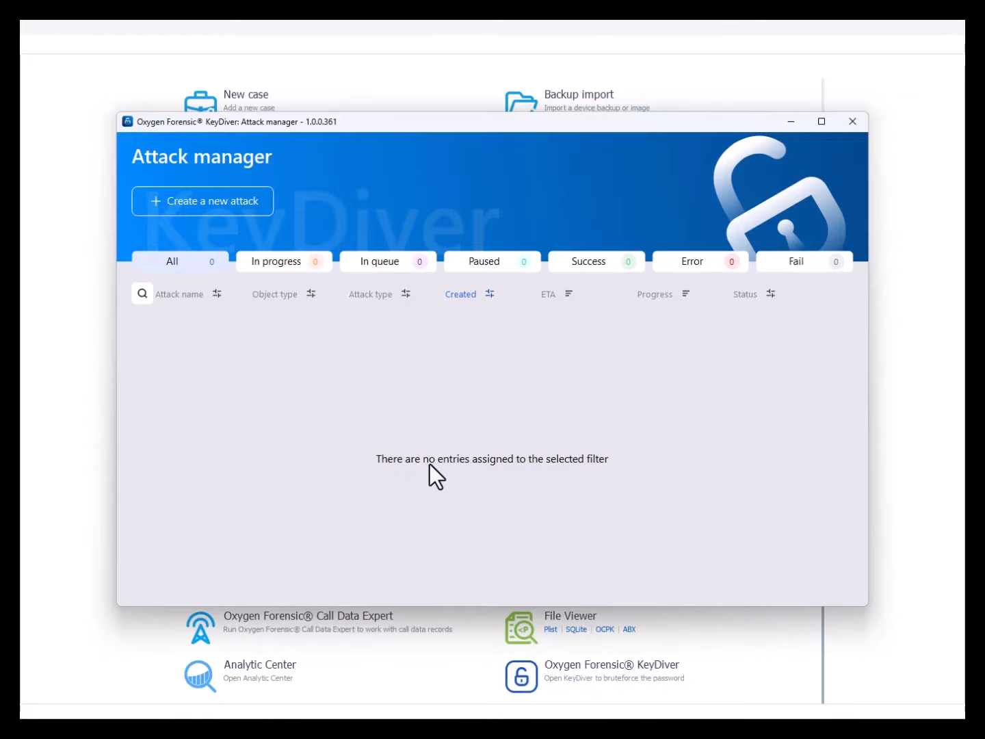
mouse_move(611, 477)
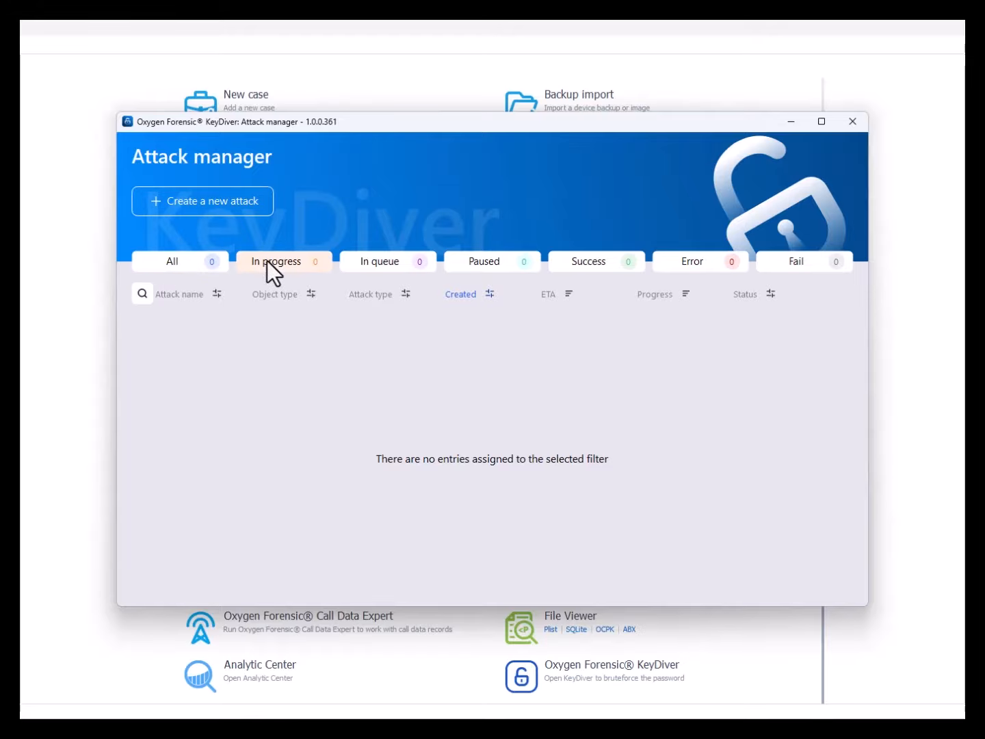
mouse_move(404, 273)
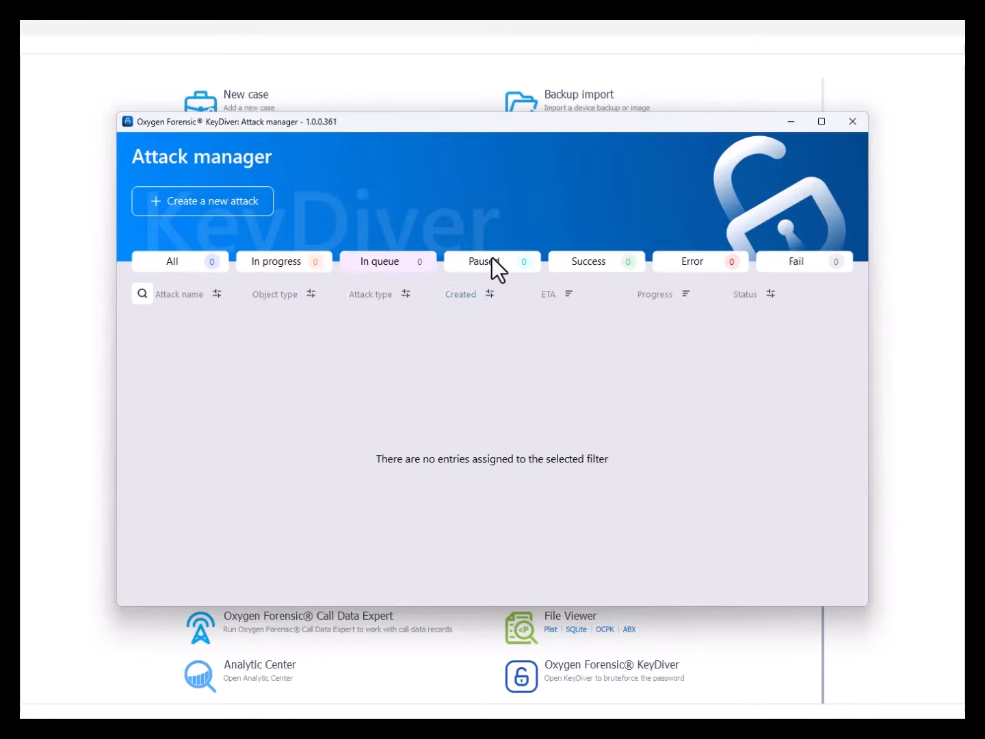
Filter the Attack manager by Success, Error and Fail to confirm each shows no attacks.
click(587, 261)
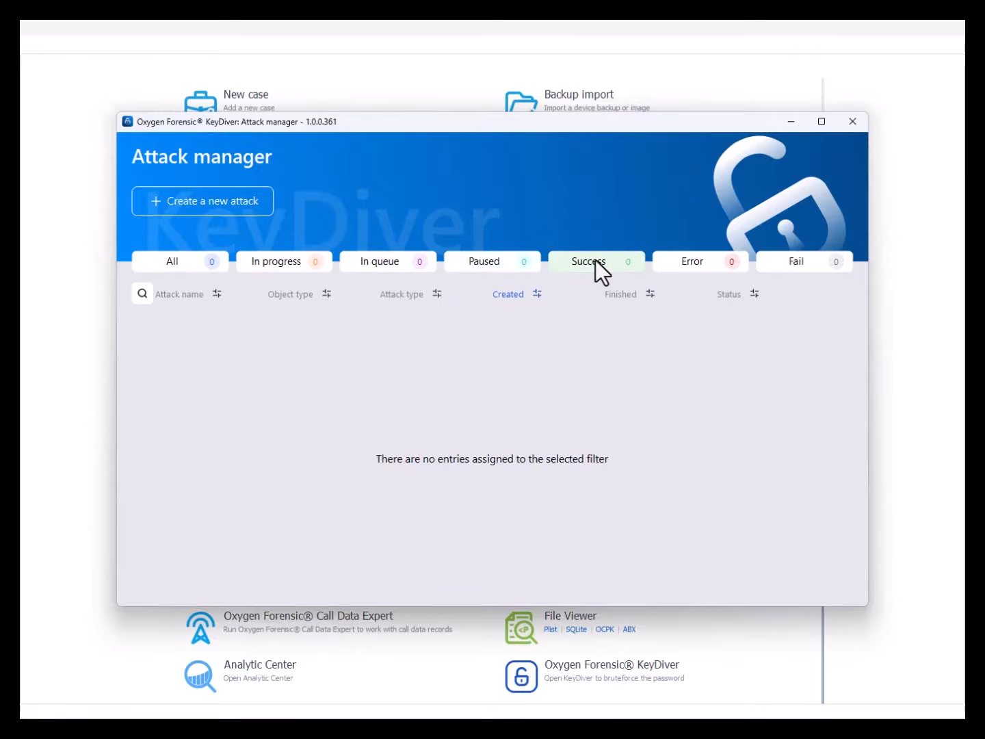
click(691, 261)
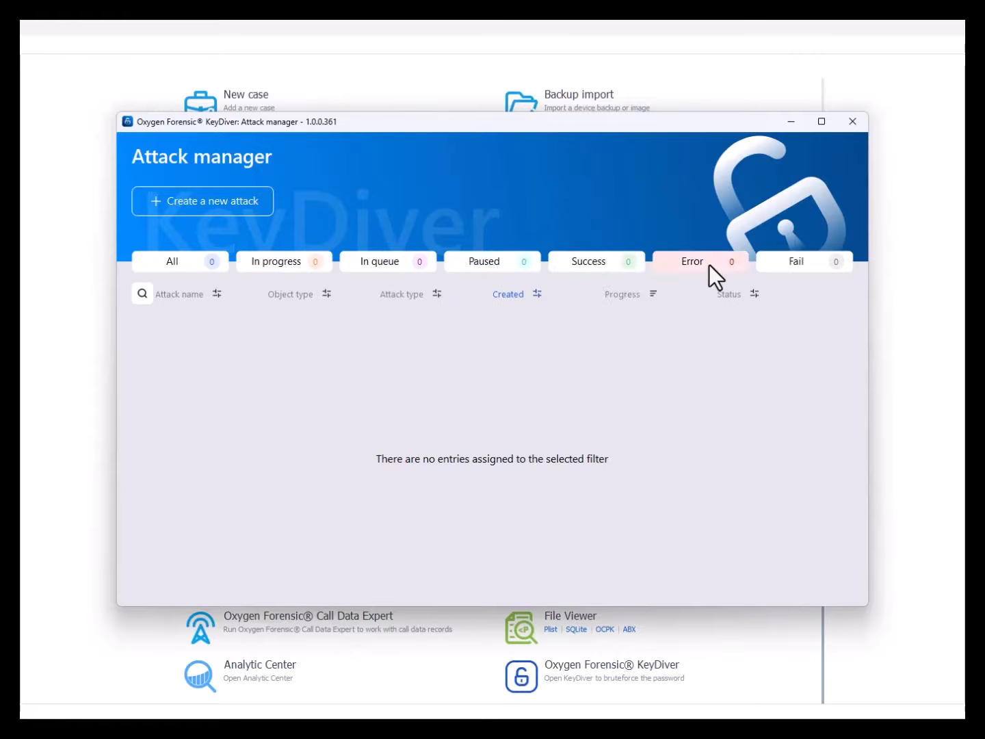
click(797, 262)
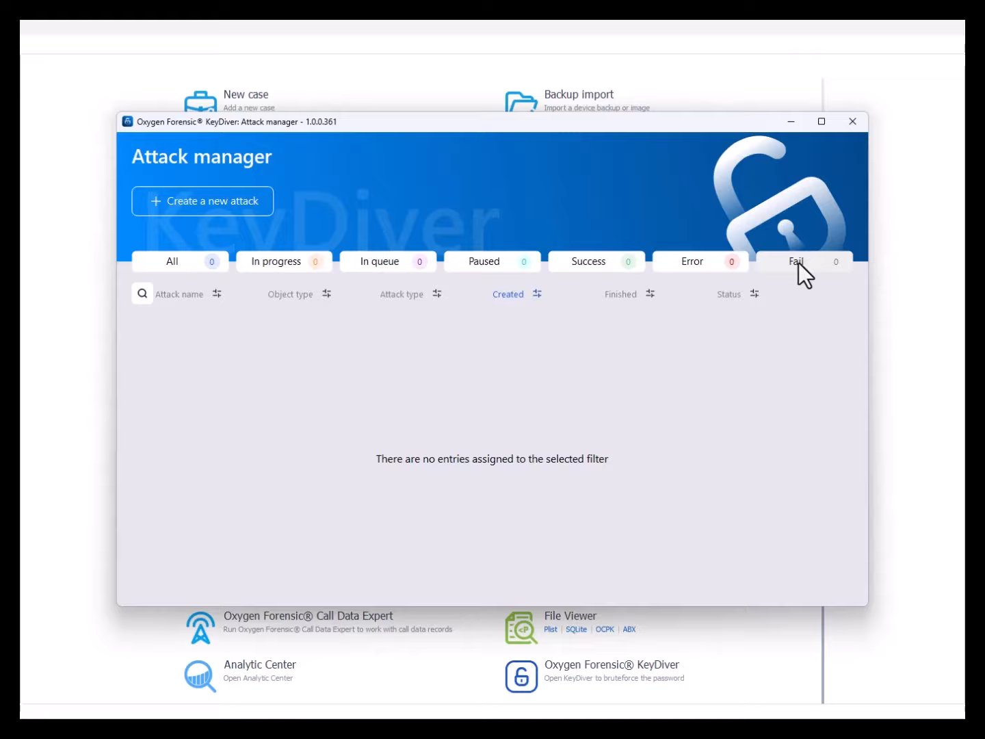
mouse_move(544, 258)
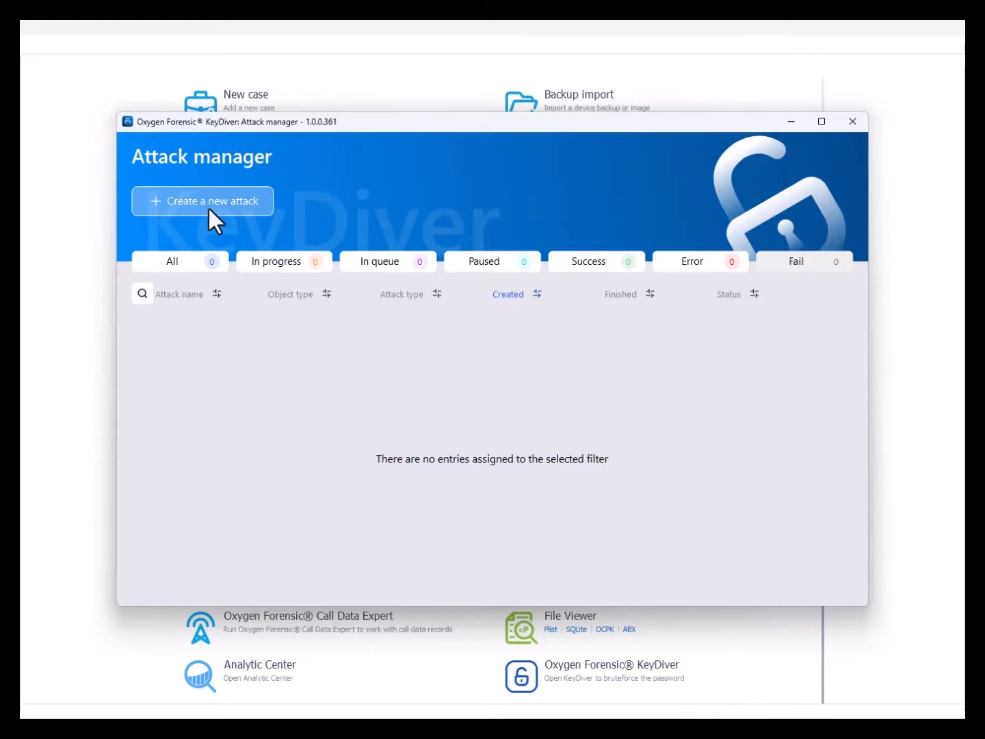
Start a new attack, reaching the choice to load settings or select an object type.
click(203, 200)
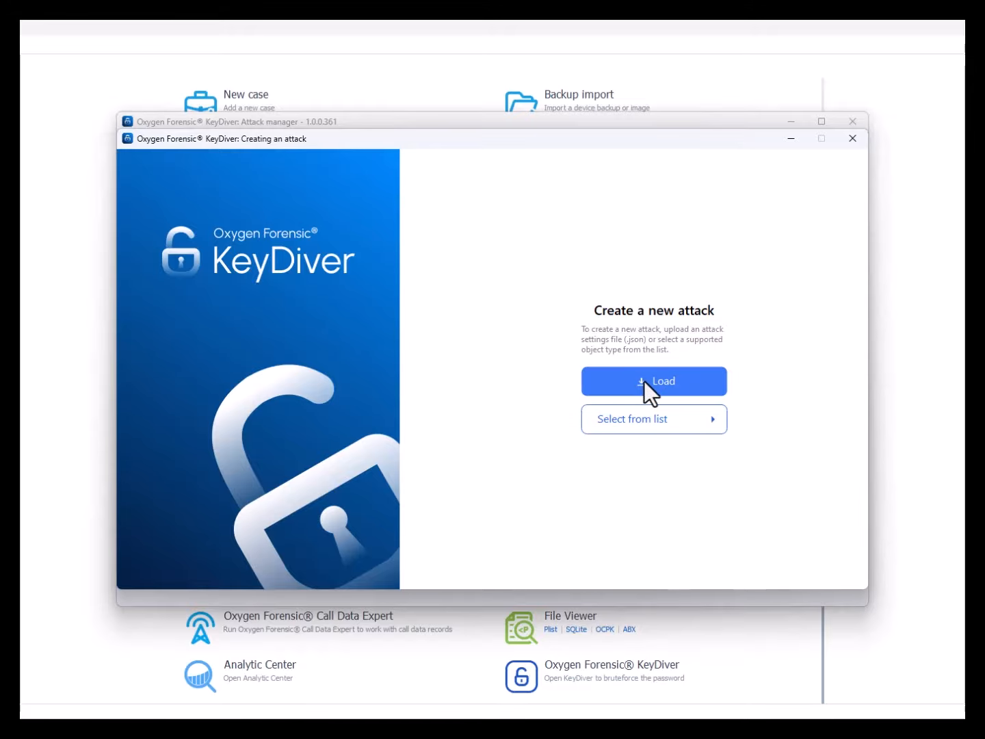
click(652, 381)
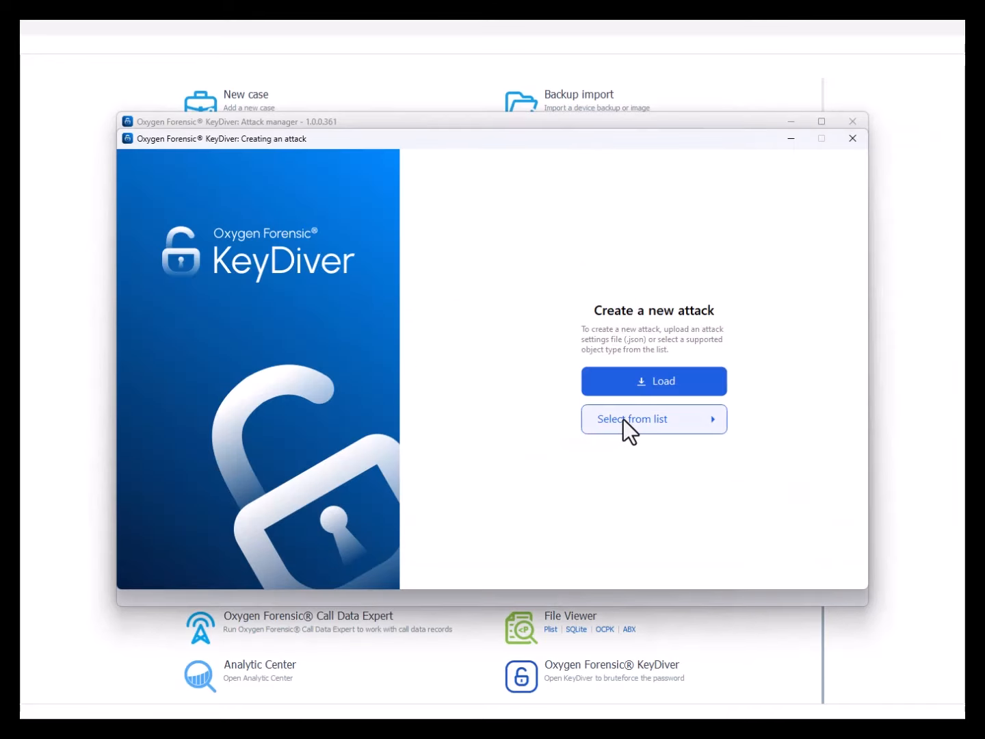
Browse the supported object types list and read the 7-zip encryption description.
click(653, 419)
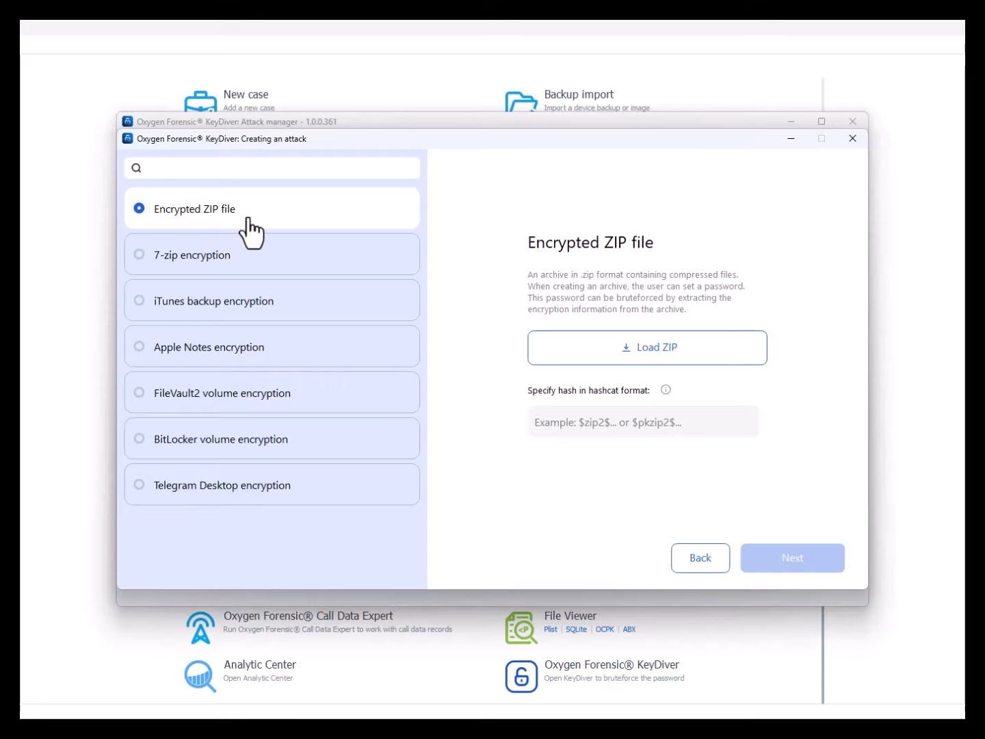
mouse_move(252, 273)
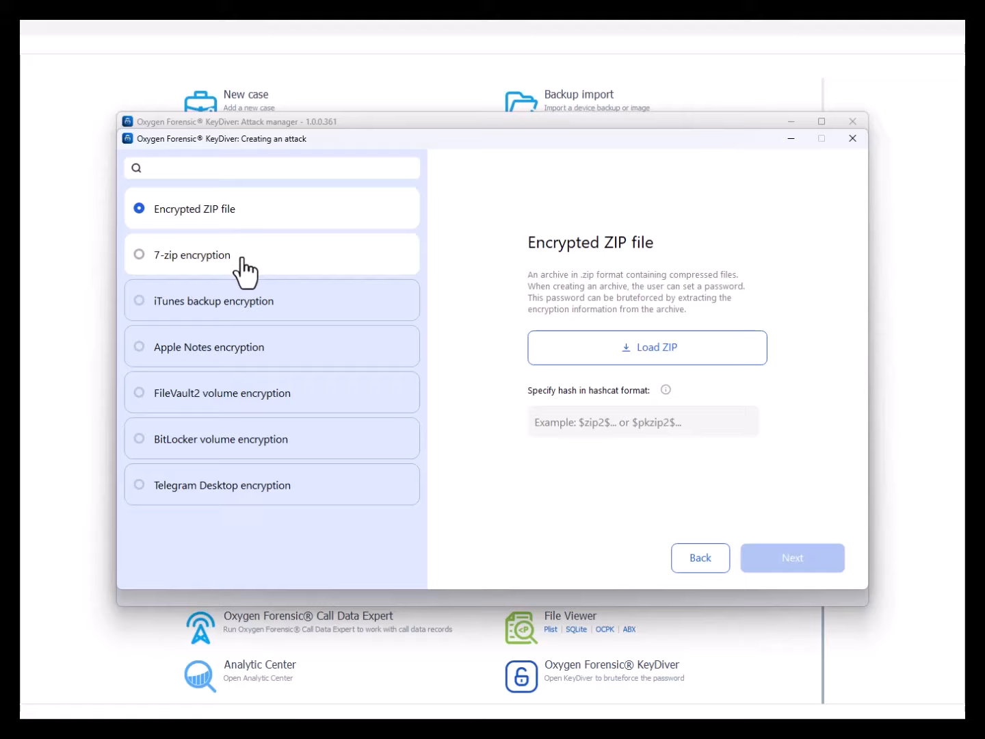
click(192, 255)
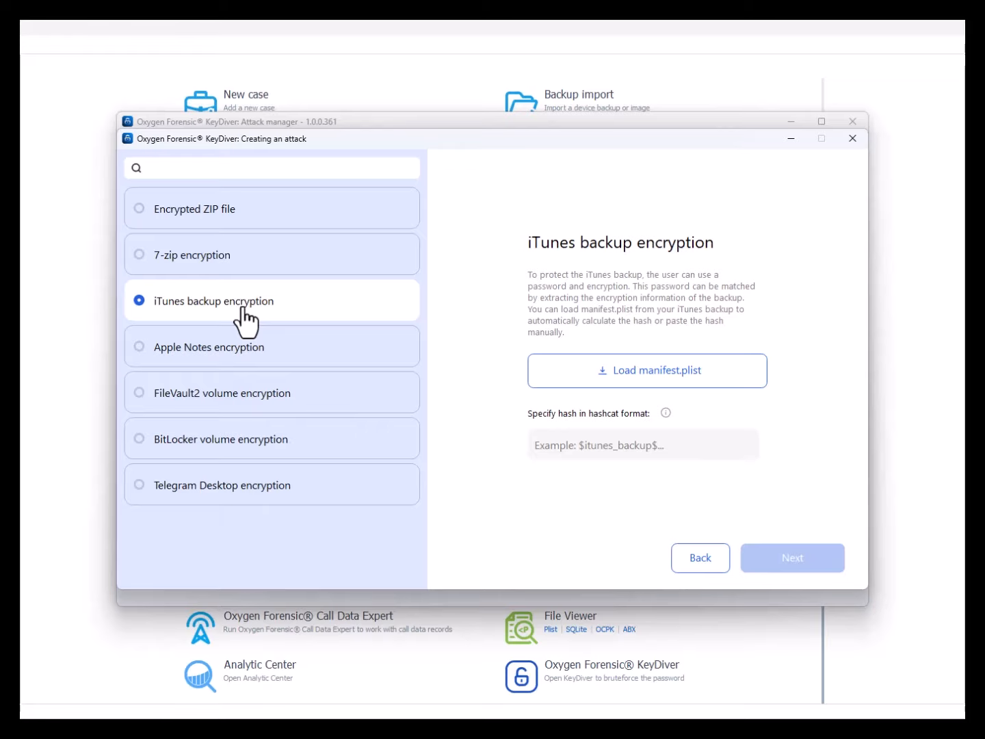
Preview another encryption type's description before settling on BitLocker volume encryption.
click(211, 348)
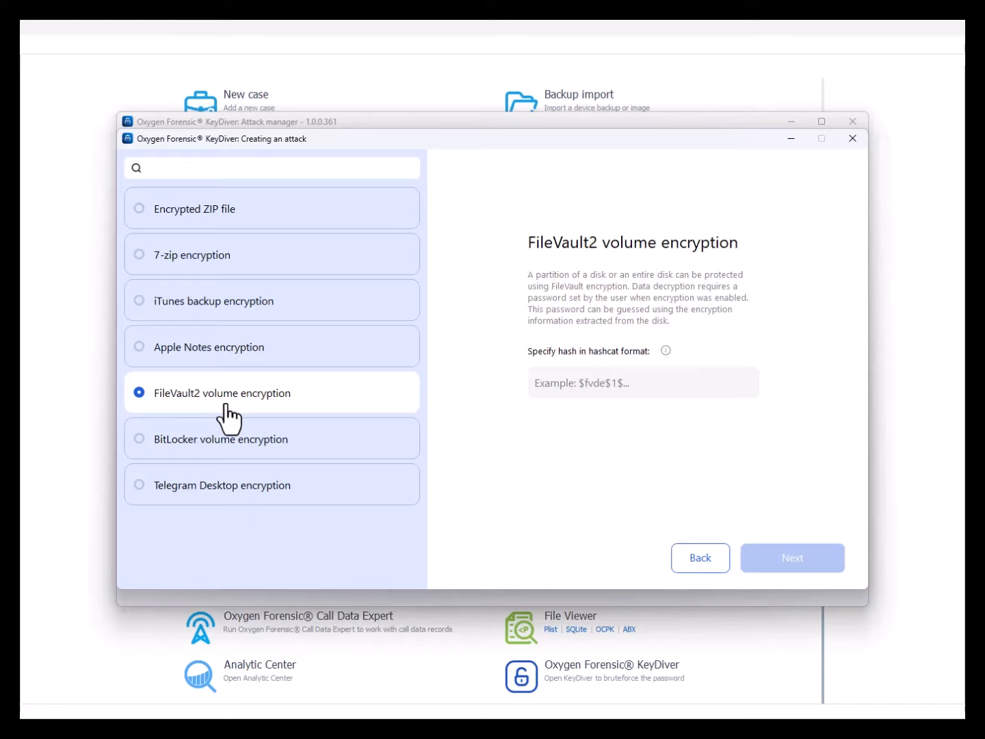
mouse_move(266, 417)
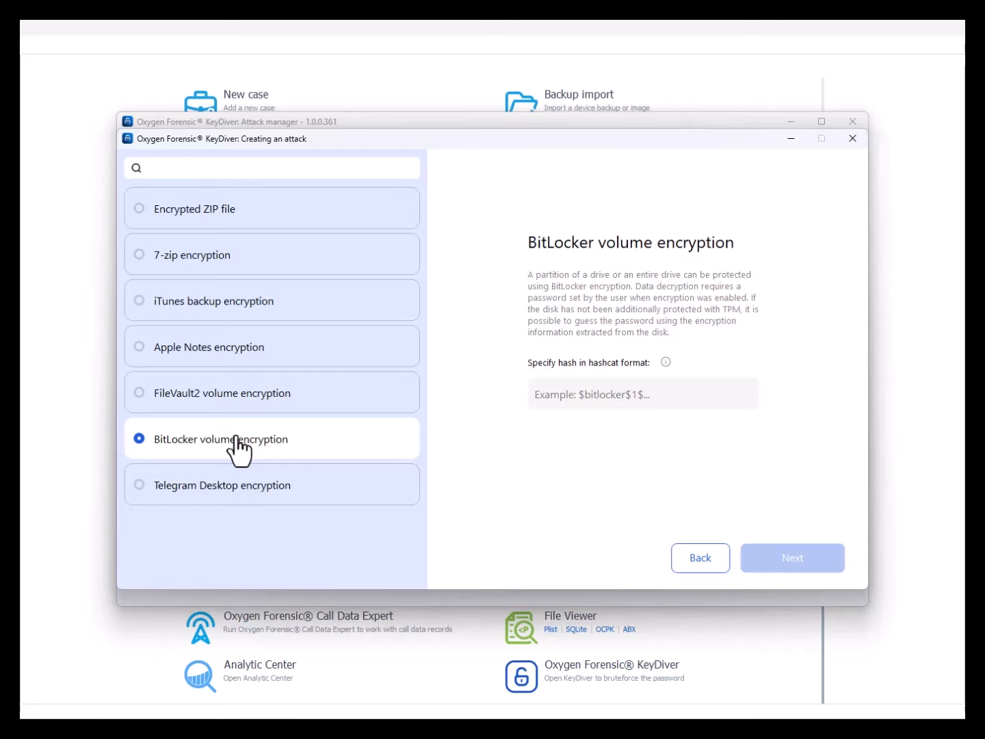
mouse_move(221, 472)
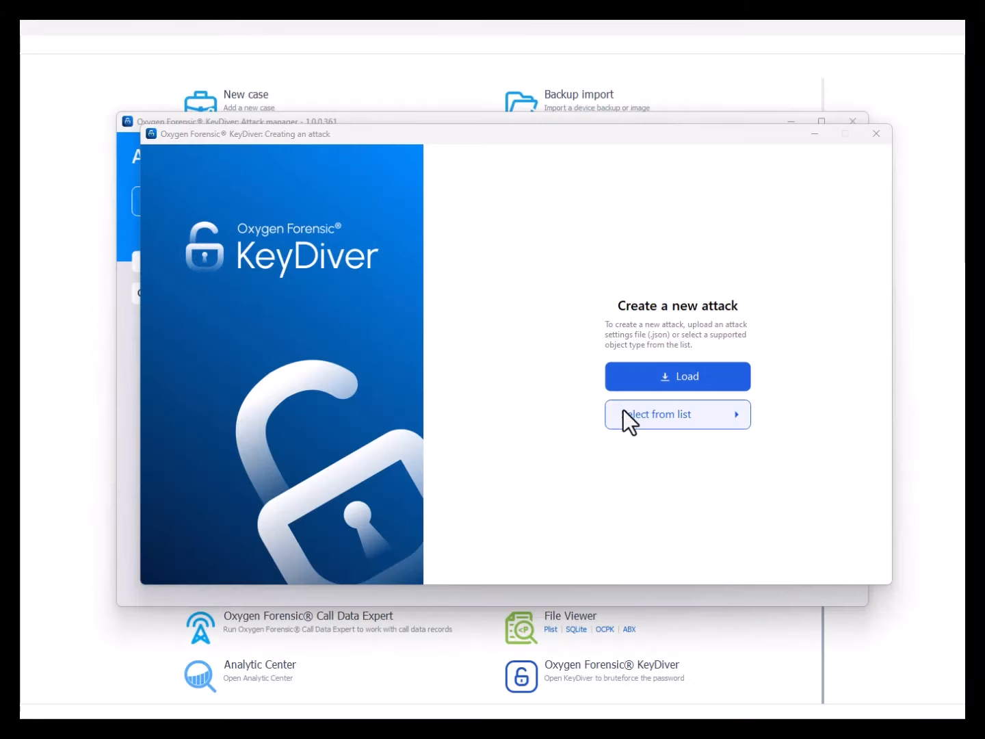
mouse_move(677, 376)
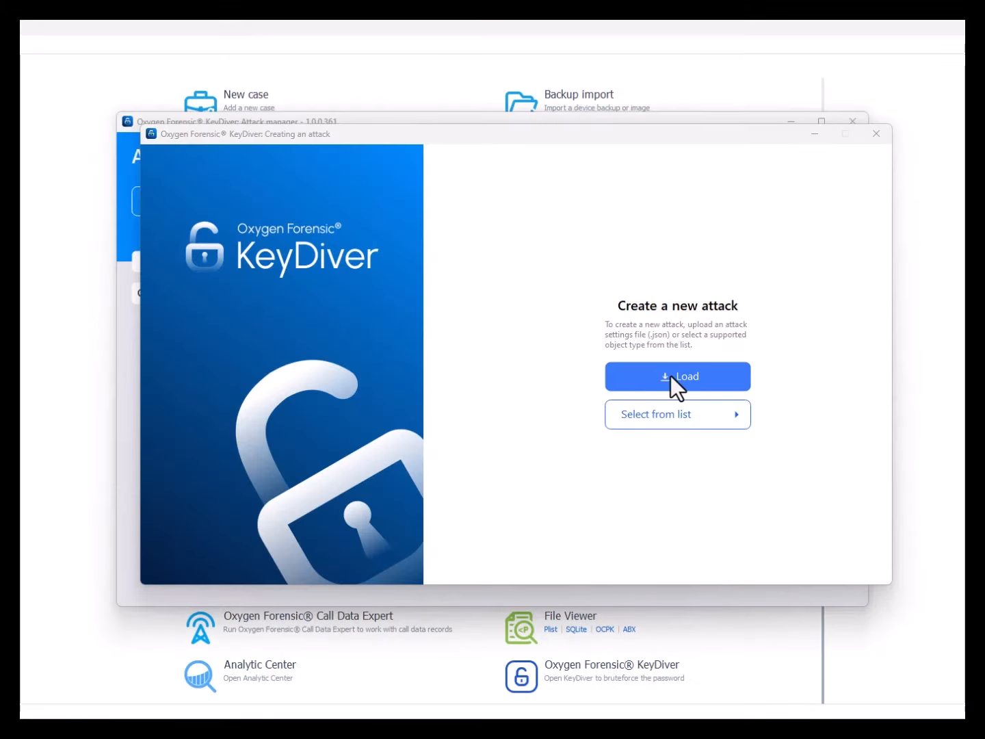
Cancel loading a settings file and choose BitLocker volume encryption, ready for its hash.
click(678, 376)
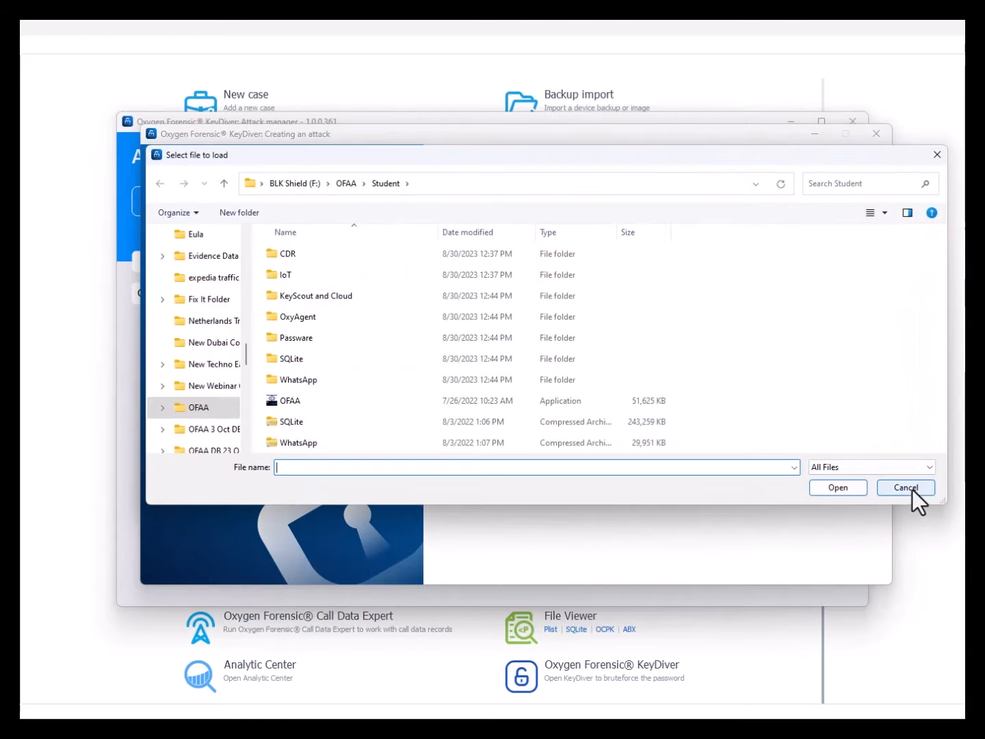
click(906, 488)
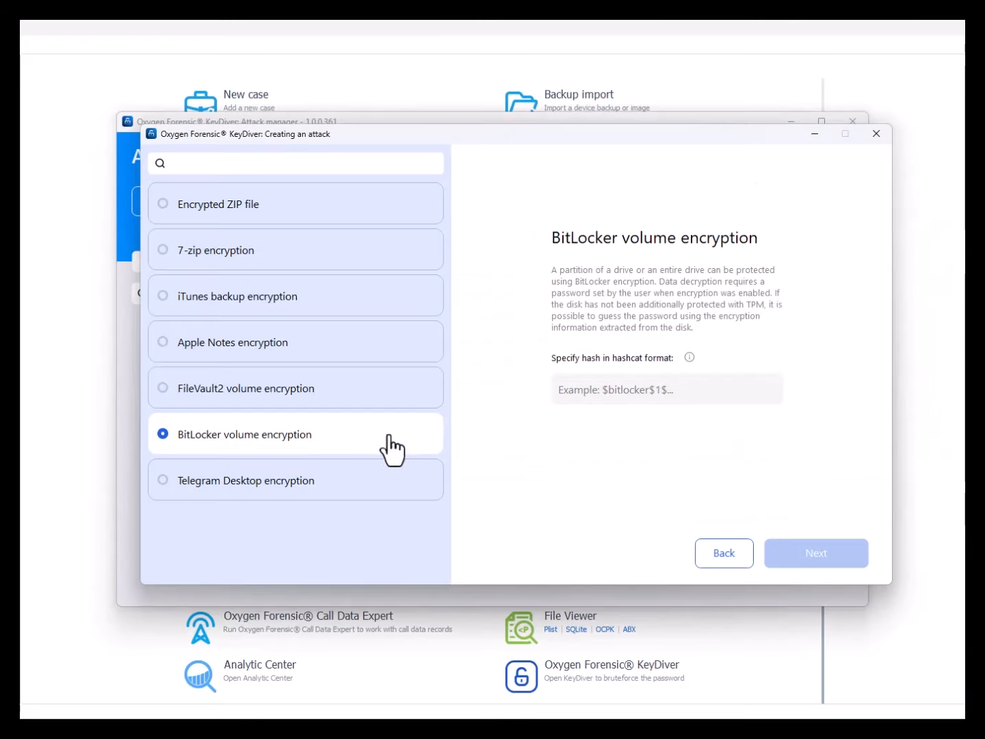
click(666, 389)
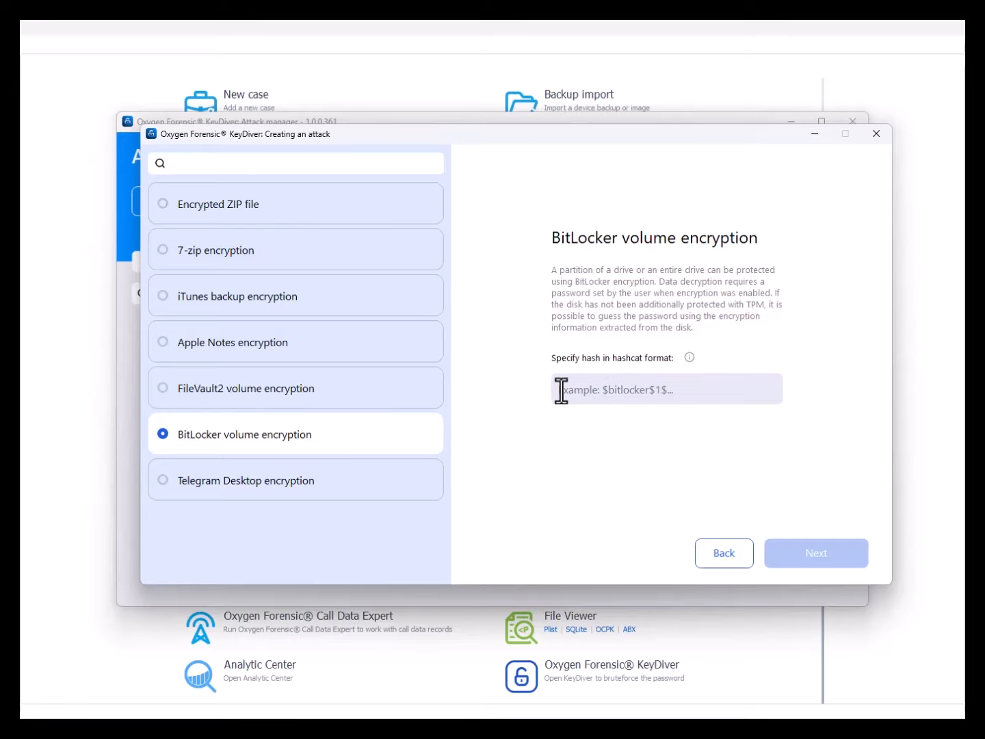
mouse_move(630, 388)
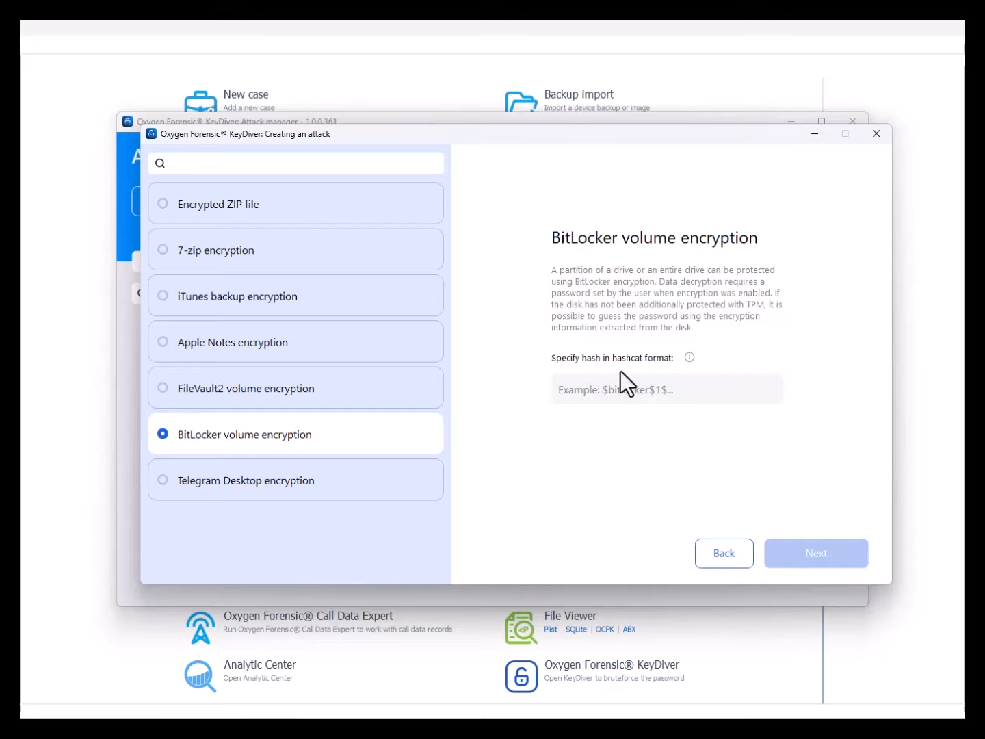
click(665, 388)
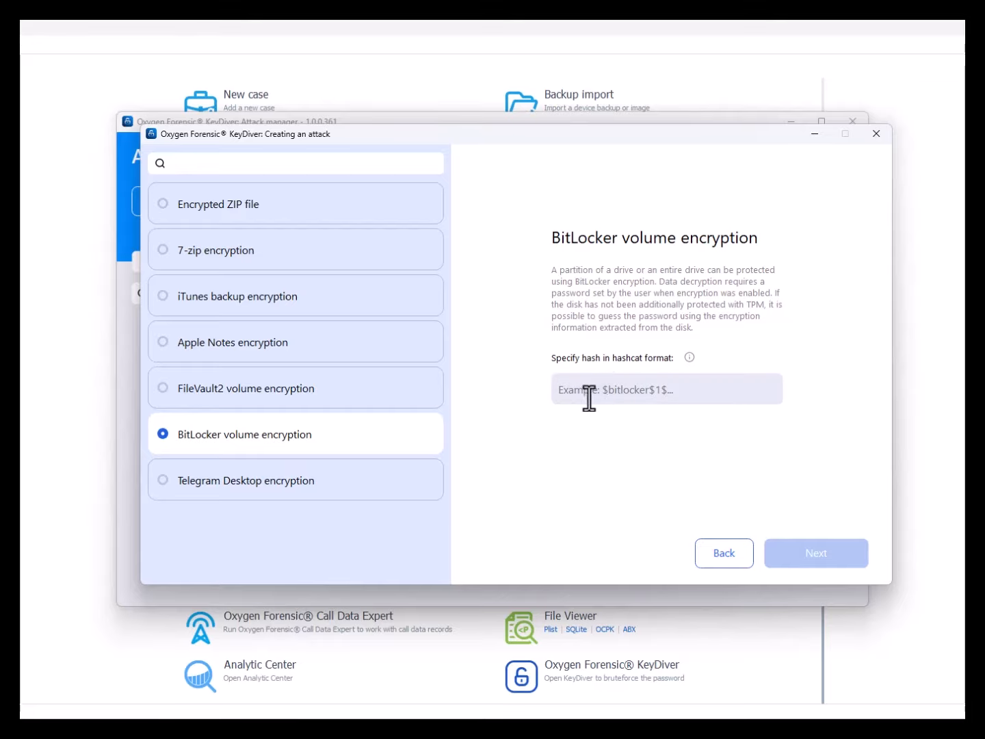
mouse_move(621, 404)
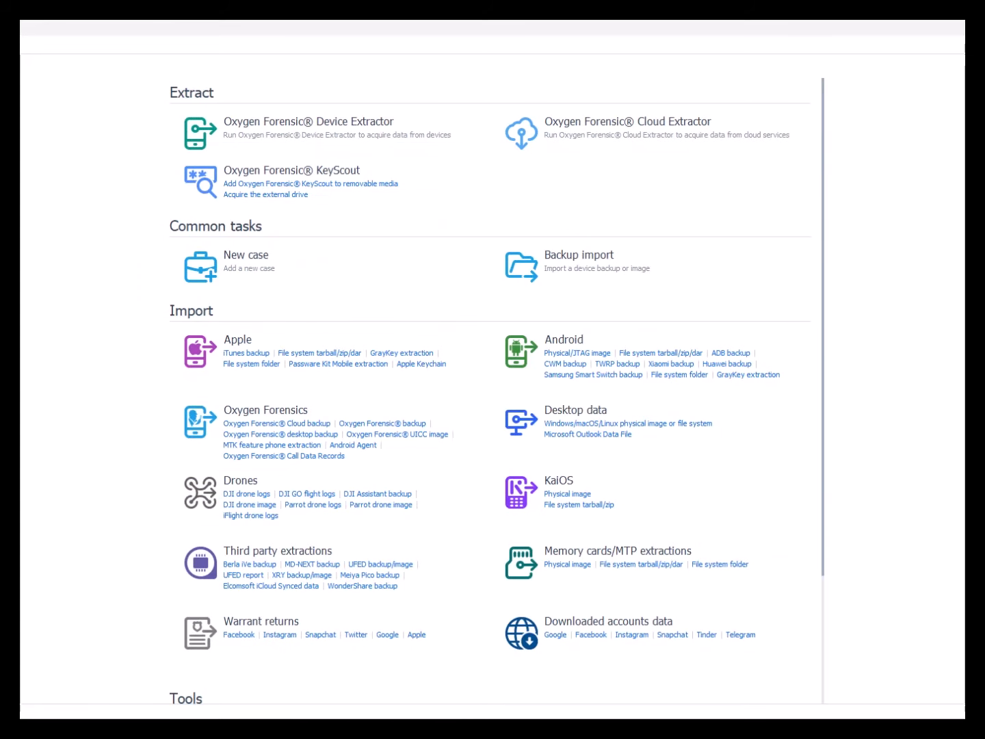
mouse_move(258, 490)
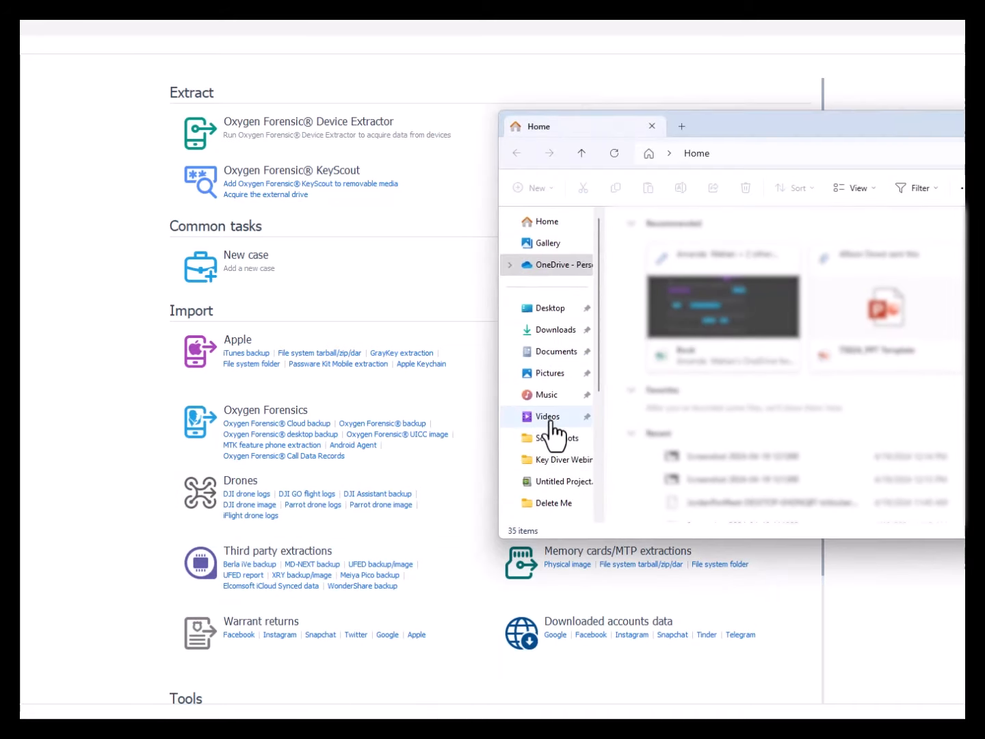
Scroll the Extract section down to reach Oxygen Forensic KeyScout.
scroll(down, 3)
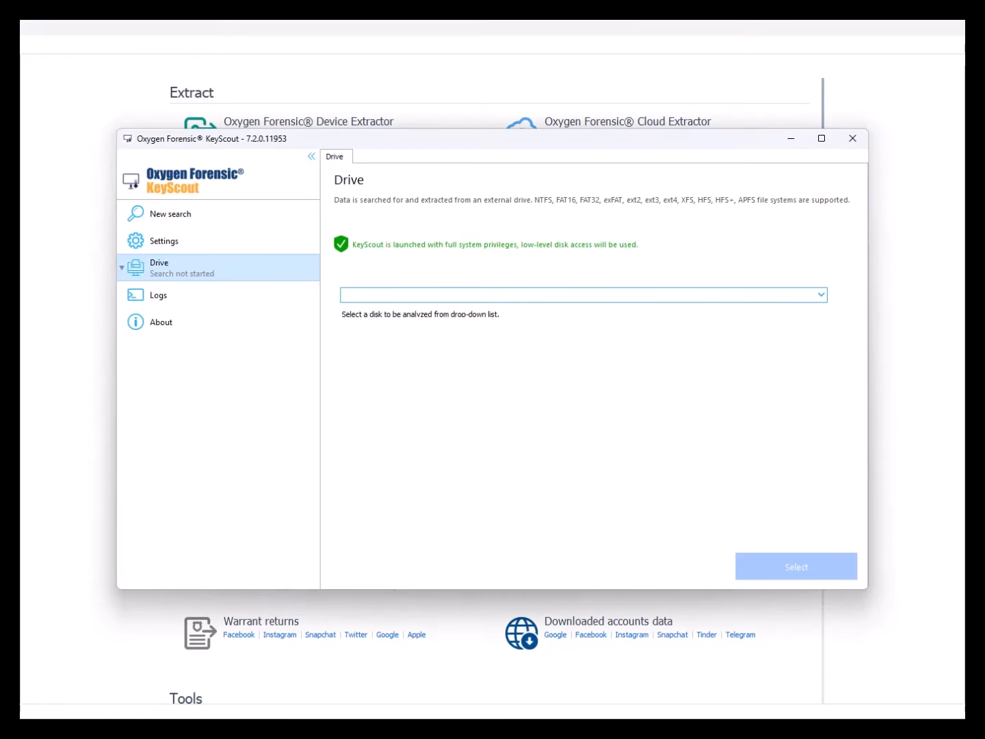
Choose USB Flash Disk from the disk drop-down and confirm it with Select.
click(170, 214)
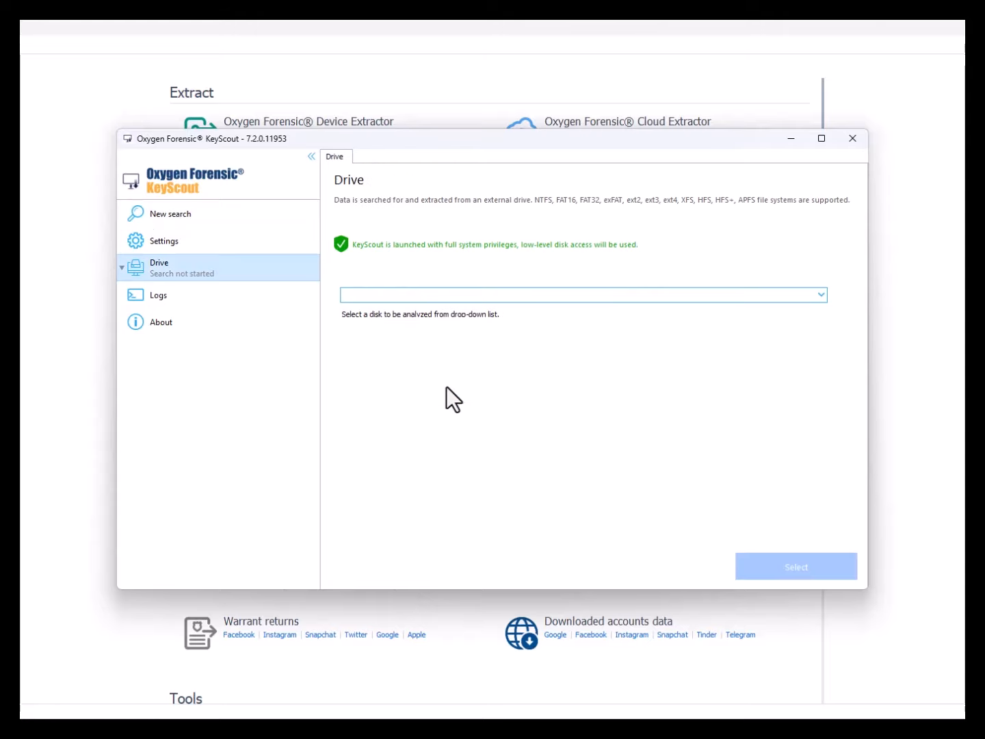
mouse_move(428, 314)
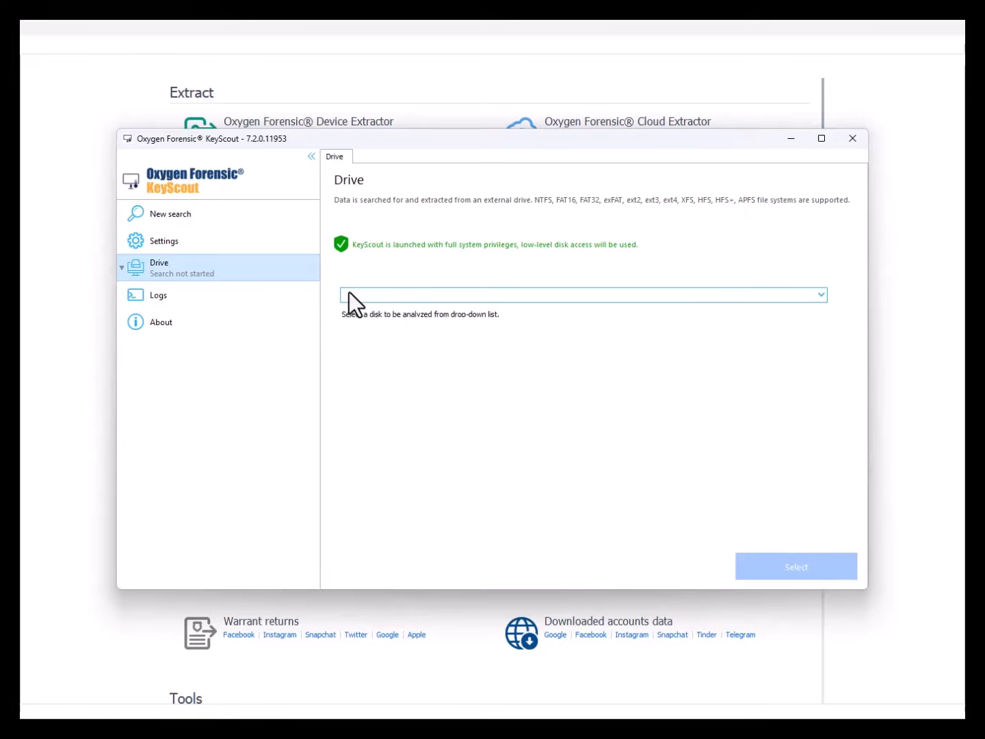
click(581, 296)
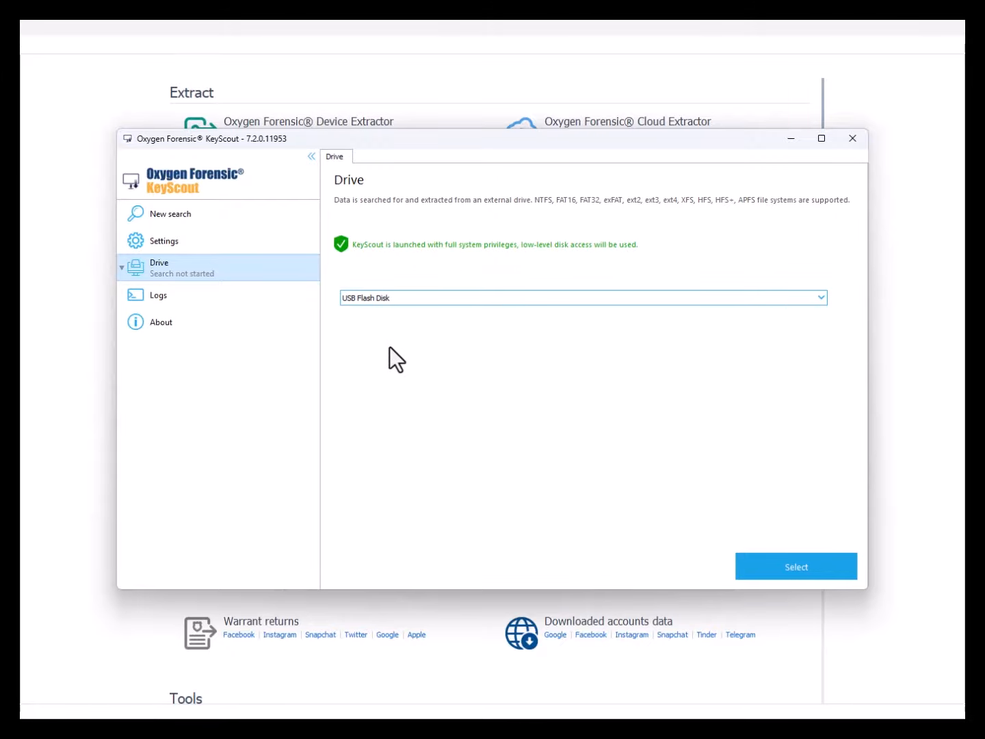
mouse_move(548, 392)
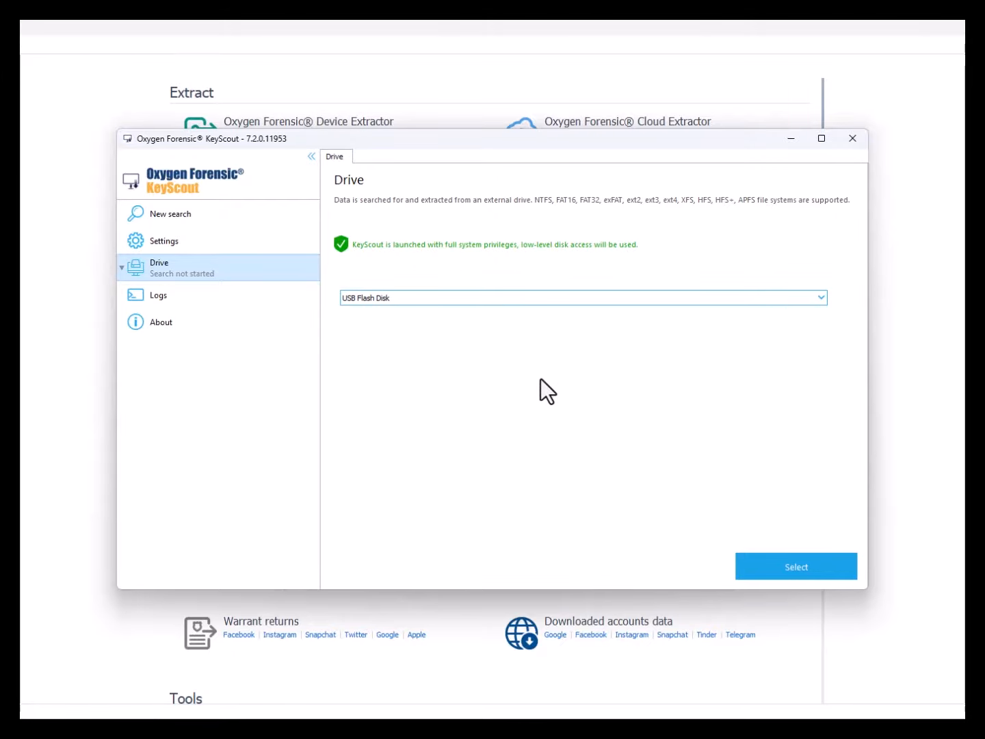
click(797, 566)
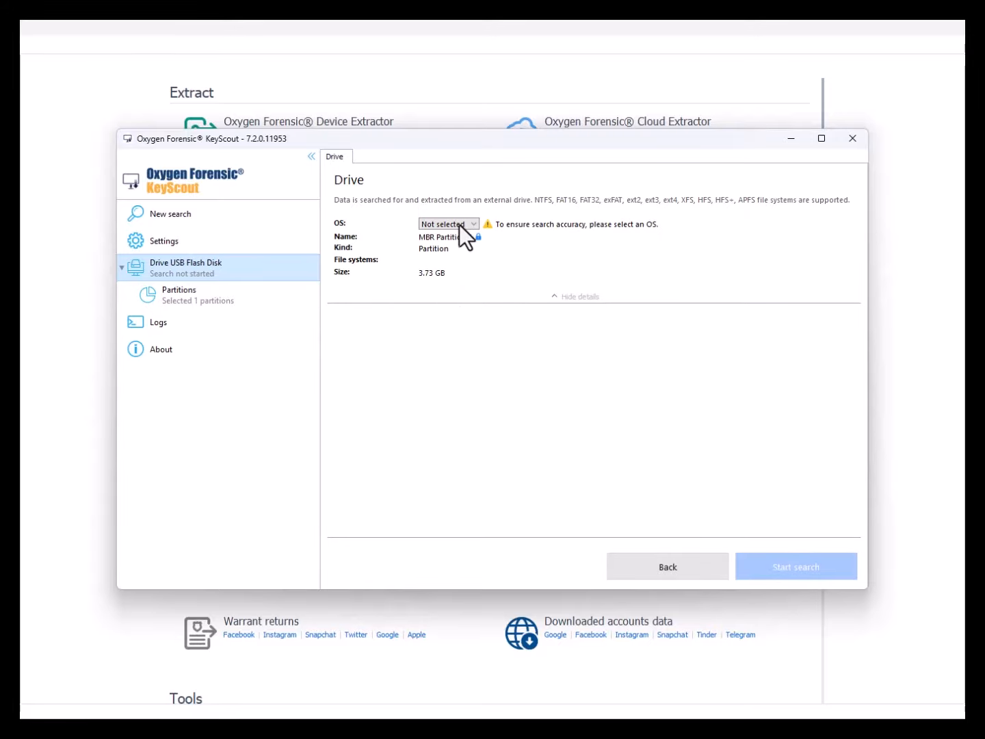
Set the OS to Windows and list the flash disk's partitions, showing BitLocker MBR Partition 1.
click(449, 225)
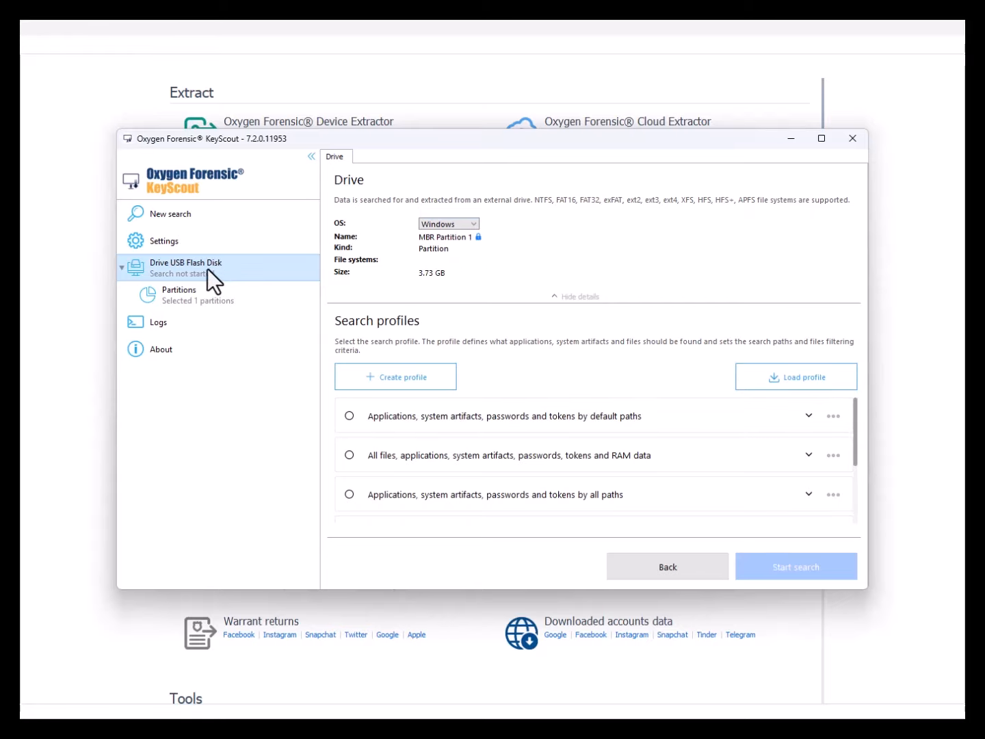
click(178, 296)
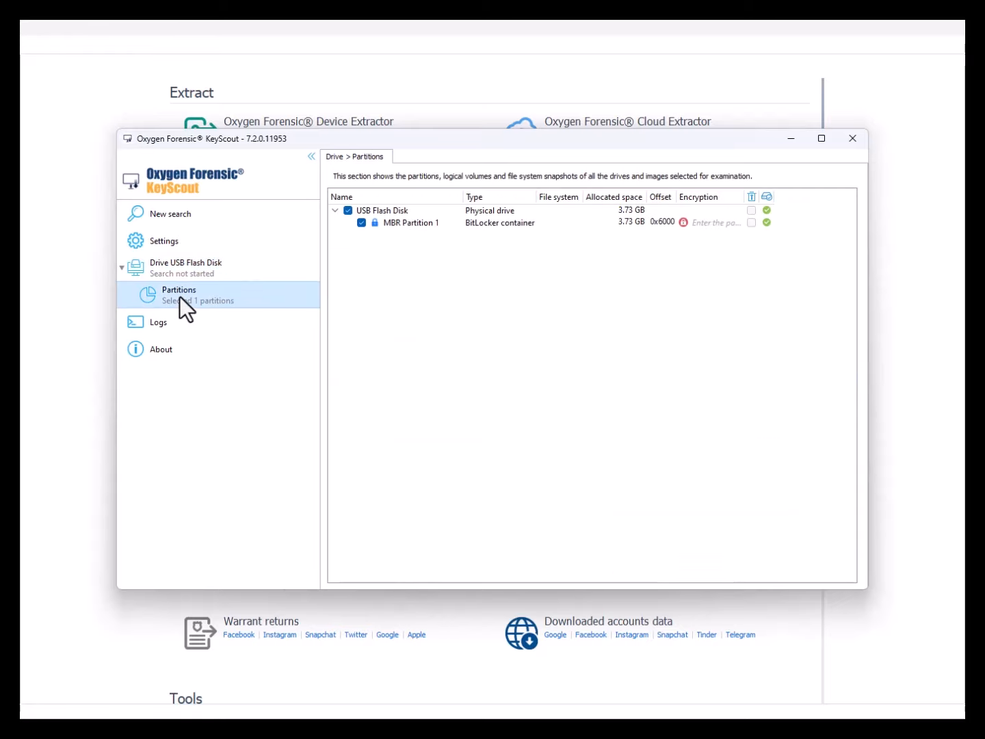
mouse_move(244, 294)
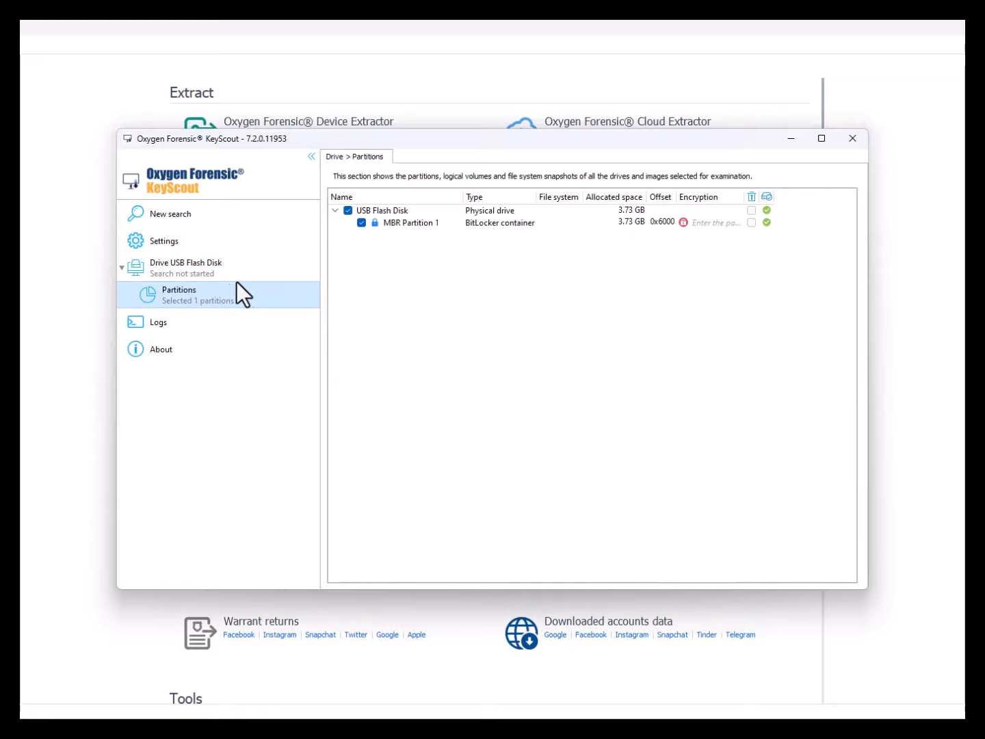
click(410, 221)
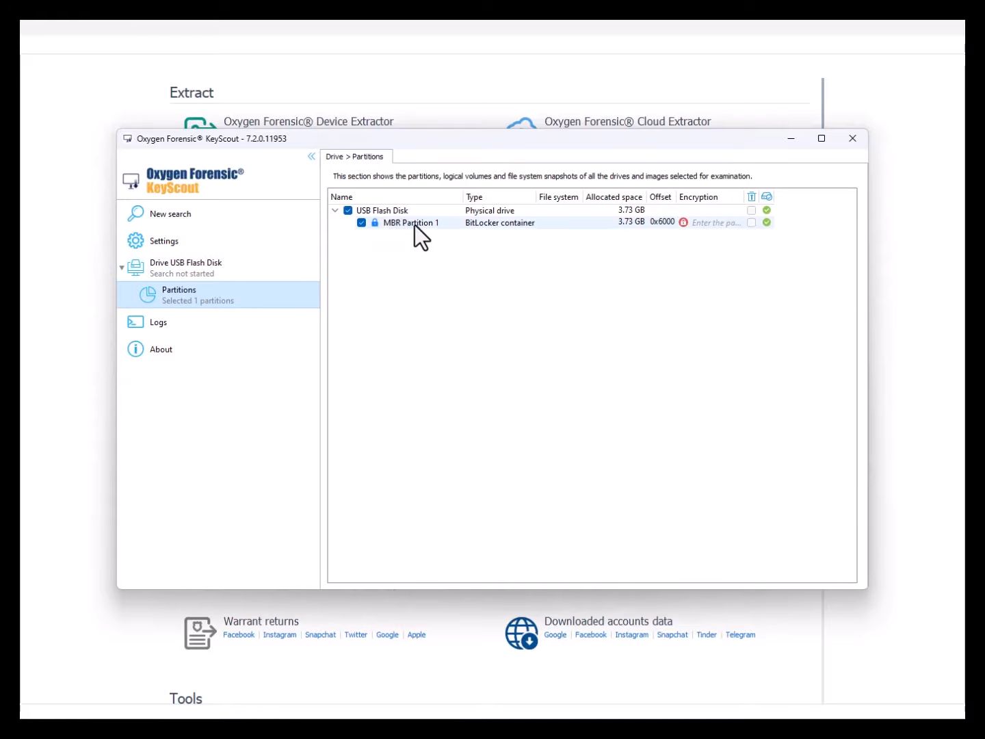
mouse_move(609, 239)
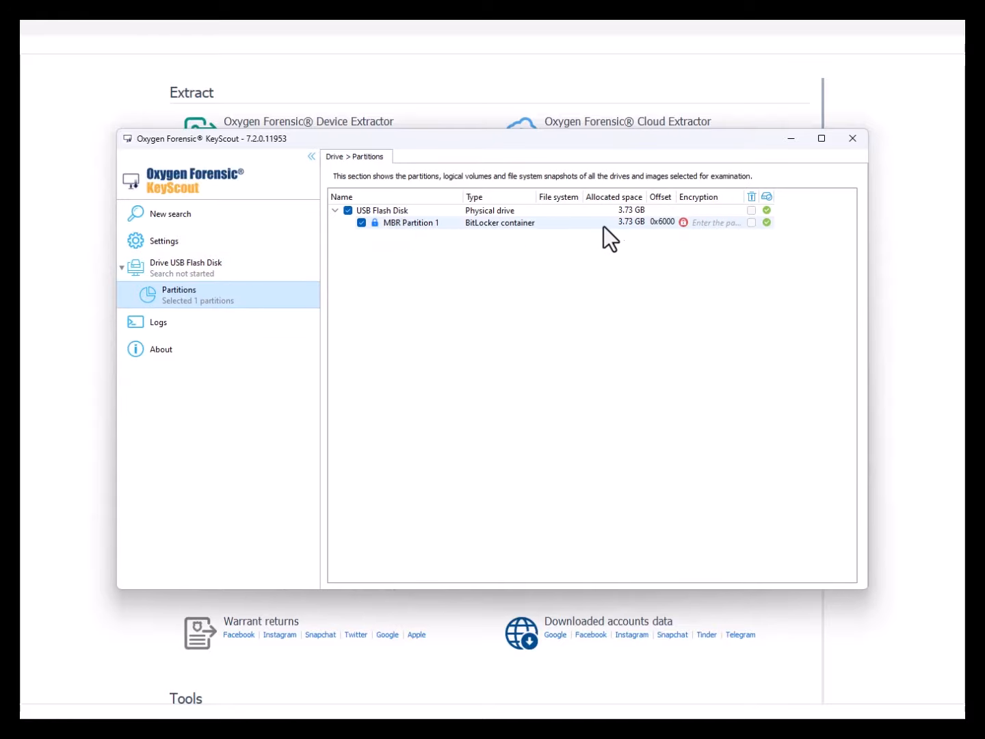
mouse_move(760, 239)
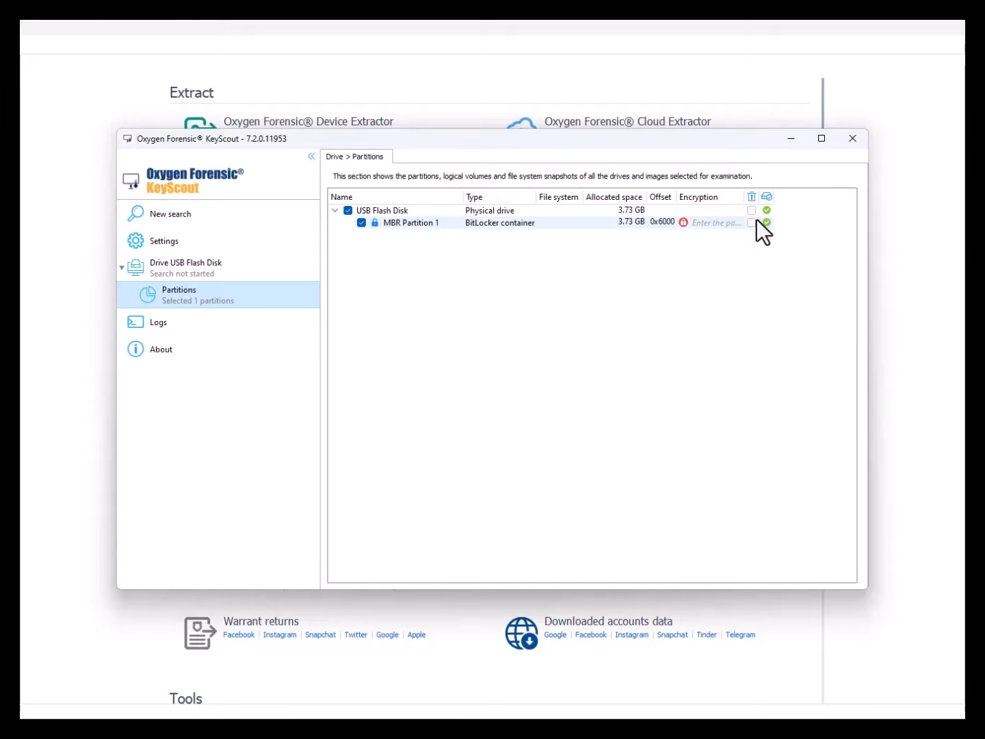
Start an attack on MBR Partition 1 from its Encryption field, then back out and close Attack manager.
click(752, 222)
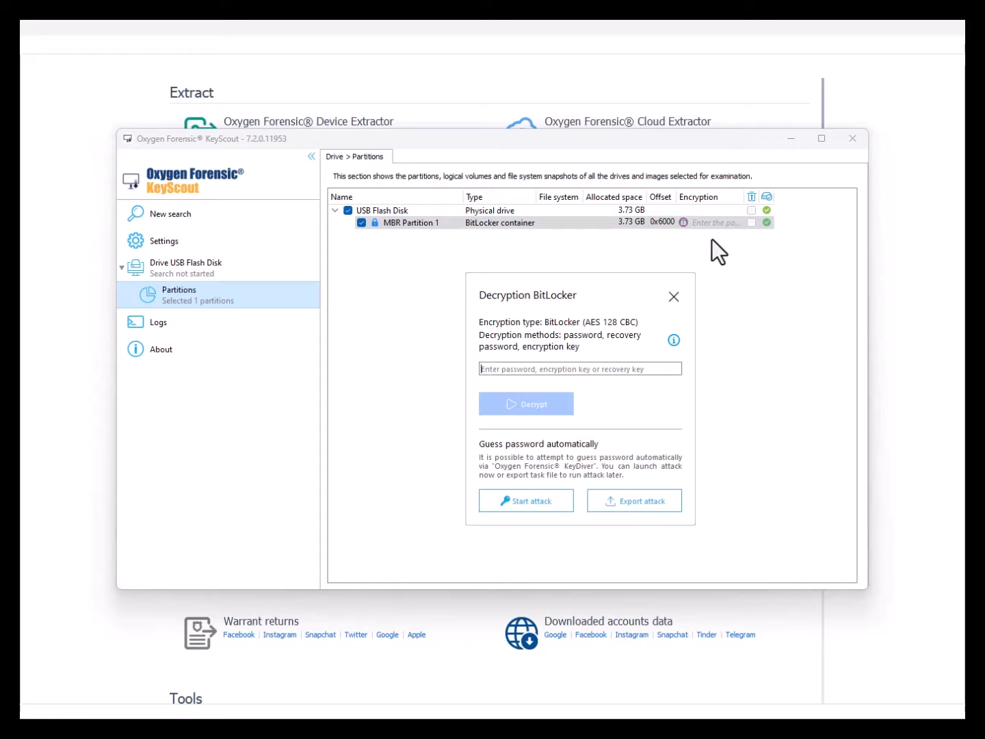
mouse_move(779, 302)
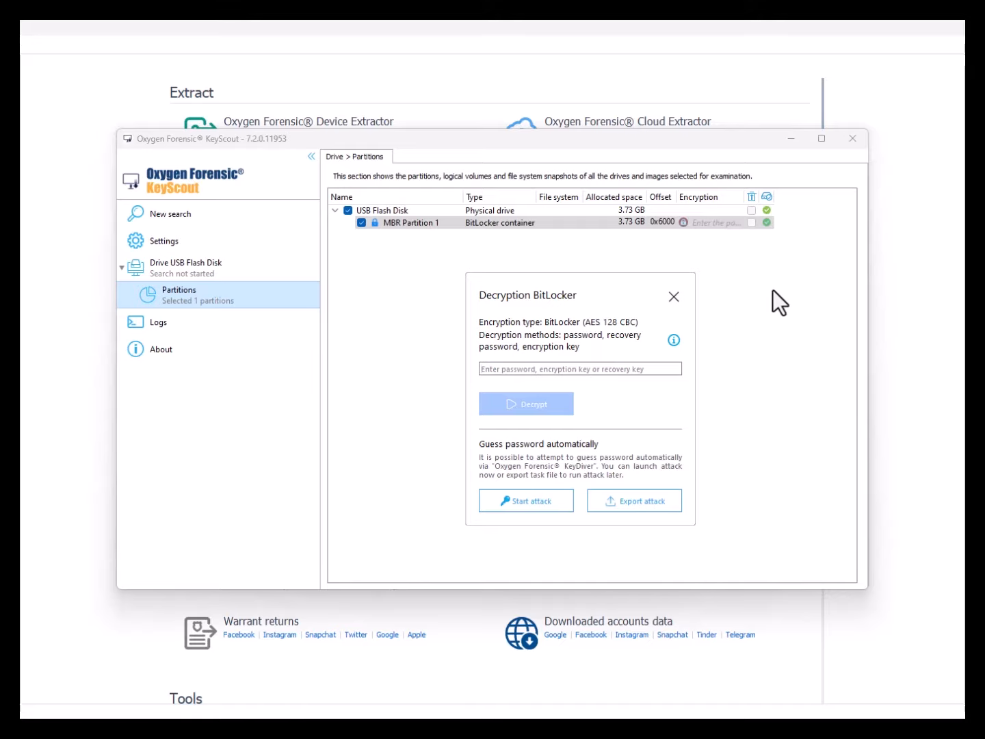
mouse_move(772, 357)
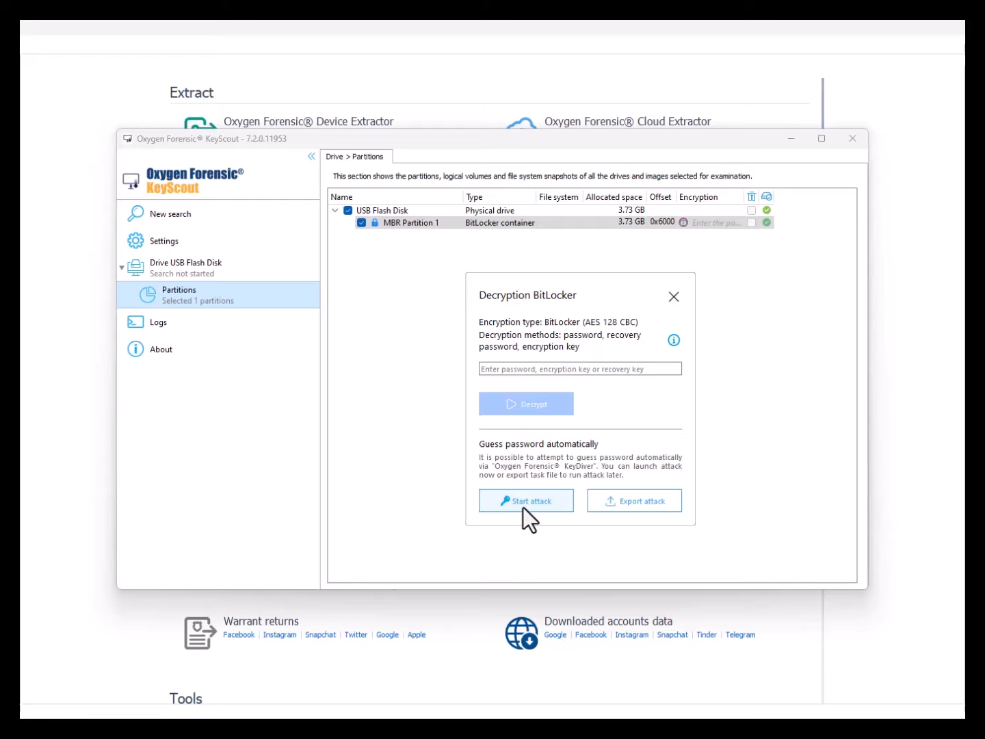
click(526, 501)
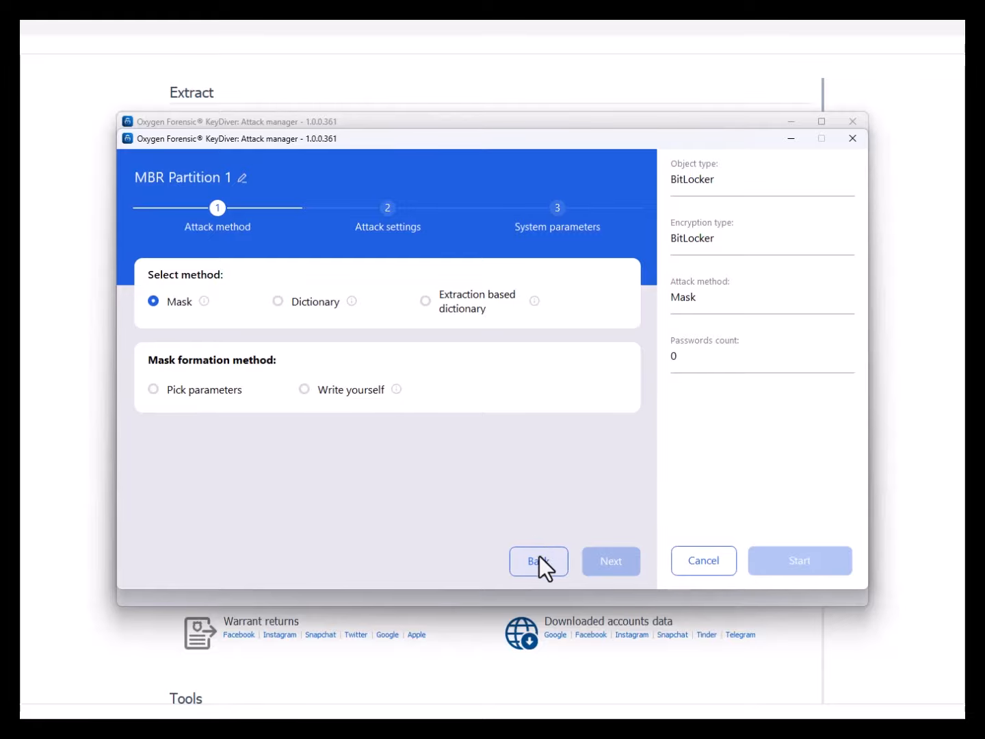
click(538, 561)
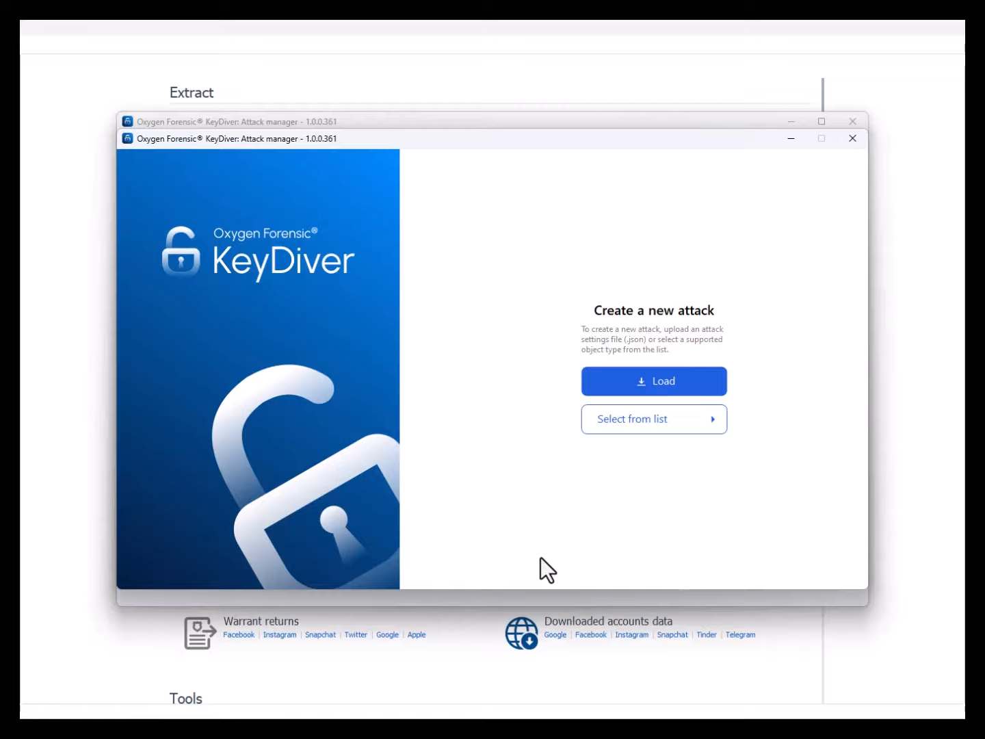
mouse_move(629, 470)
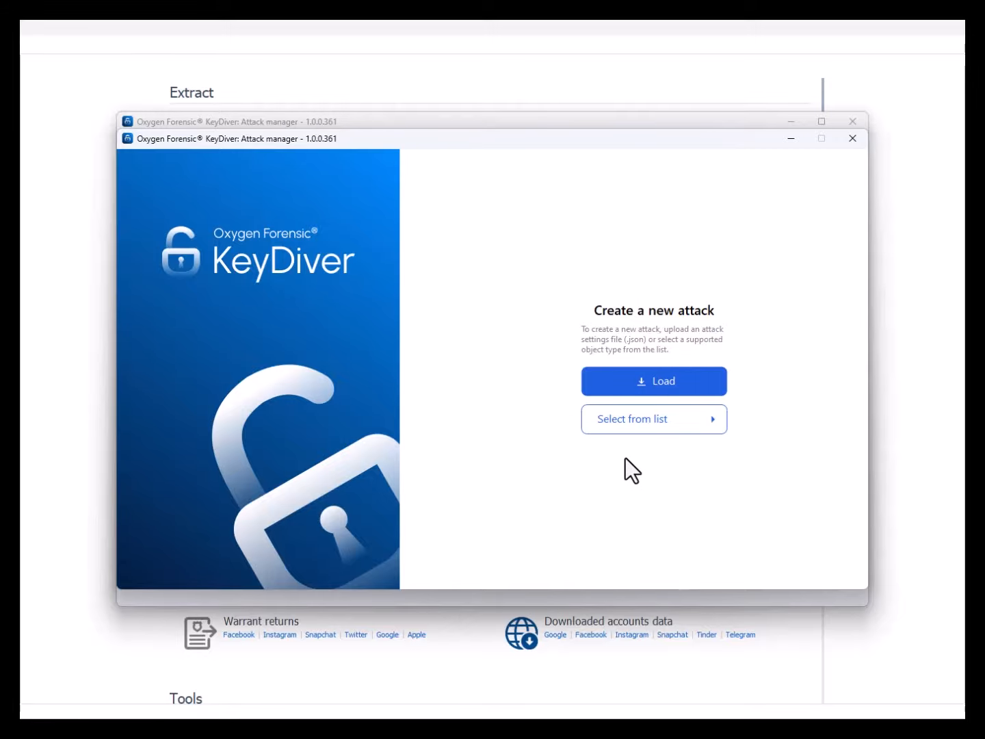
click(852, 138)
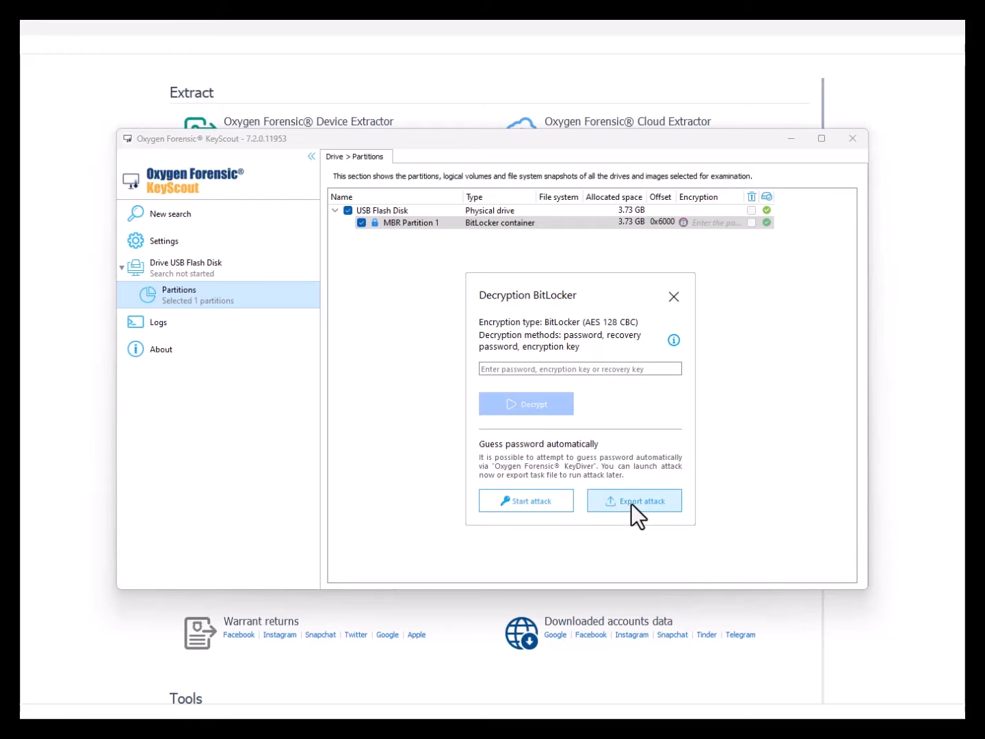
Export the attack task file into a new 'Bit Locker Webinar' folder on the Desktop.
click(635, 501)
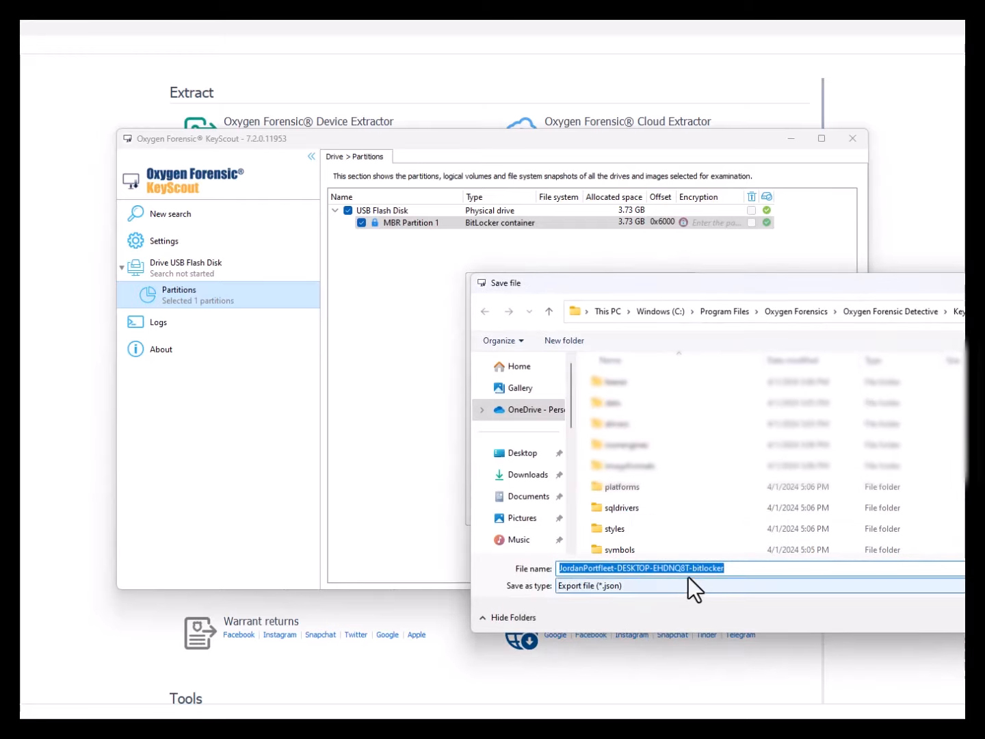
click(523, 452)
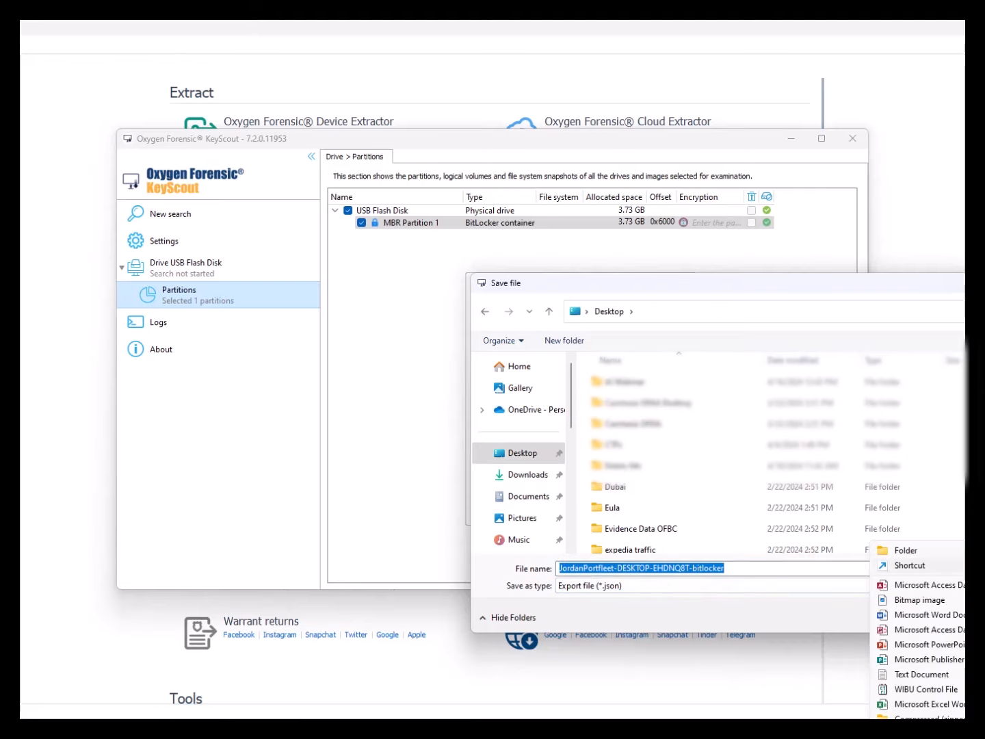
click(906, 550)
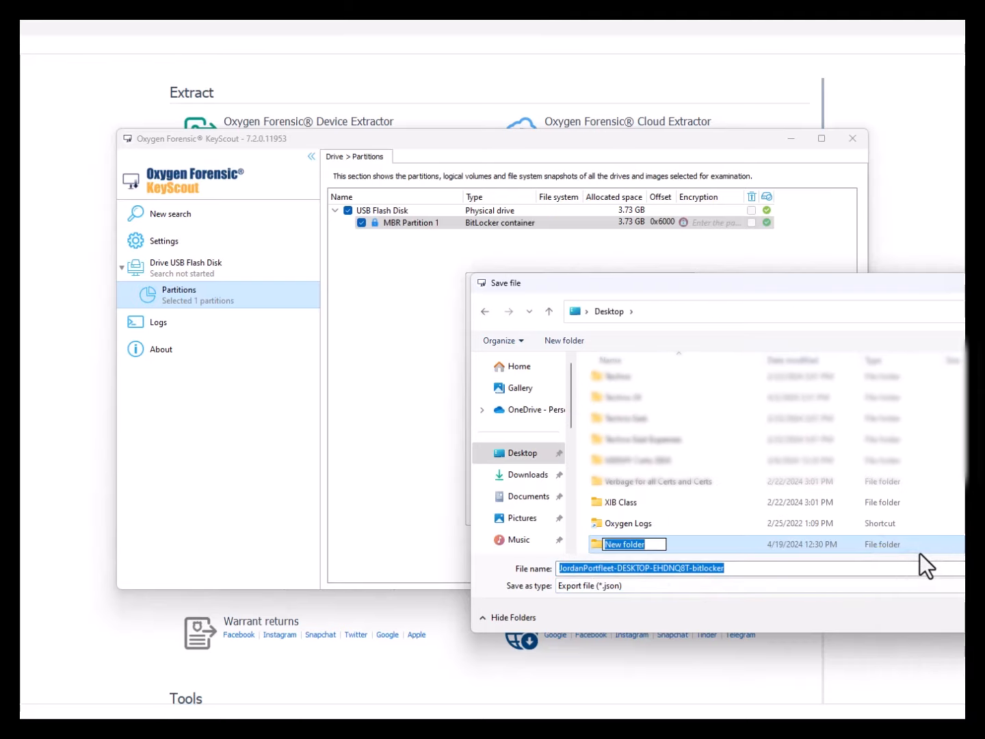
text(Bit Locker Webinar)
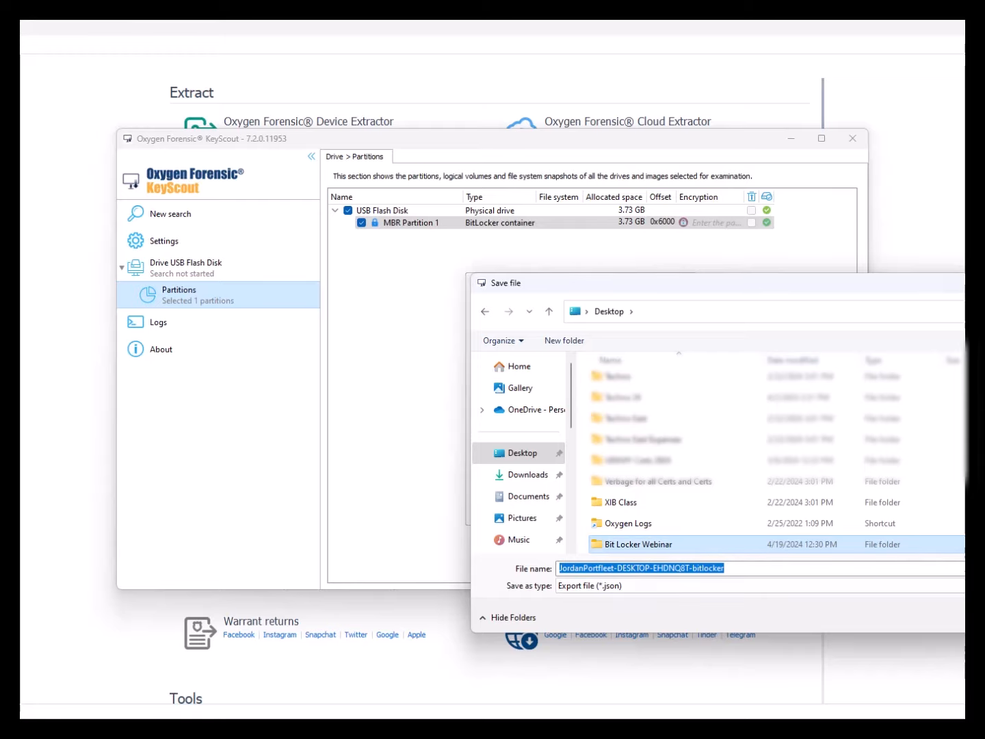
double_click(641, 545)
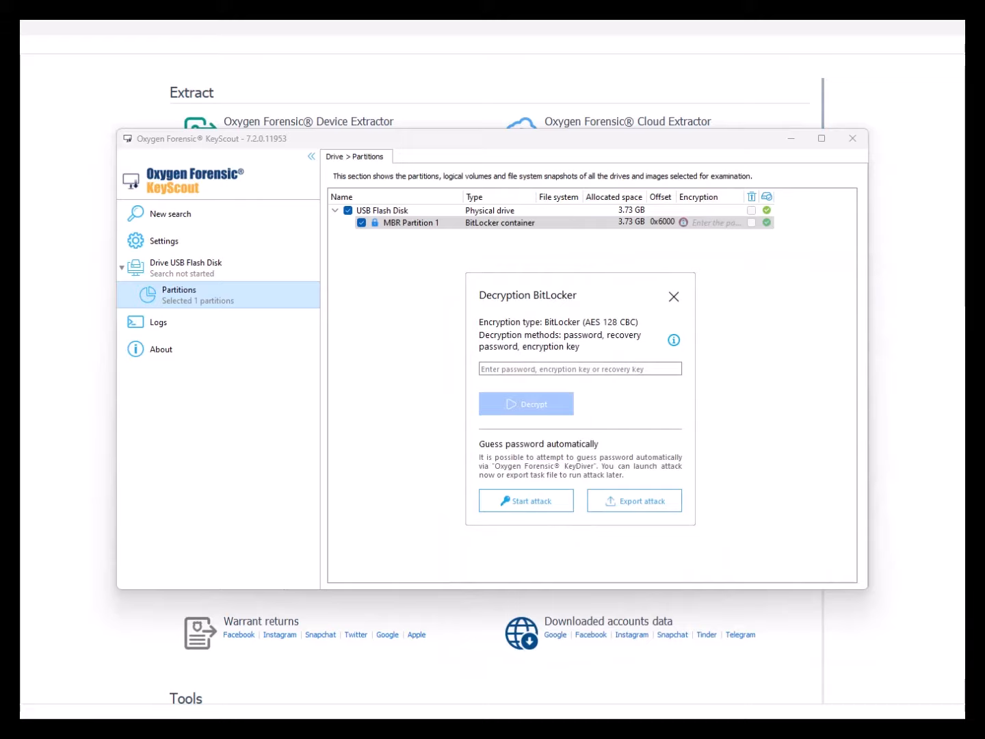
mouse_move(834, 507)
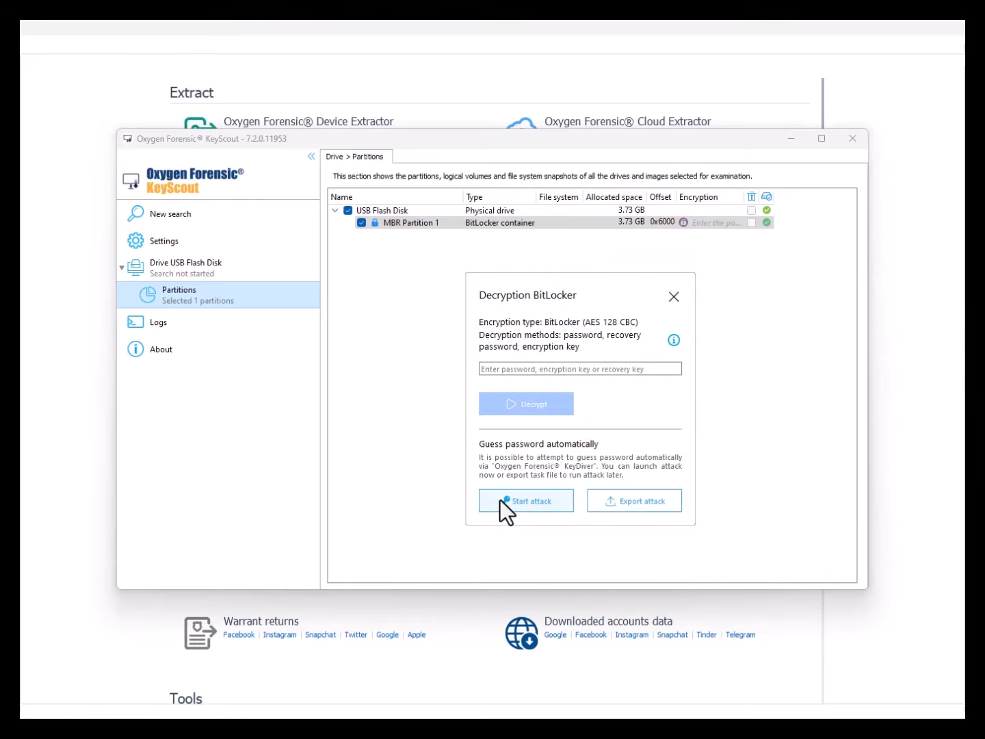
Begin a password attack from the object-type list, then abandon it and close the attack manager.
click(525, 501)
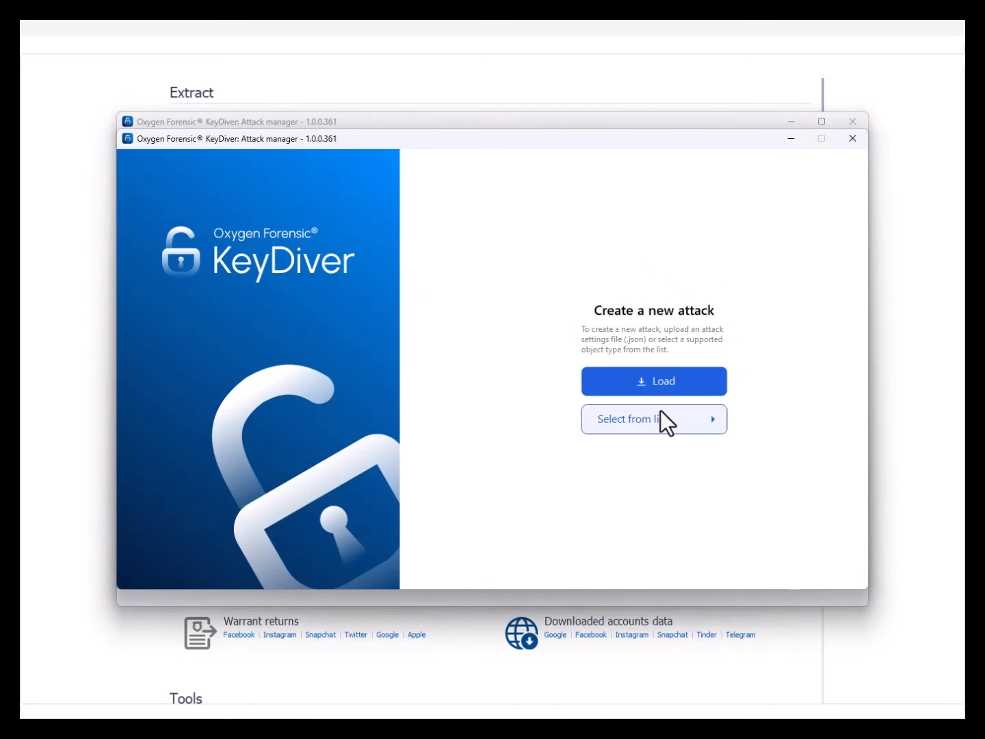
click(654, 380)
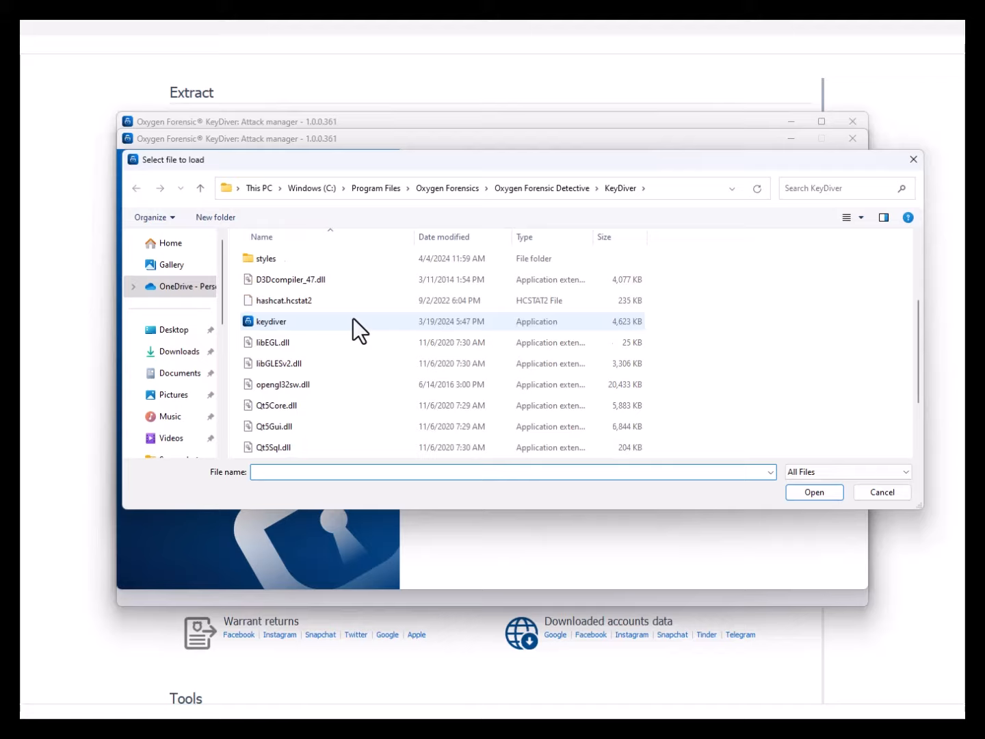
scroll(down, 3)
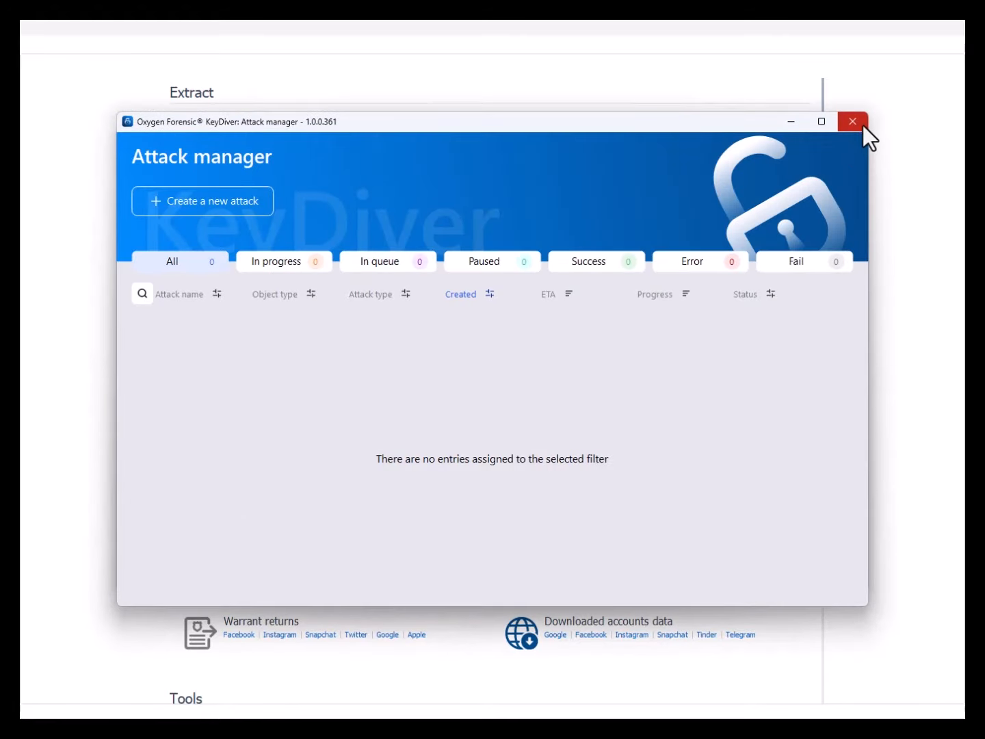
click(852, 120)
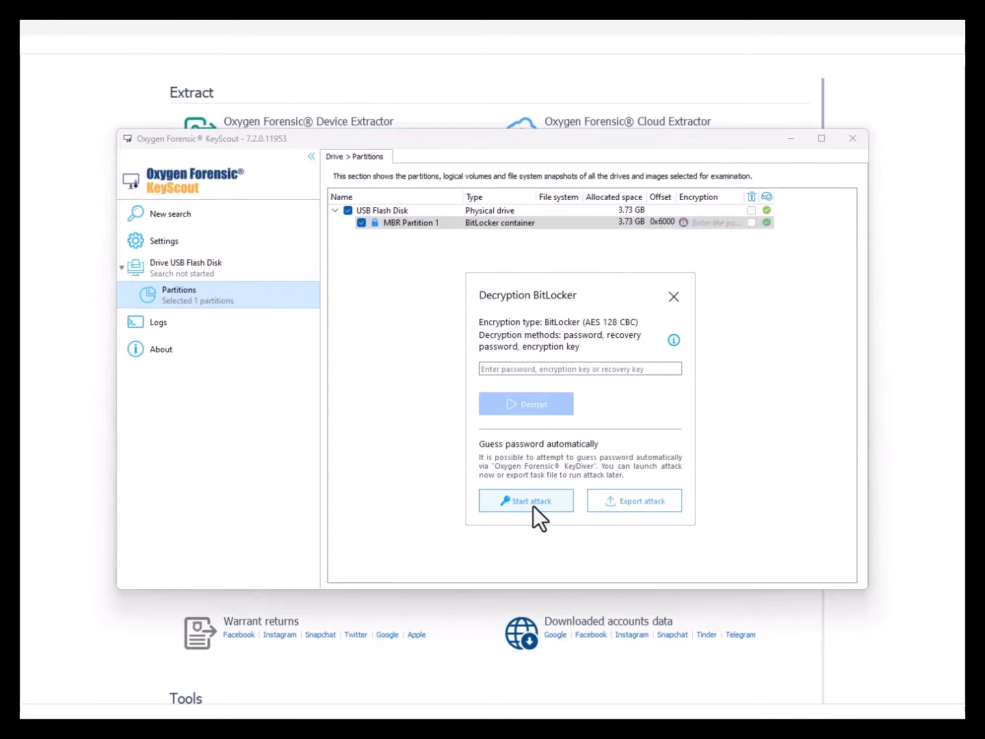
Retry Start attack, then close the BitLocker decryption window and KeyScout to reach the start page.
click(526, 500)
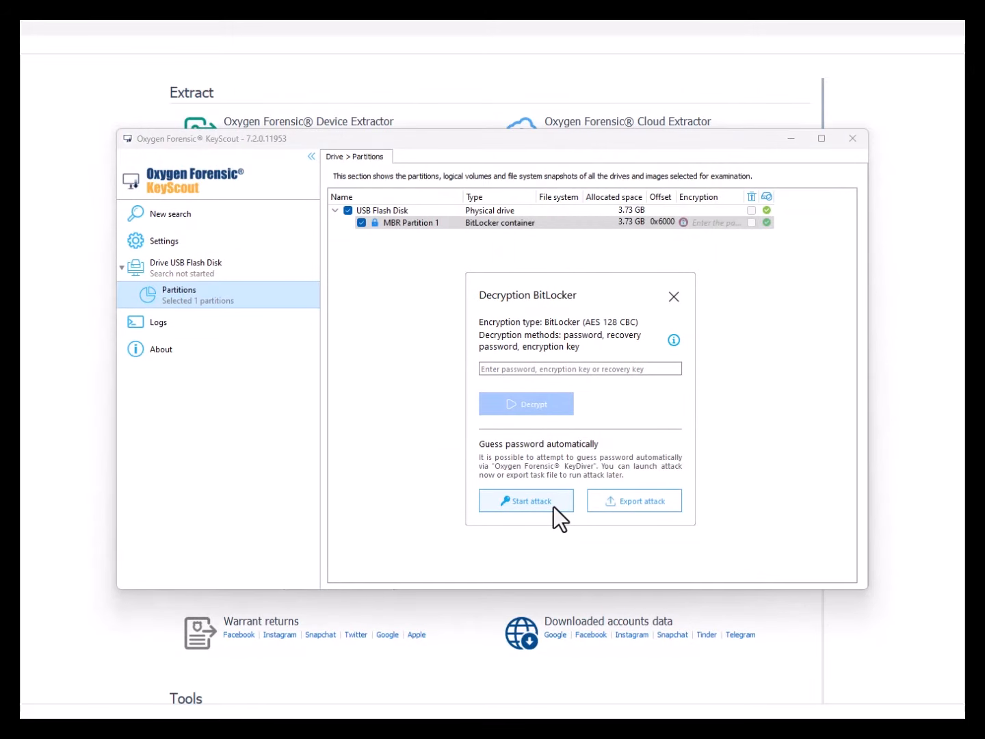
click(525, 501)
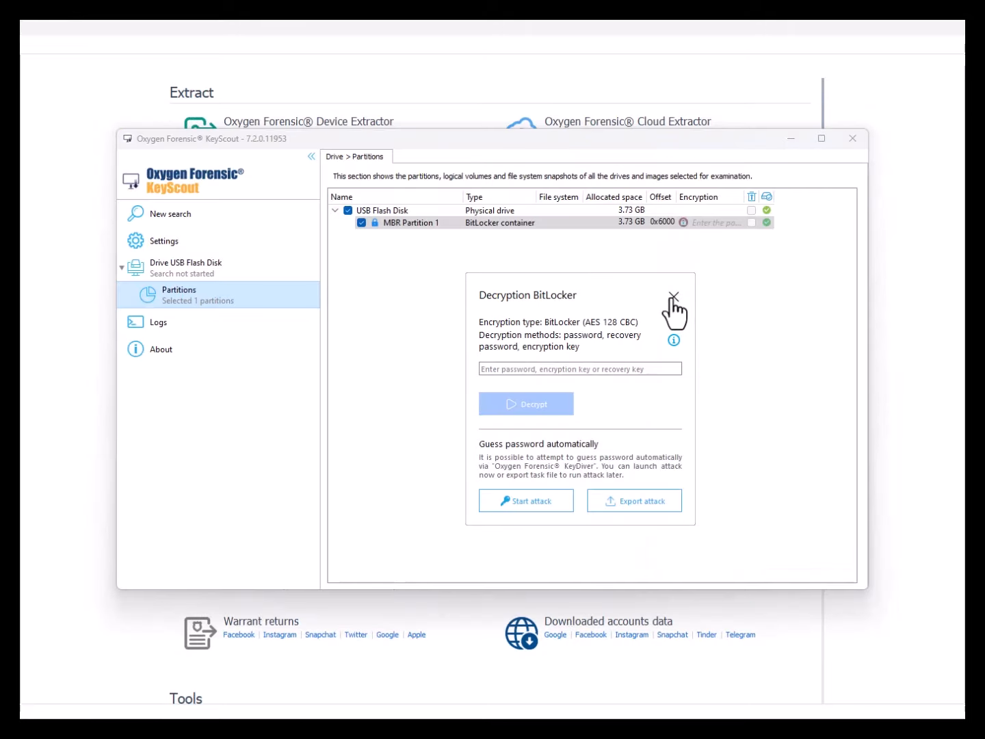
click(673, 296)
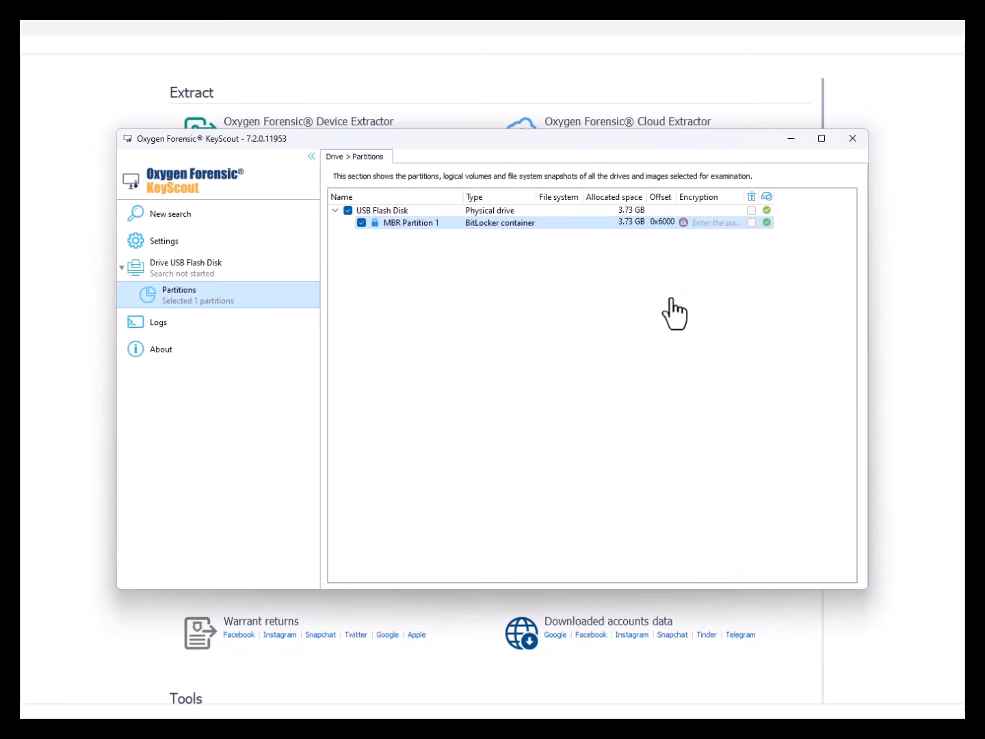
click(853, 138)
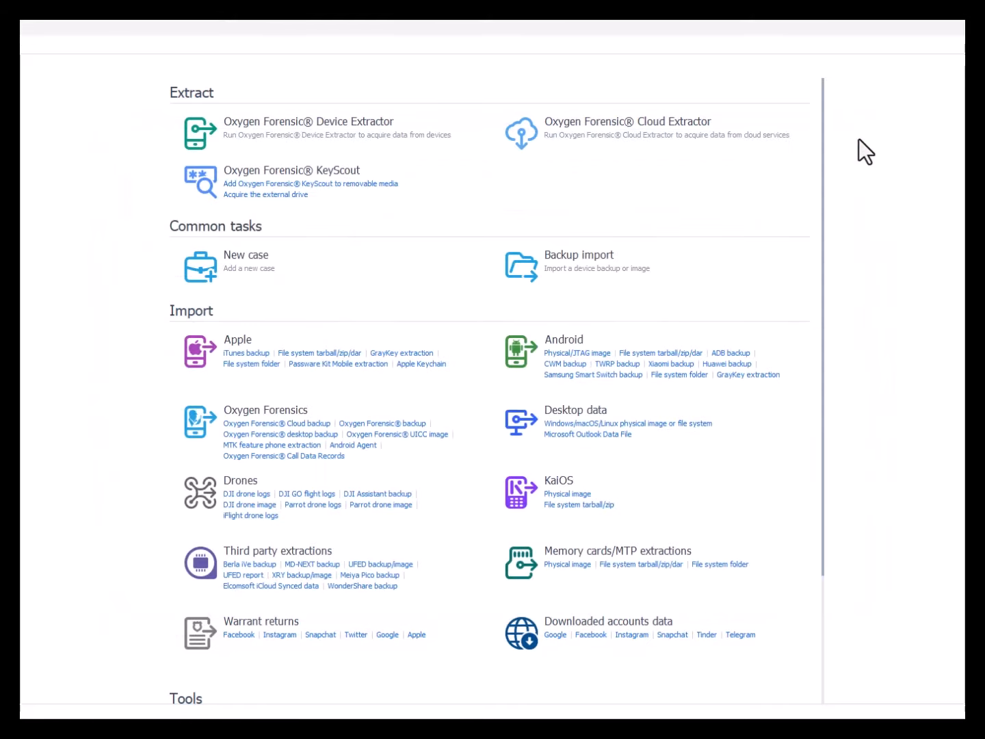
Launch KeyDiver from Tools and create a new attack for BitLocker volume encryption.
scroll(down, 3)
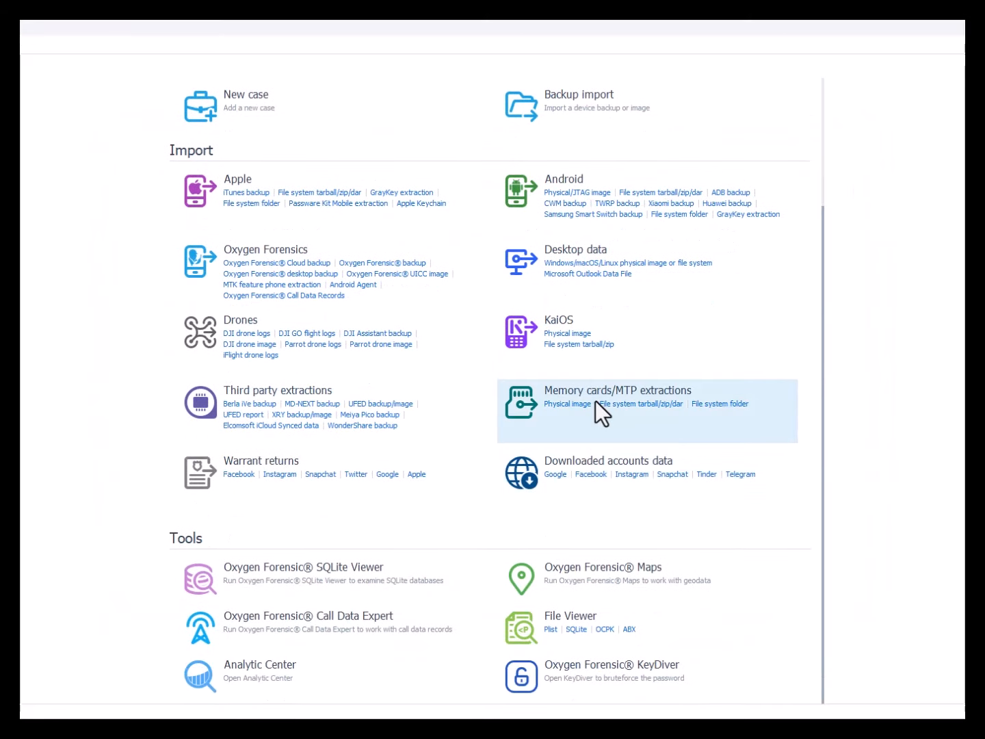
click(613, 666)
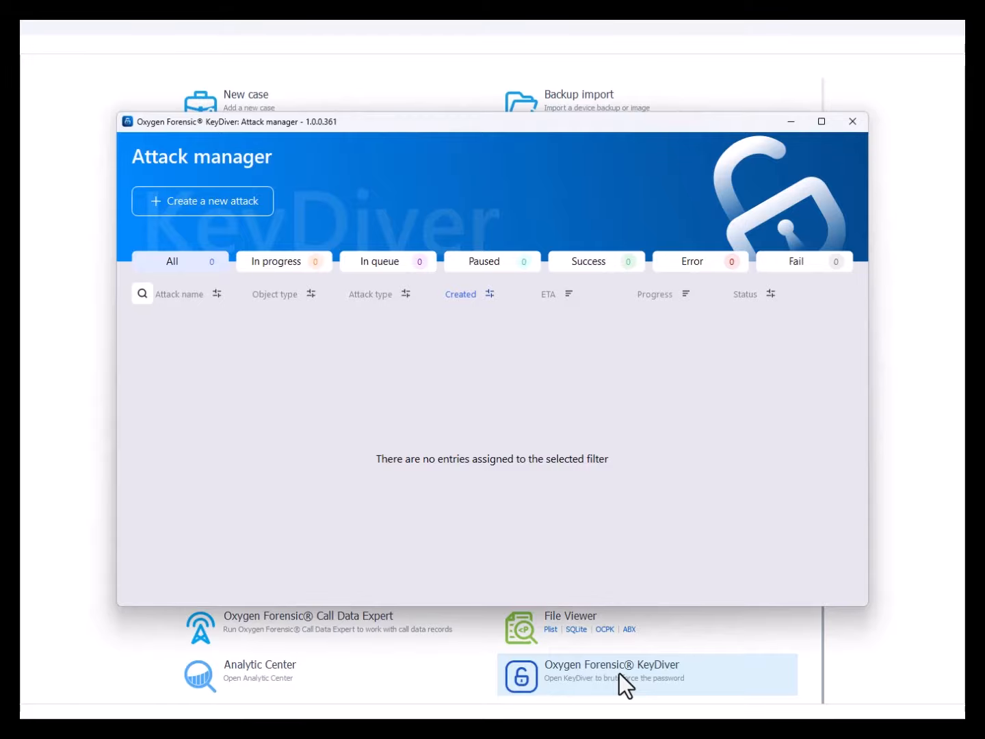
mouse_move(202, 200)
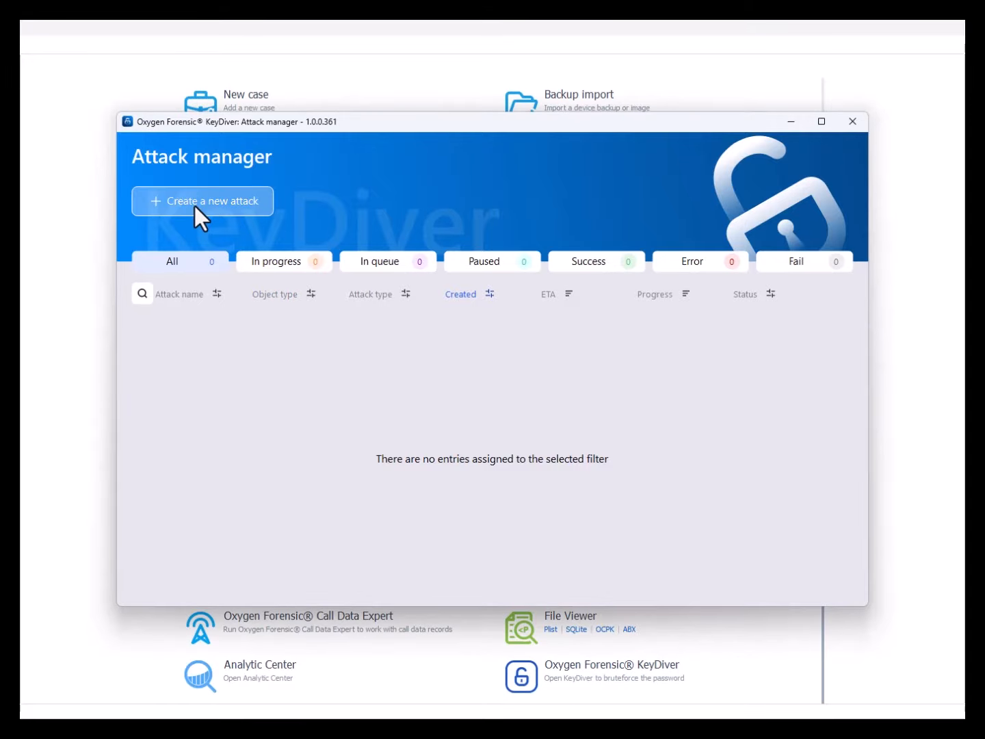
click(203, 200)
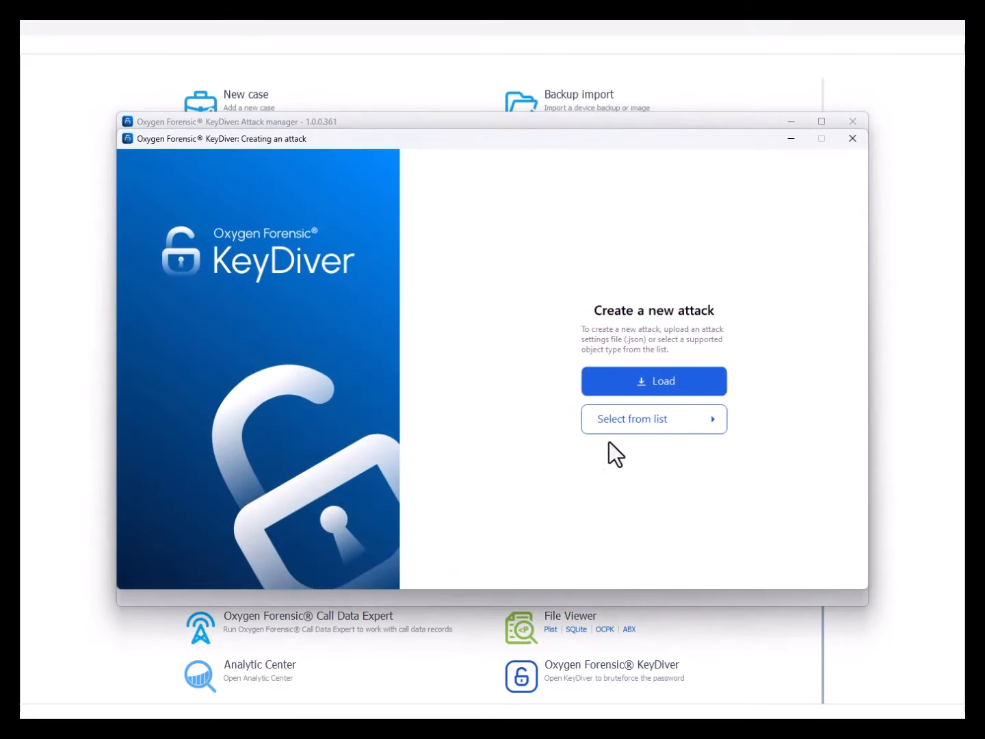
click(653, 419)
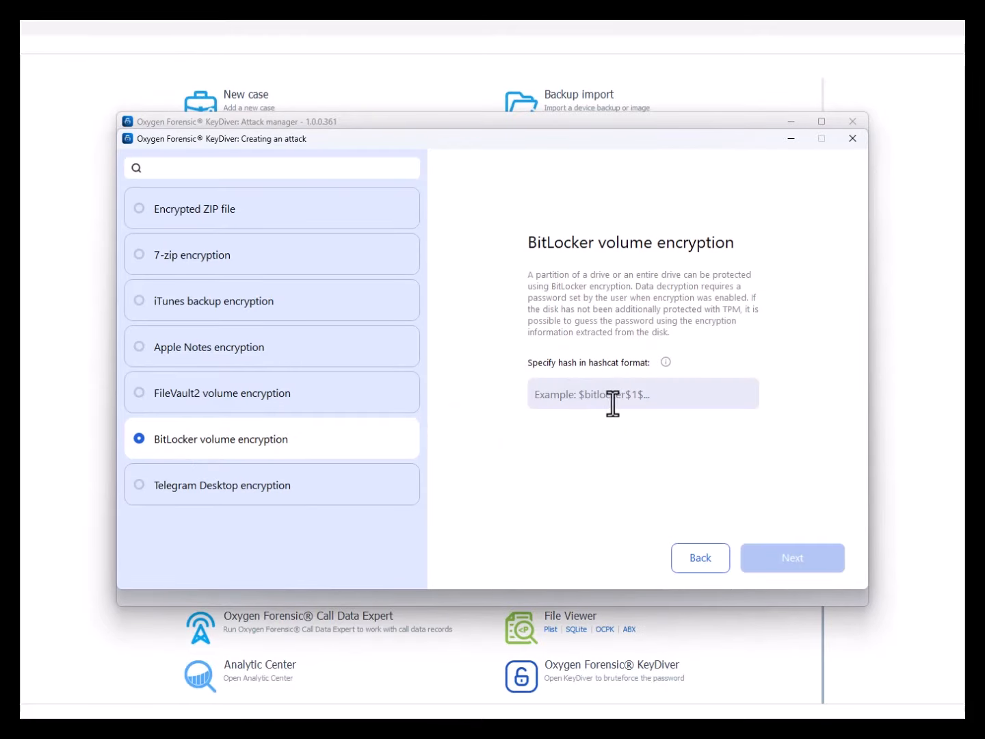
mouse_move(618, 403)
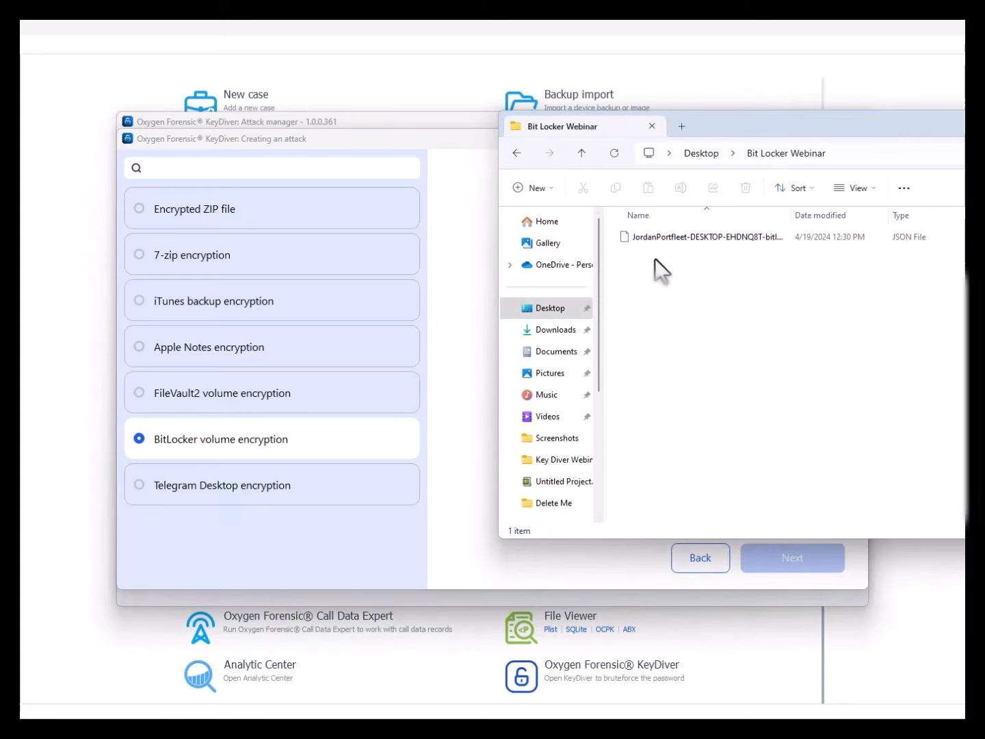
Open the exported BitLocker JSON file in the Bit Locker Webinar folder with another program.
right_click(705, 237)
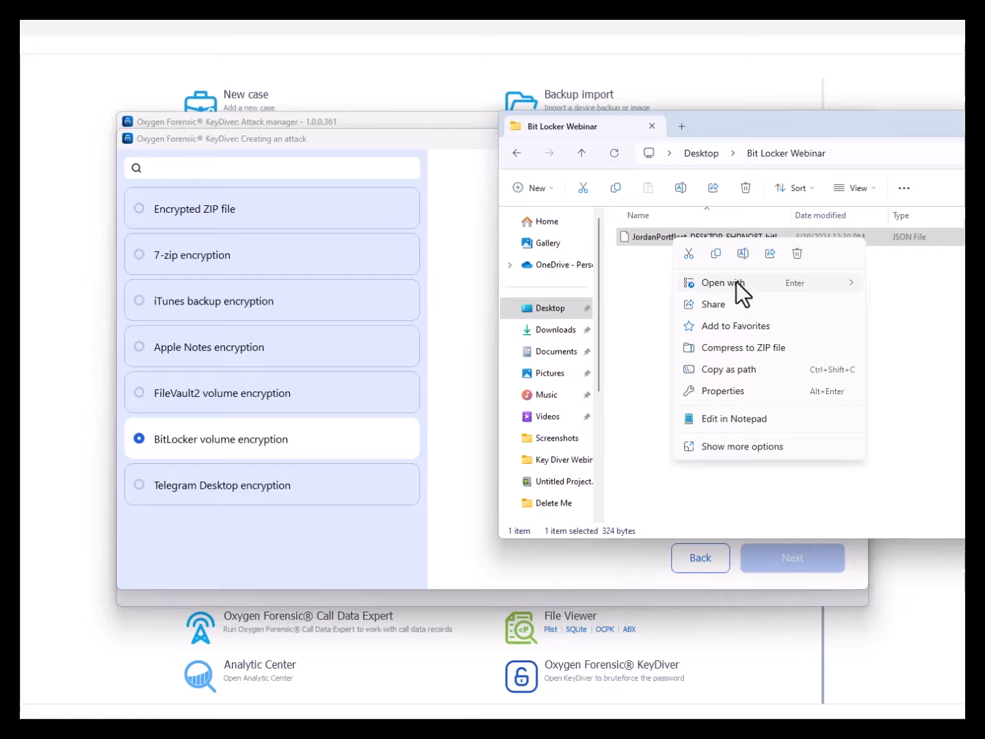
click(906, 296)
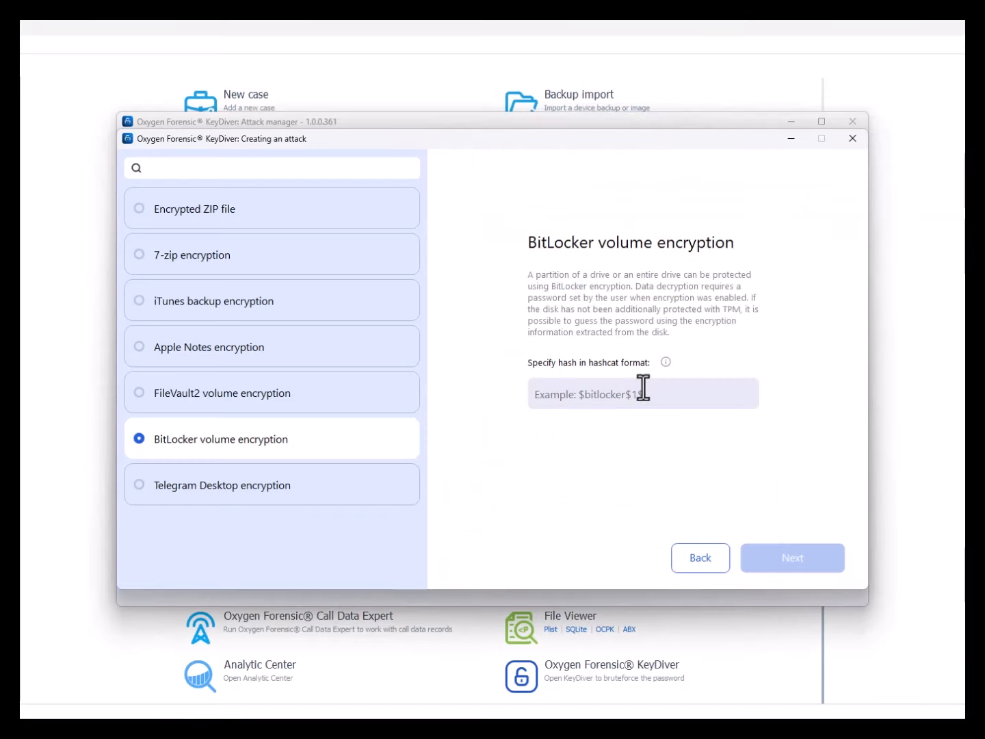
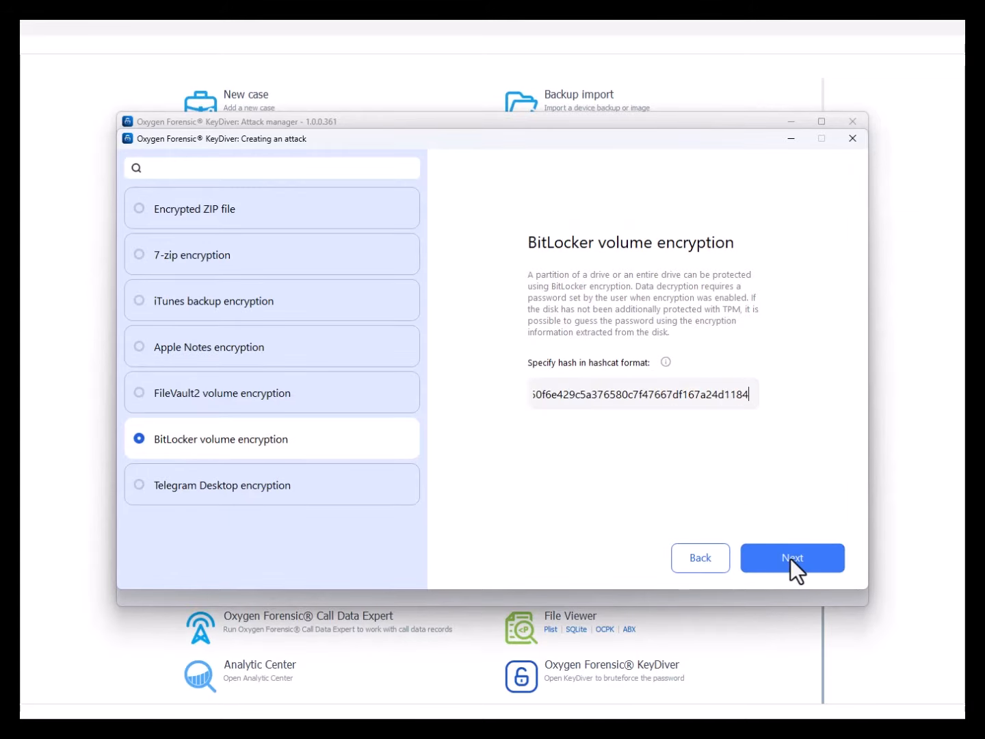
click(791, 558)
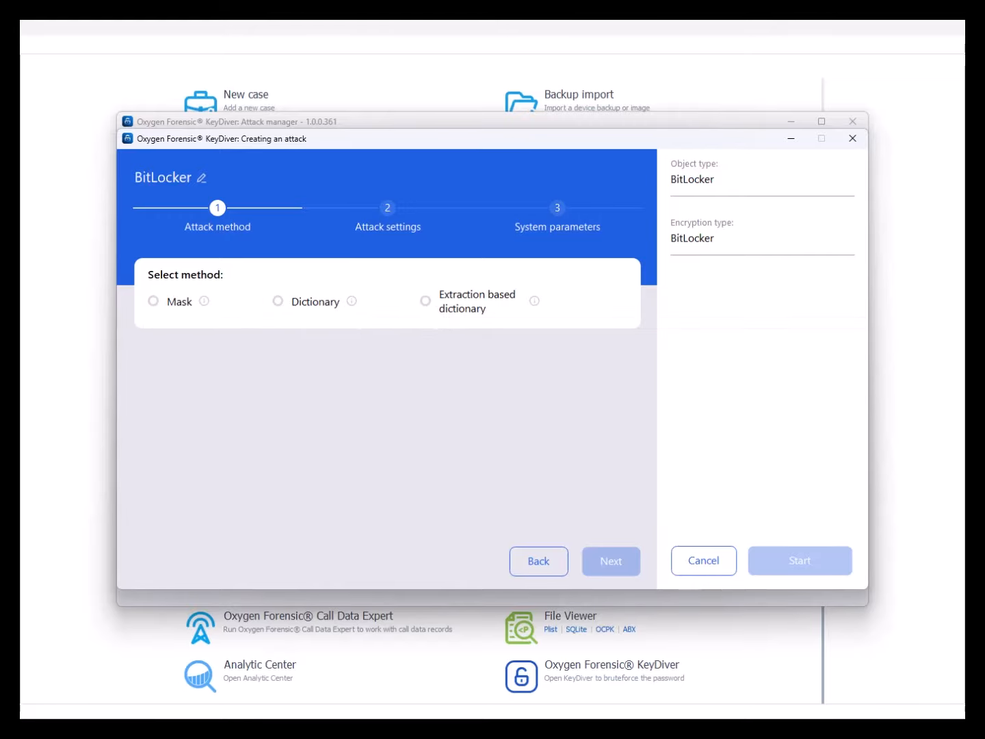
click(154, 301)
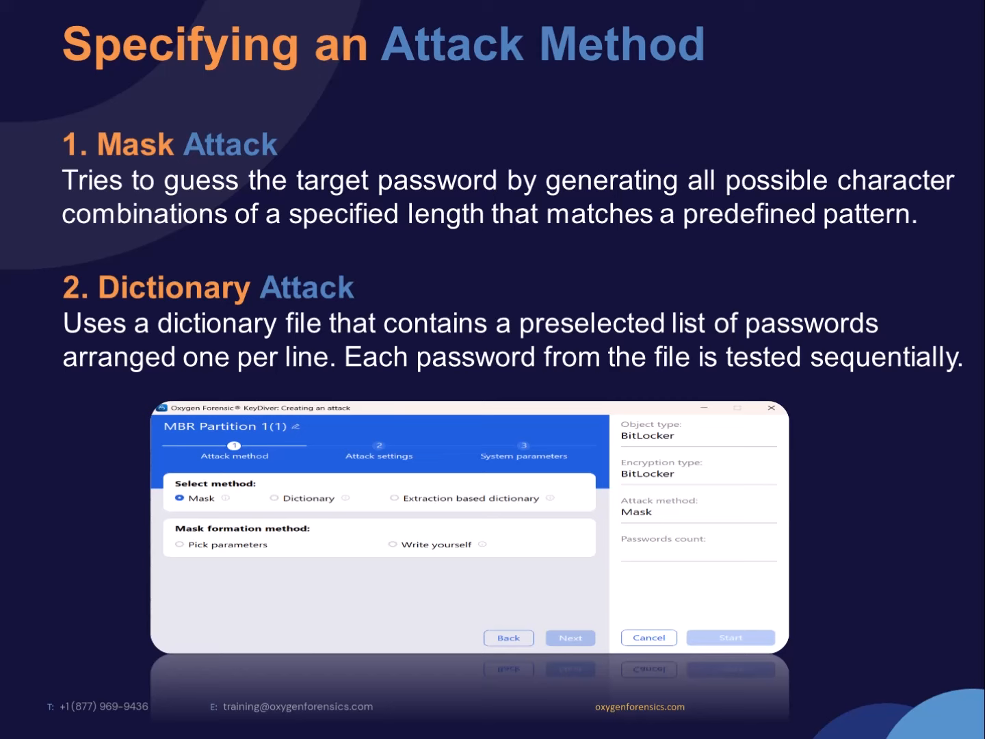
Advance the presentation to the Mask Attack custom mask rule slide.
click(571, 638)
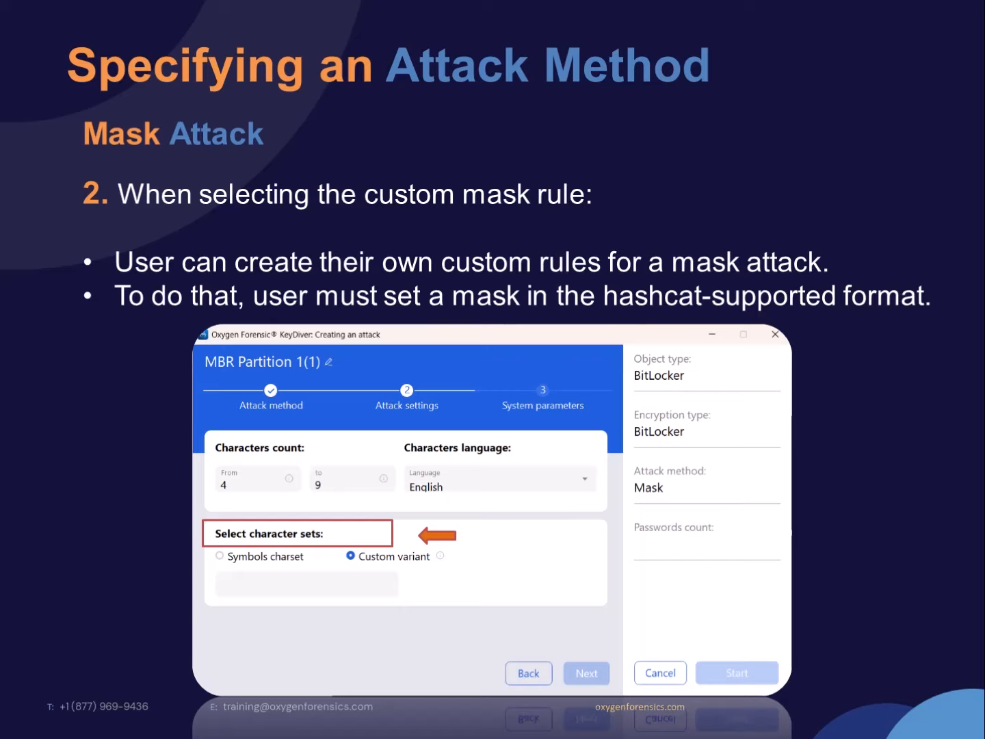
Step through the Dictionary Attack and additional parameters slides to the System Settings slide.
key(right)
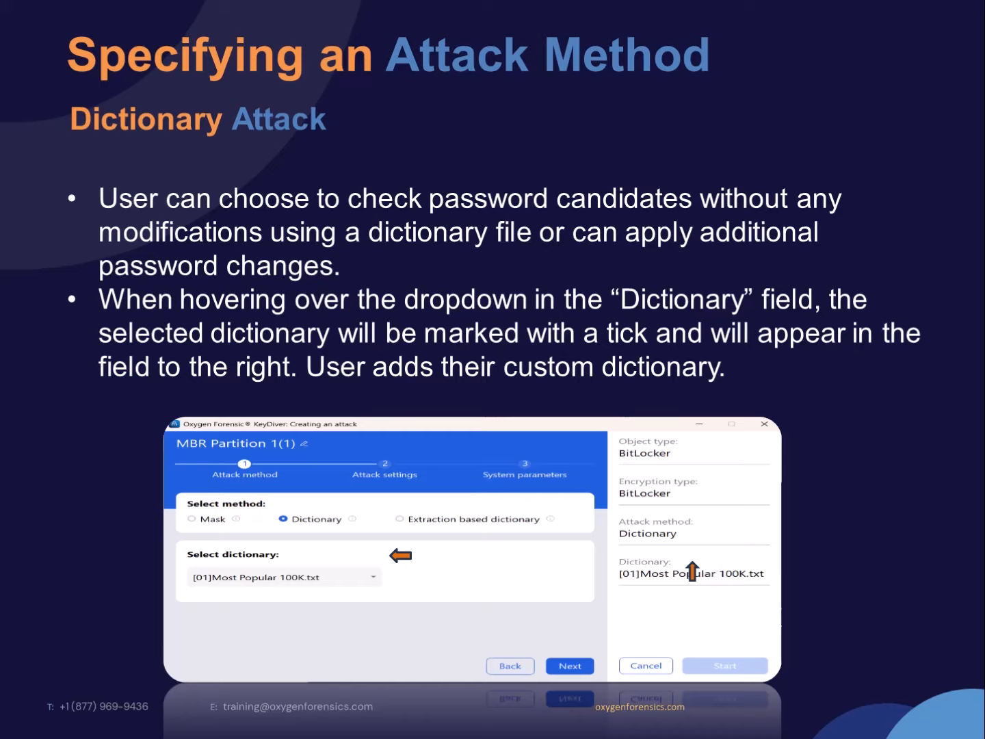
click(568, 665)
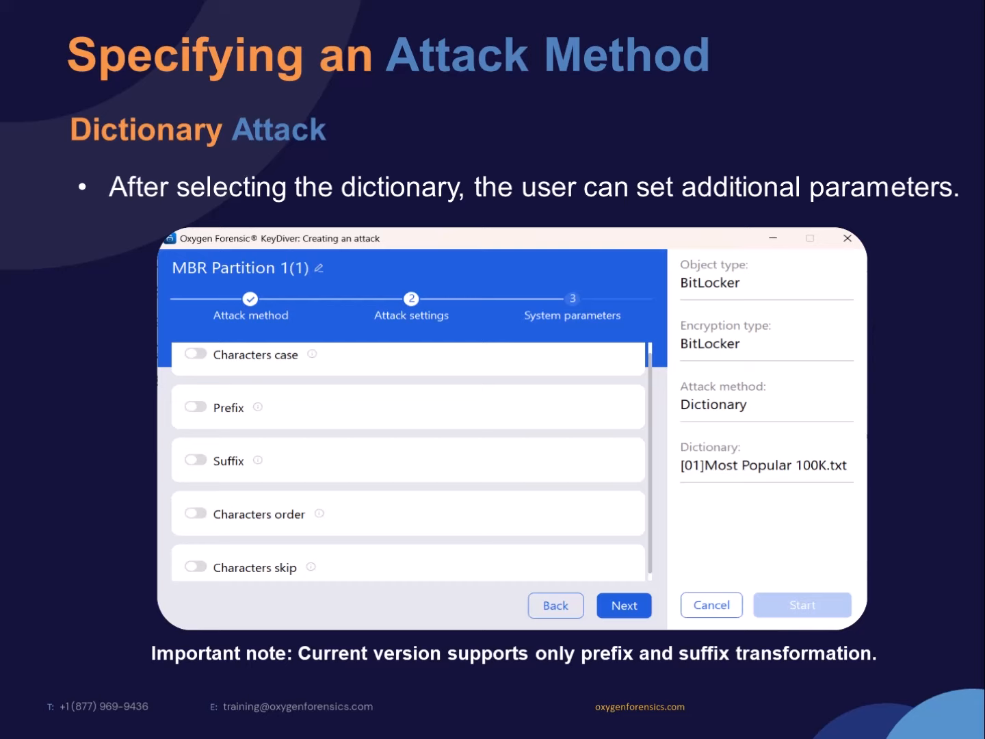
click(624, 605)
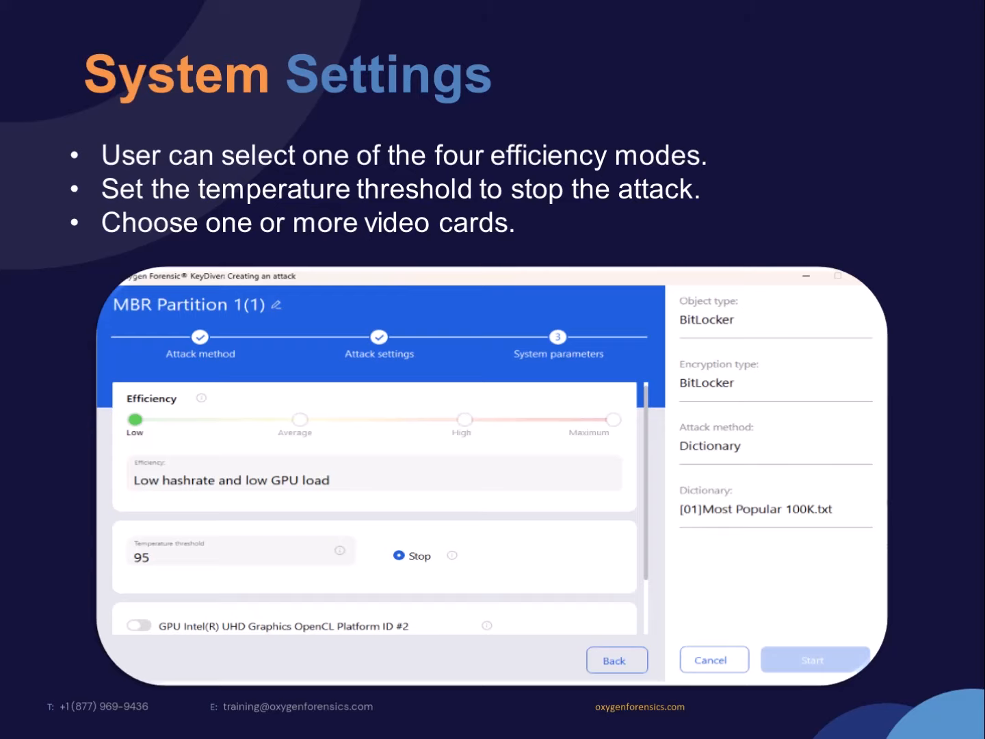
Advance past the GPU efficiency and temperature threshold slide to Starting an Attack.
key(Right)
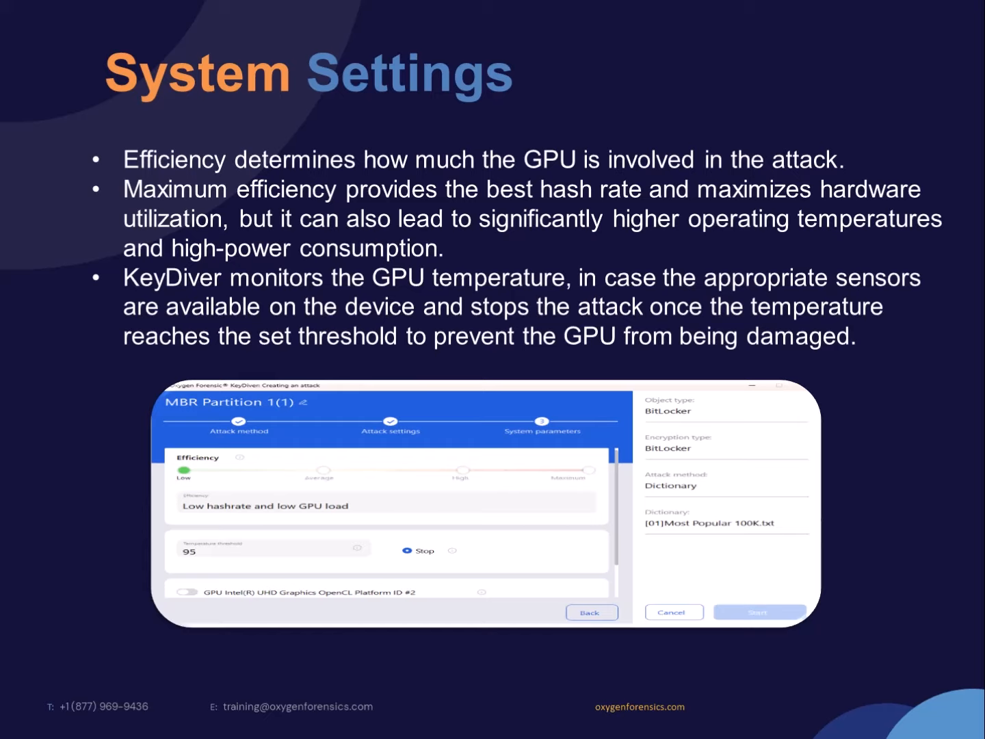
click(758, 611)
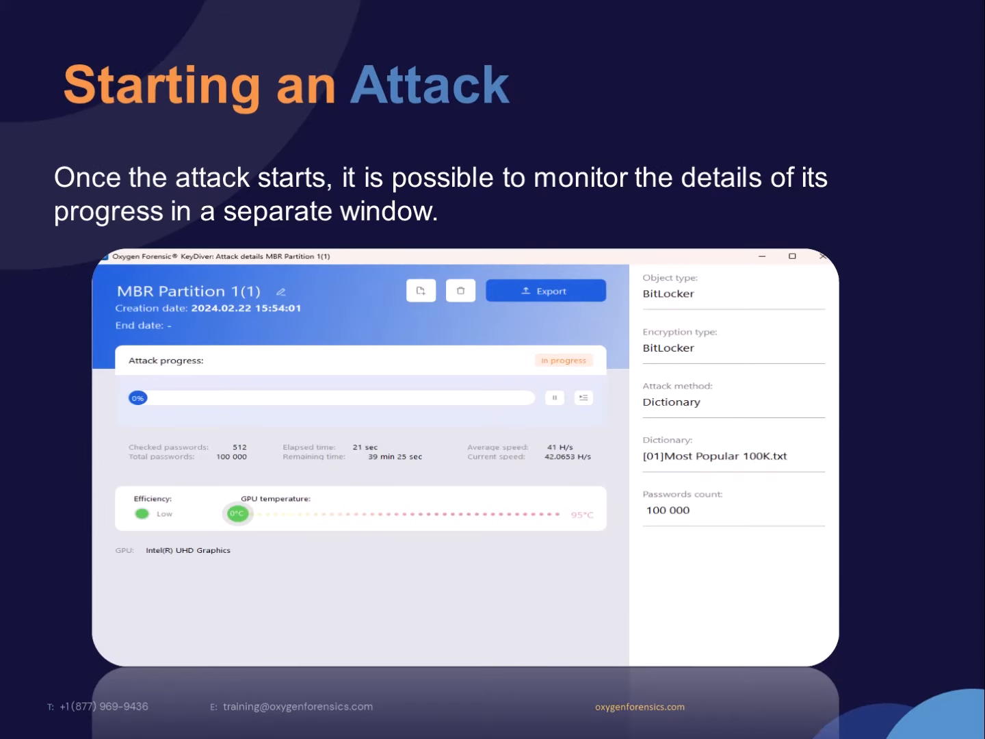
Move past the attack progress slide to 'Using an Attack as a Template'.
key(right)
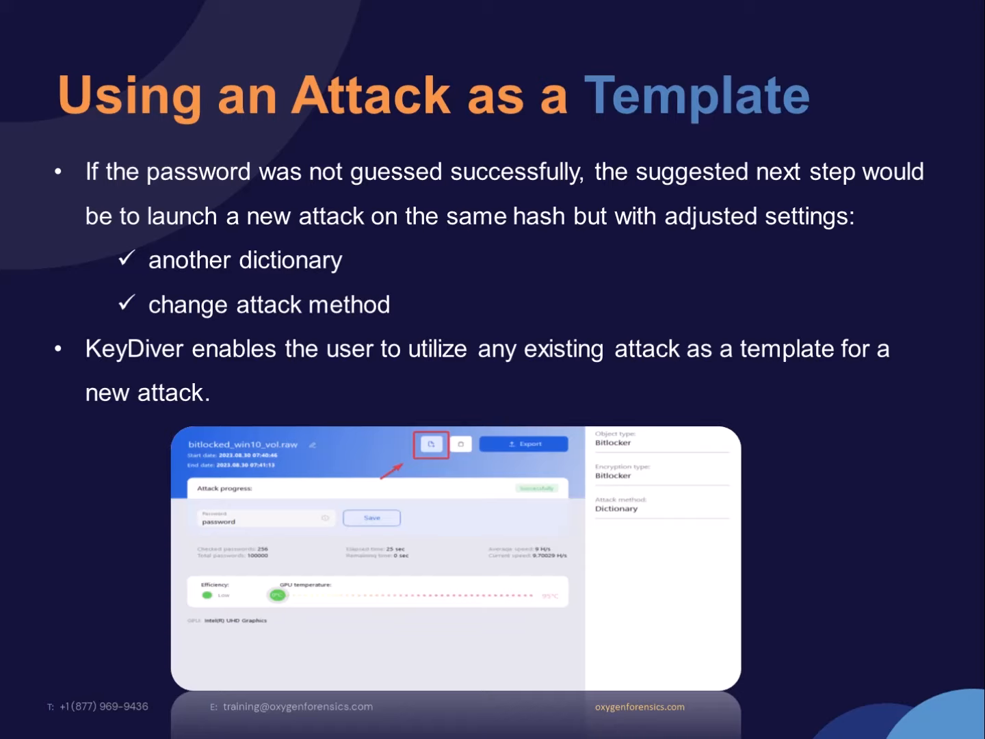
Leave the slides and return to the Oxygen Forensic Detective start page with Tools visible.
key(right)
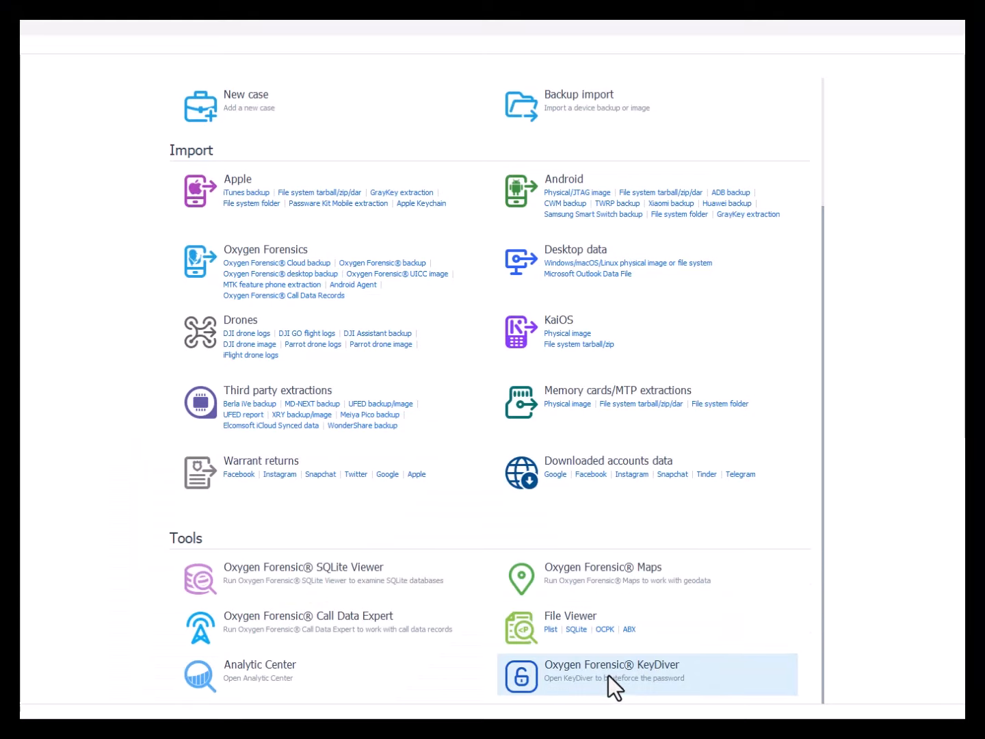
Create a new KeyDiver attack by loading the BitLocker JSON from Desktop\Bit Locker Webinar.
click(613, 675)
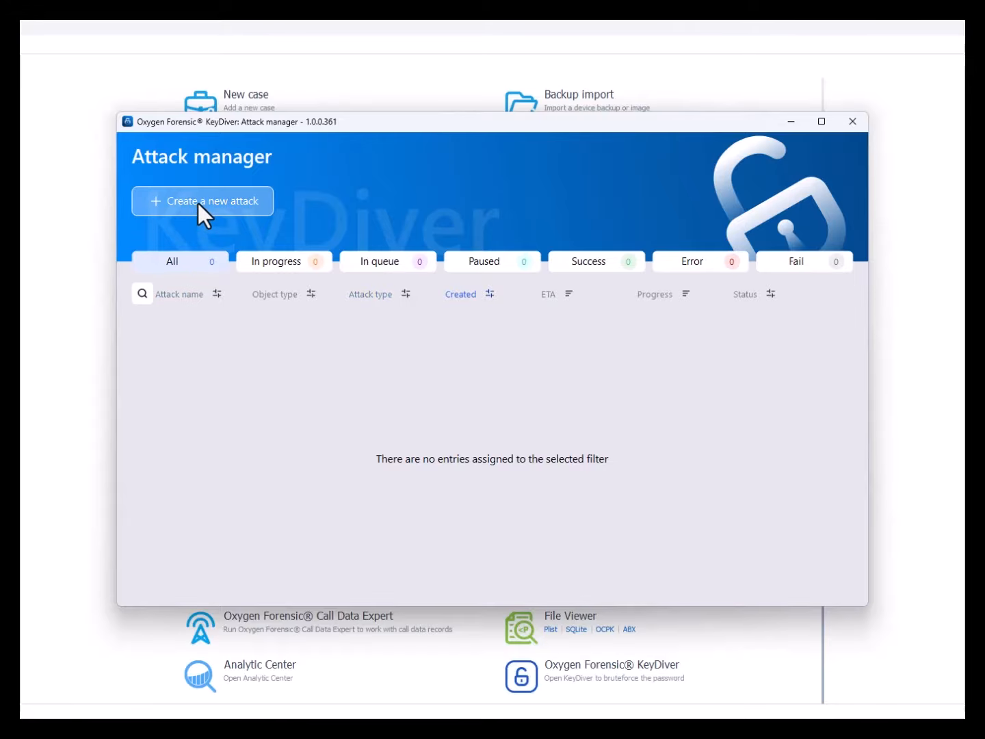
click(203, 200)
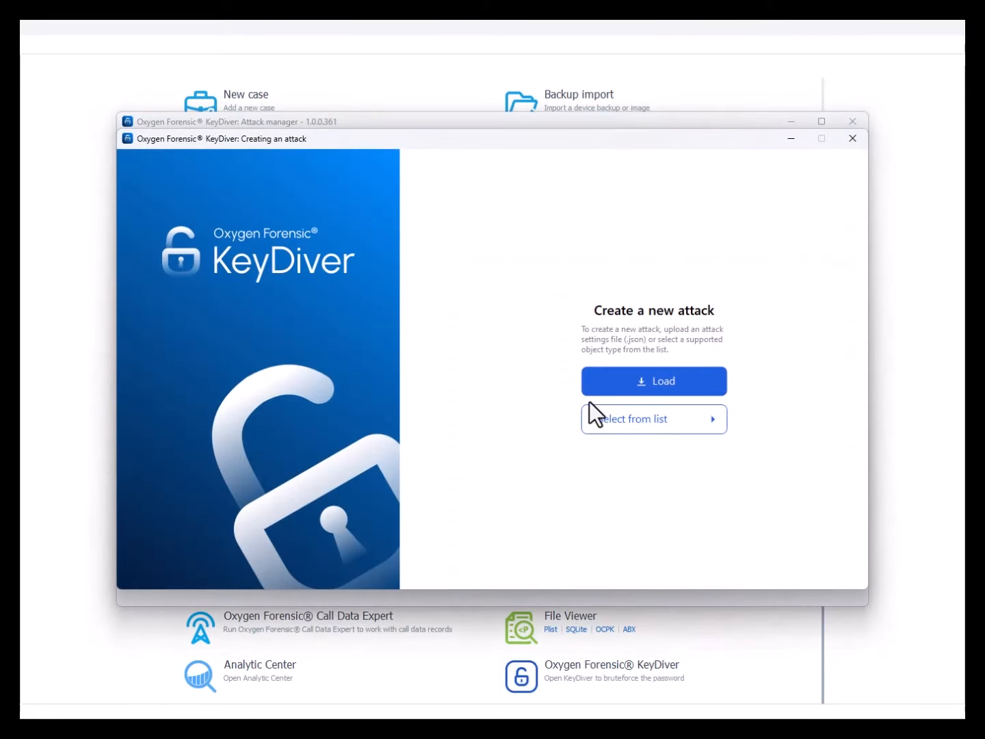
click(654, 381)
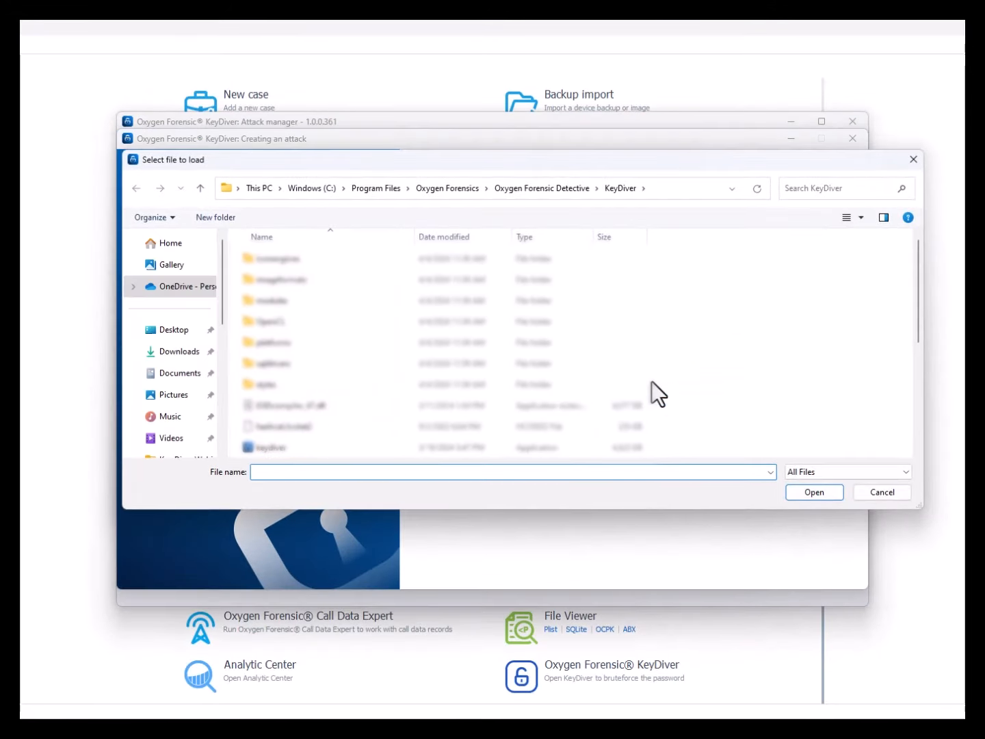
click(174, 330)
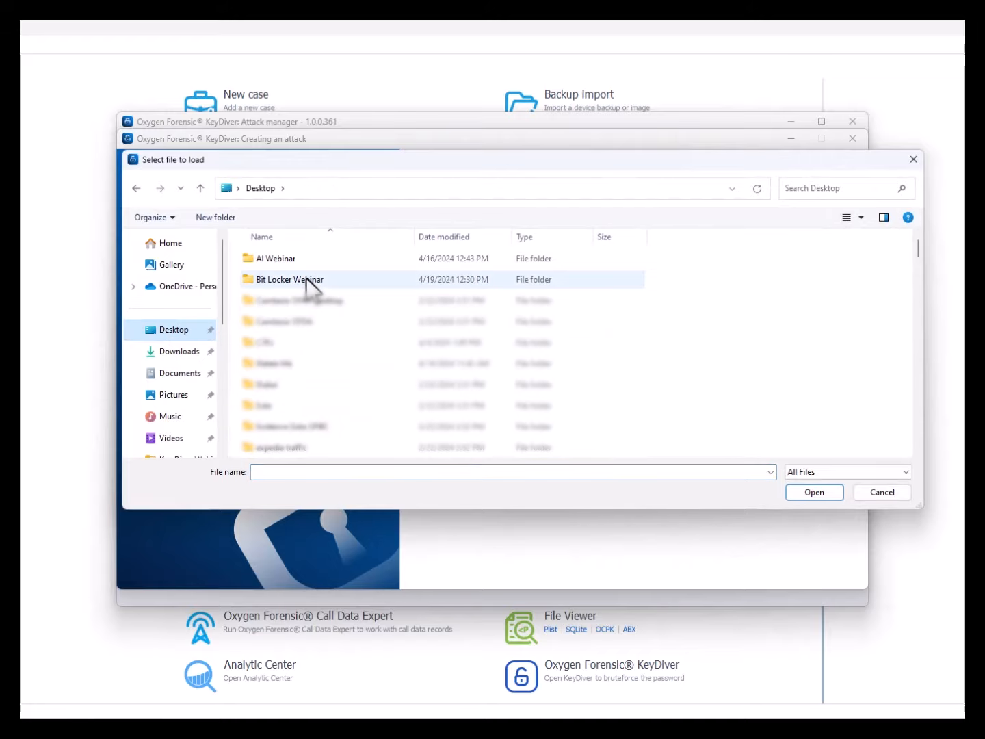
double_click(290, 279)
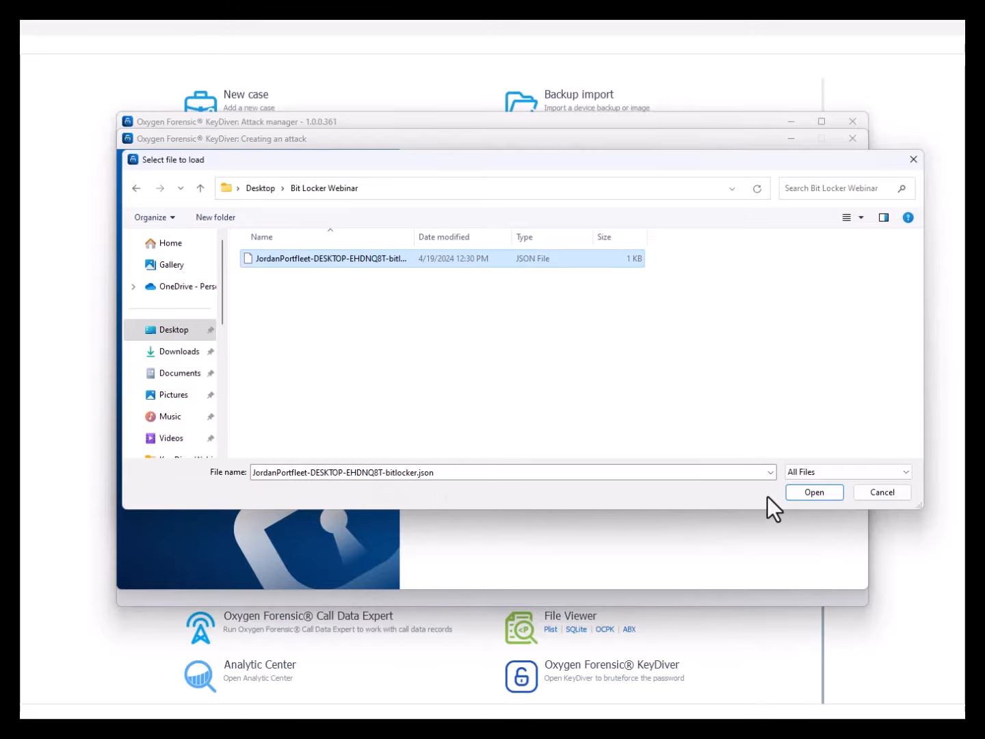
click(813, 492)
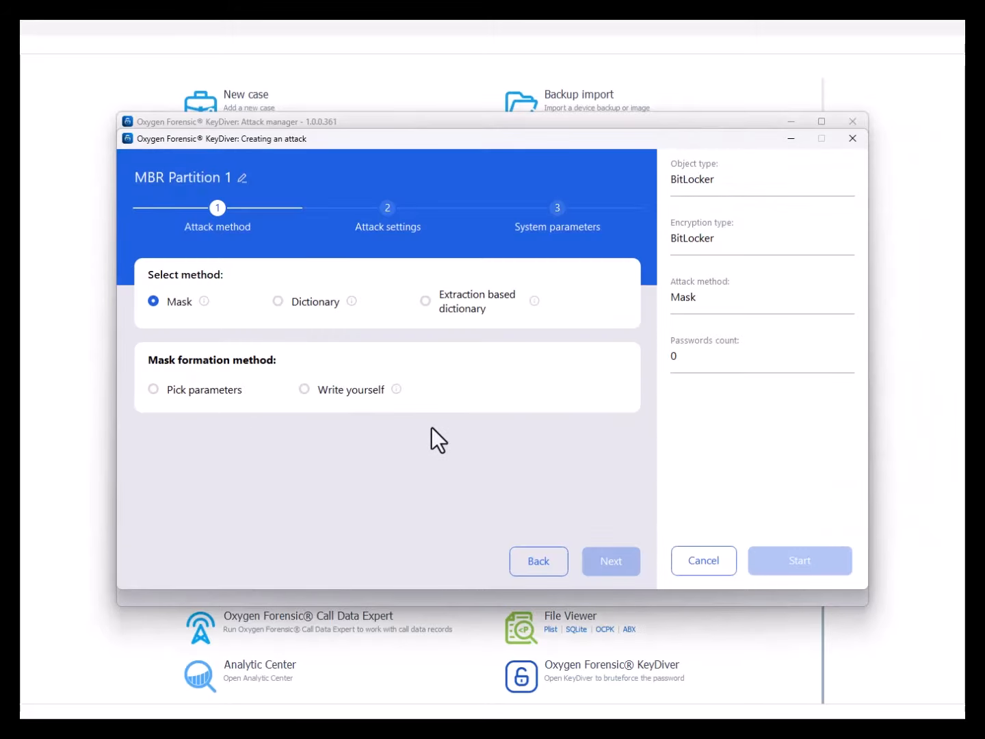
mouse_move(337, 361)
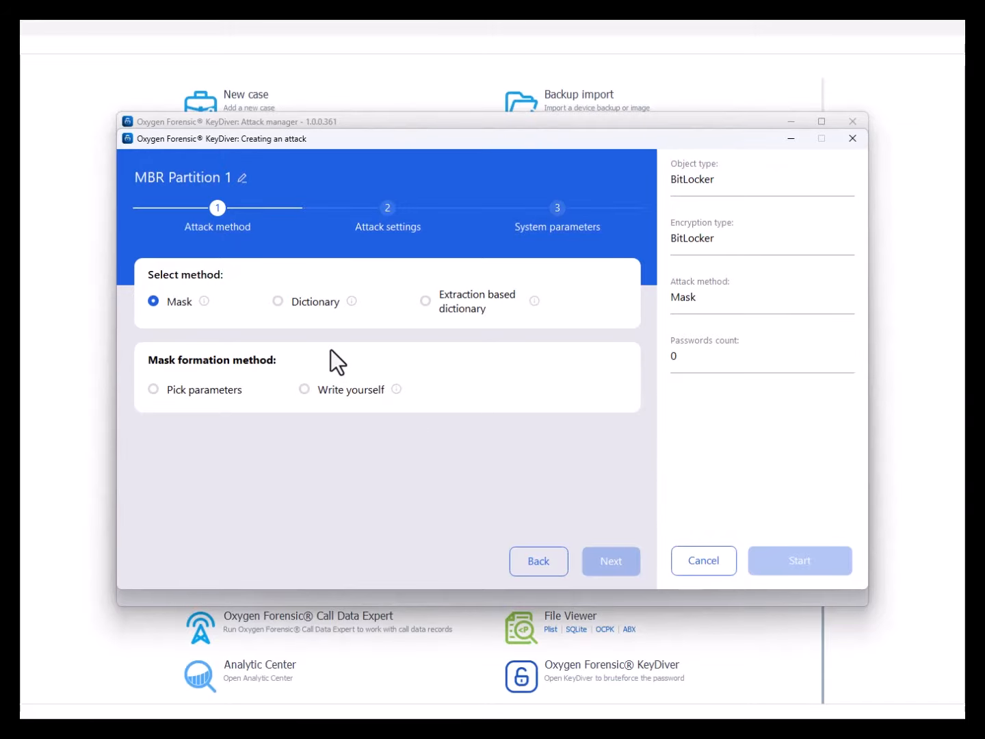
mouse_move(325, 314)
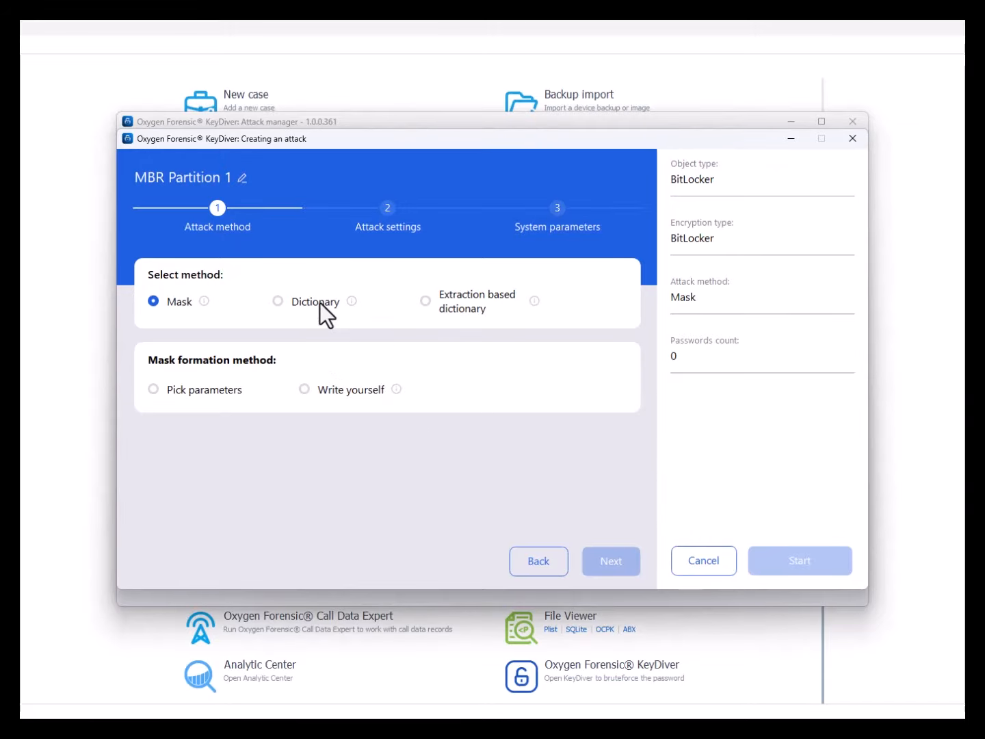
mouse_move(483, 321)
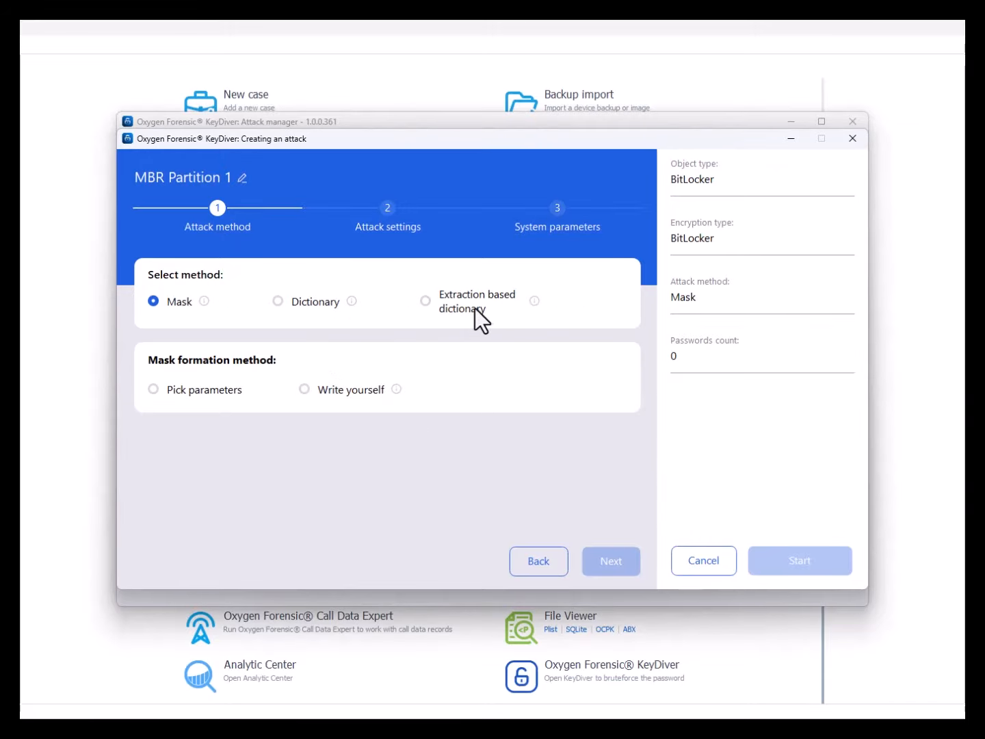
Choose the Mask attack method with Pick parameters after briefly trying Dictionary.
click(278, 301)
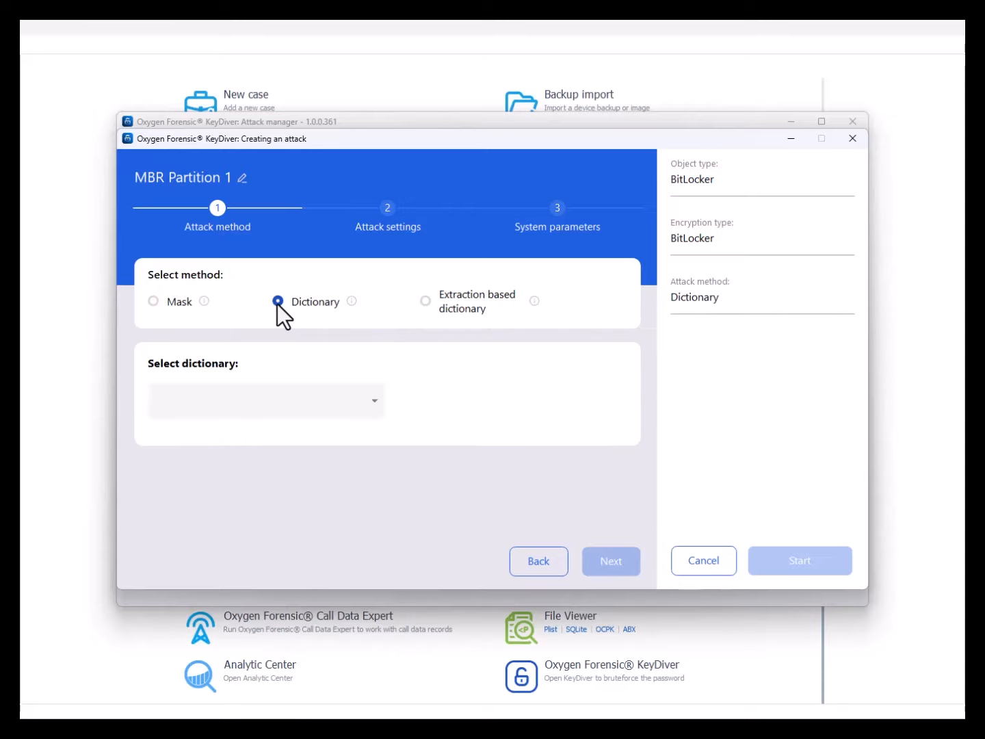
click(154, 301)
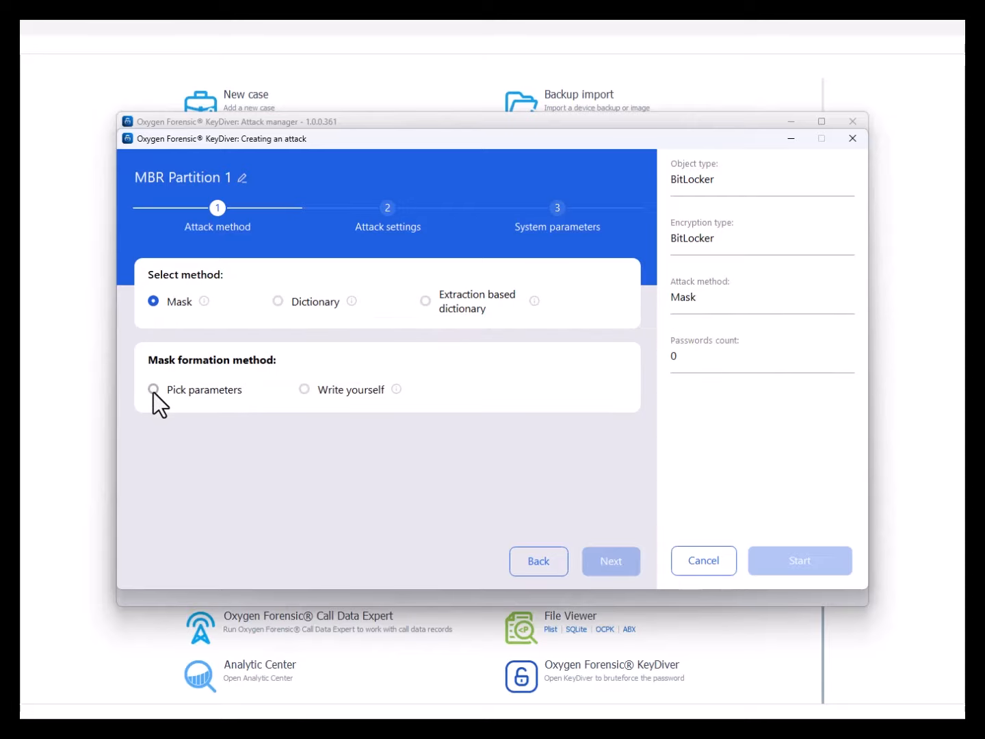
click(154, 389)
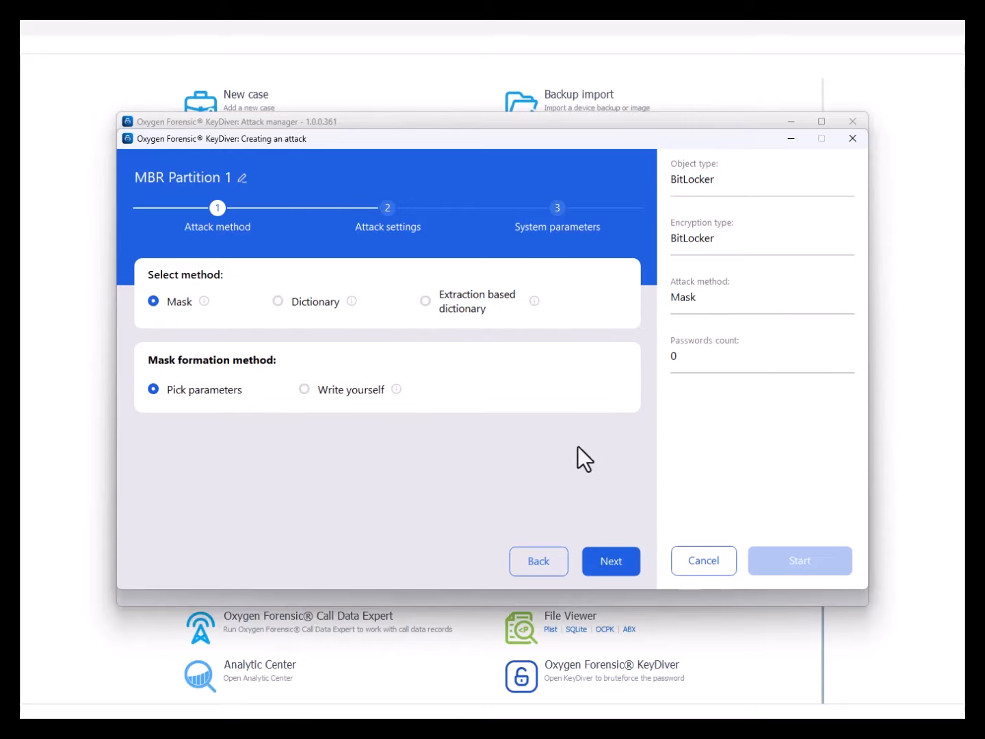
Set the mask to lowercase, uppercase and numbers with a minimum length of 4 characters.
click(610, 561)
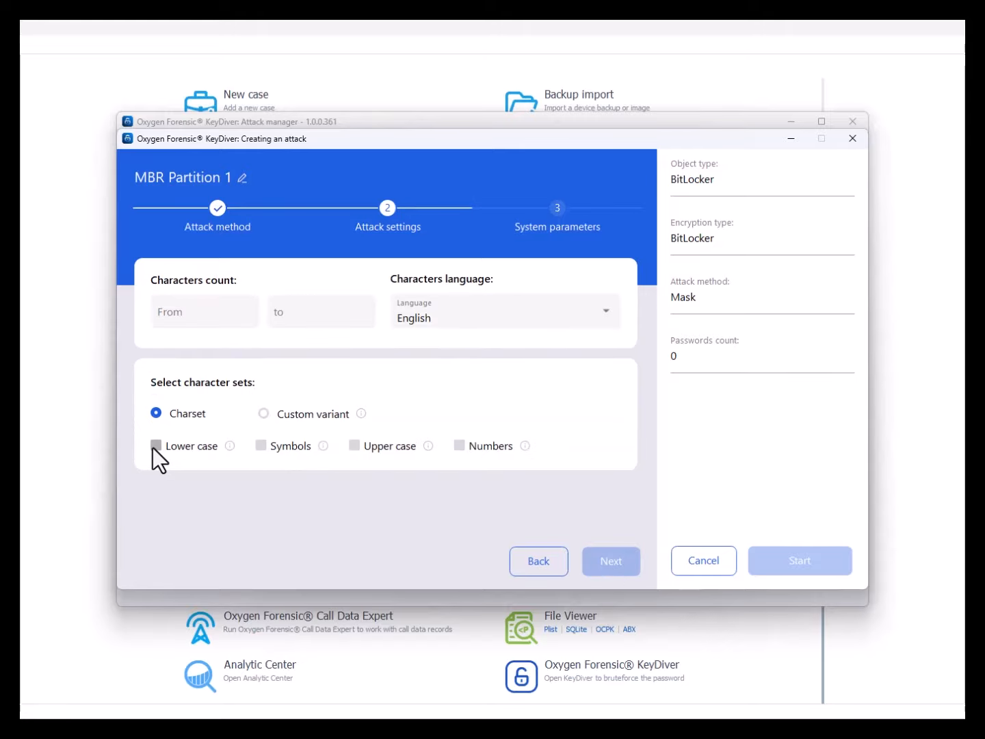
click(156, 447)
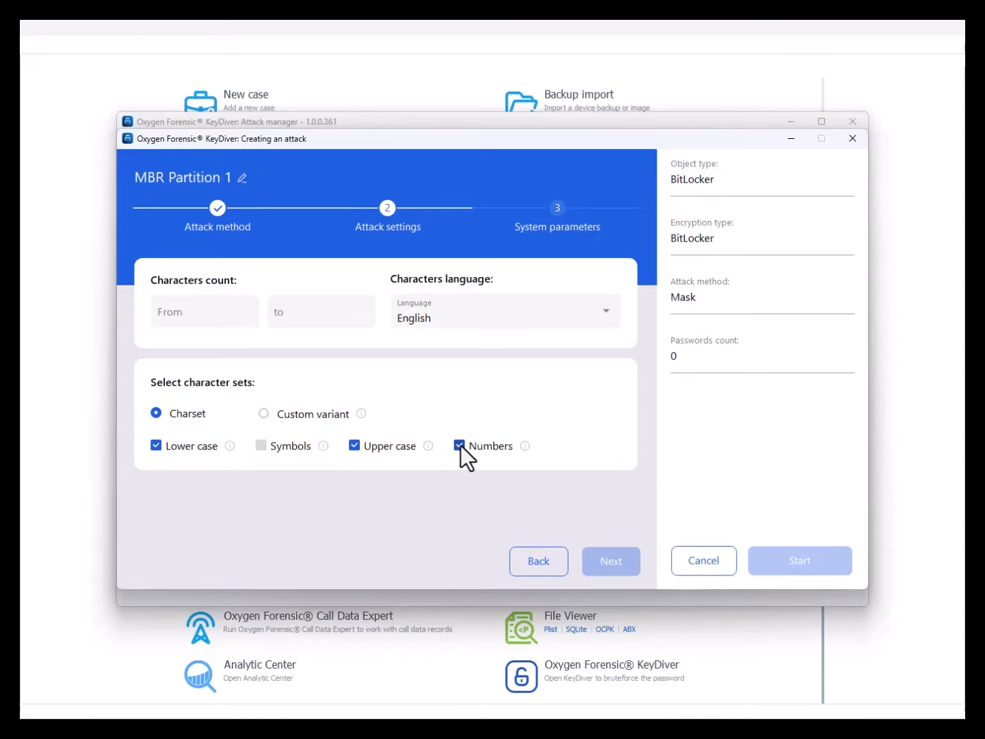
click(204, 312)
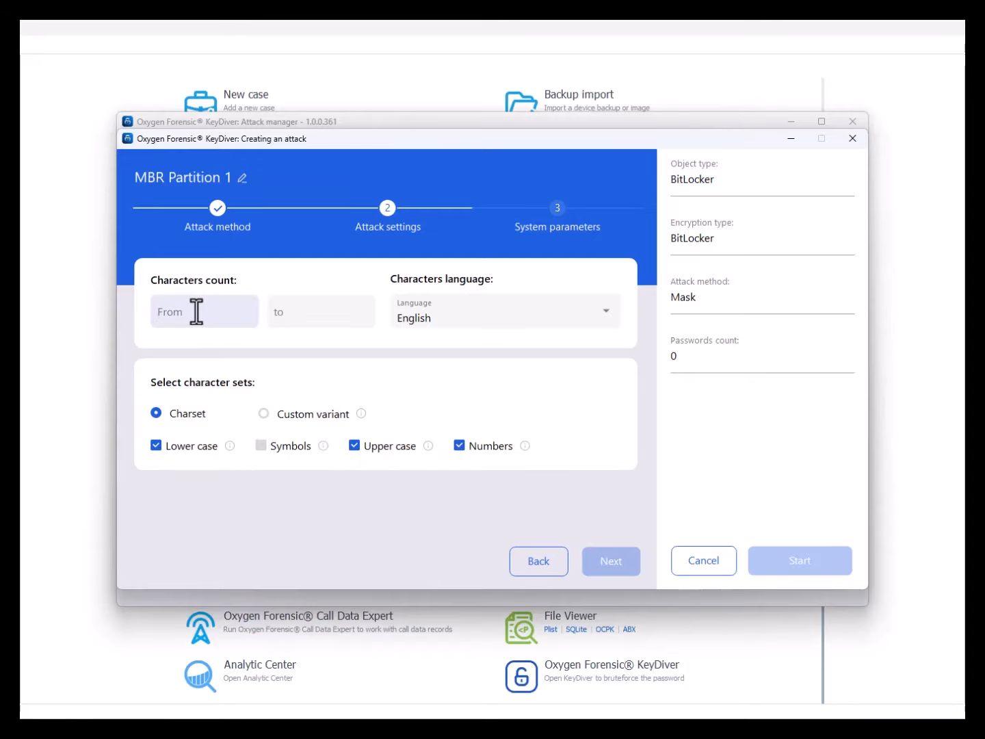
text(4)
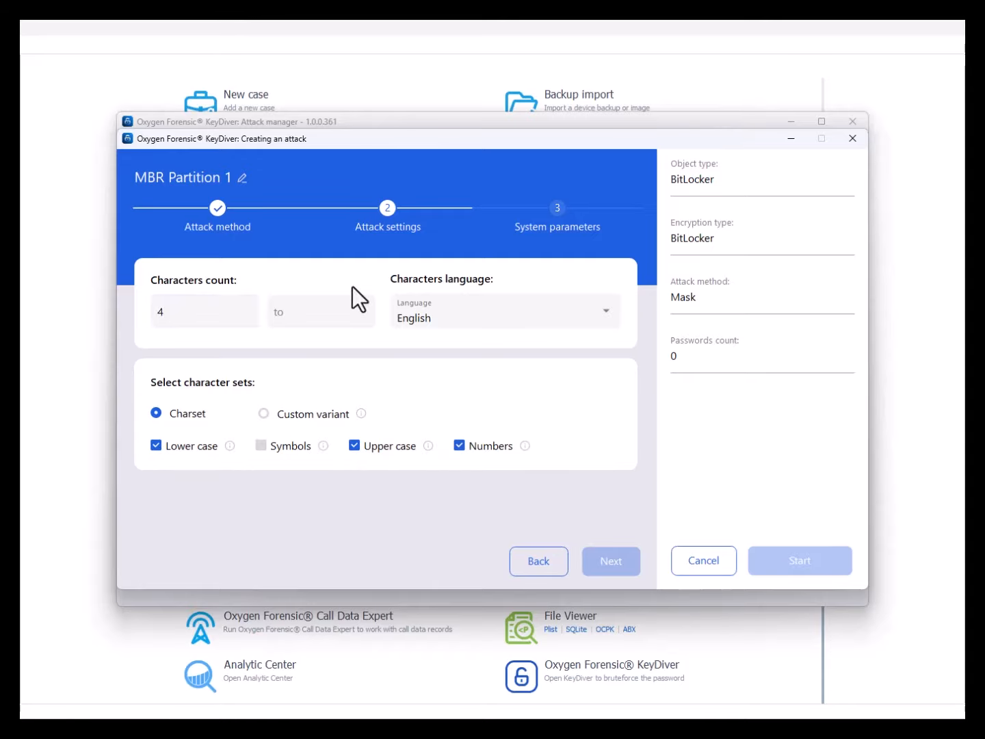
click(320, 312)
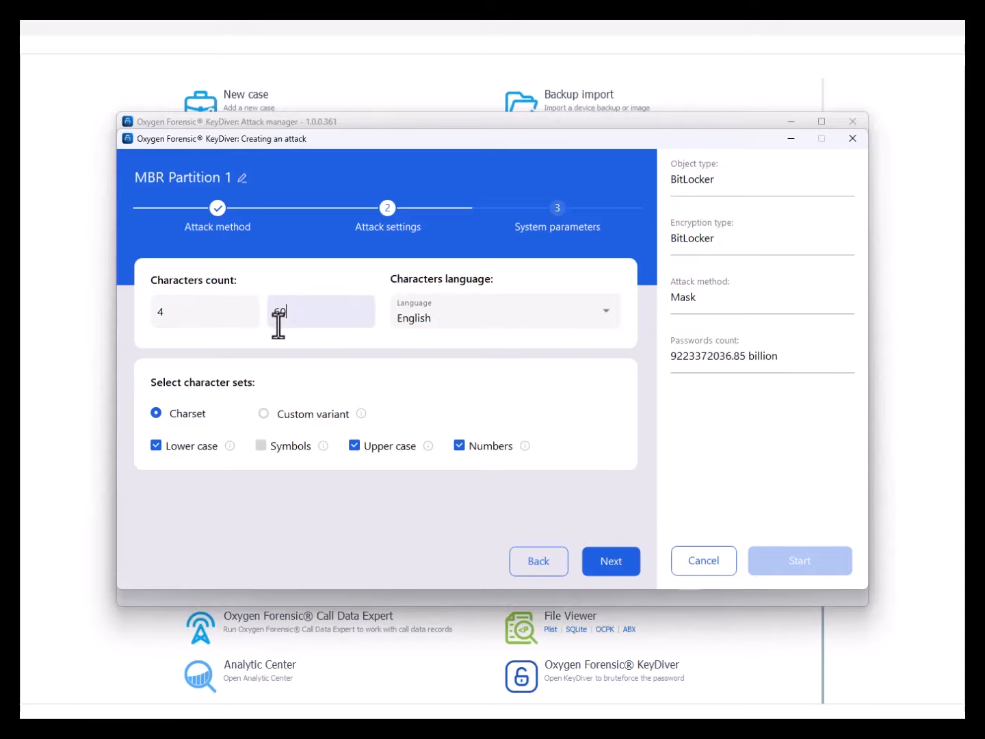
click(610, 561)
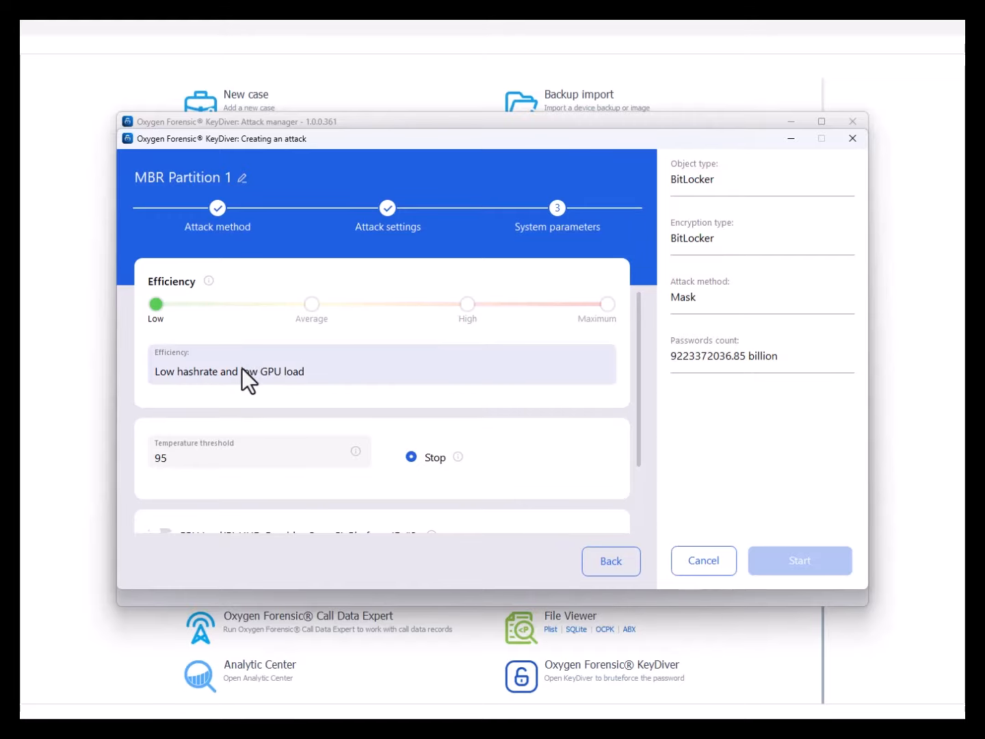
mouse_move(219, 363)
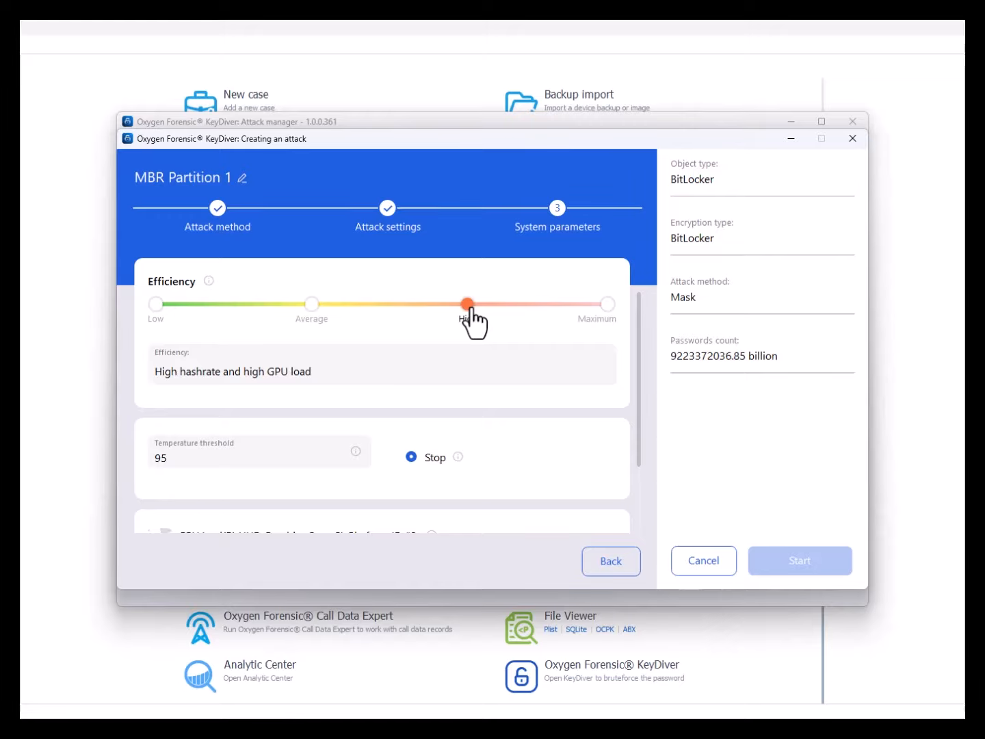
Raise efficiency to Maximum and enable the Intel UHD Graphics GPU for cracking.
drag(469, 304, 608, 304)
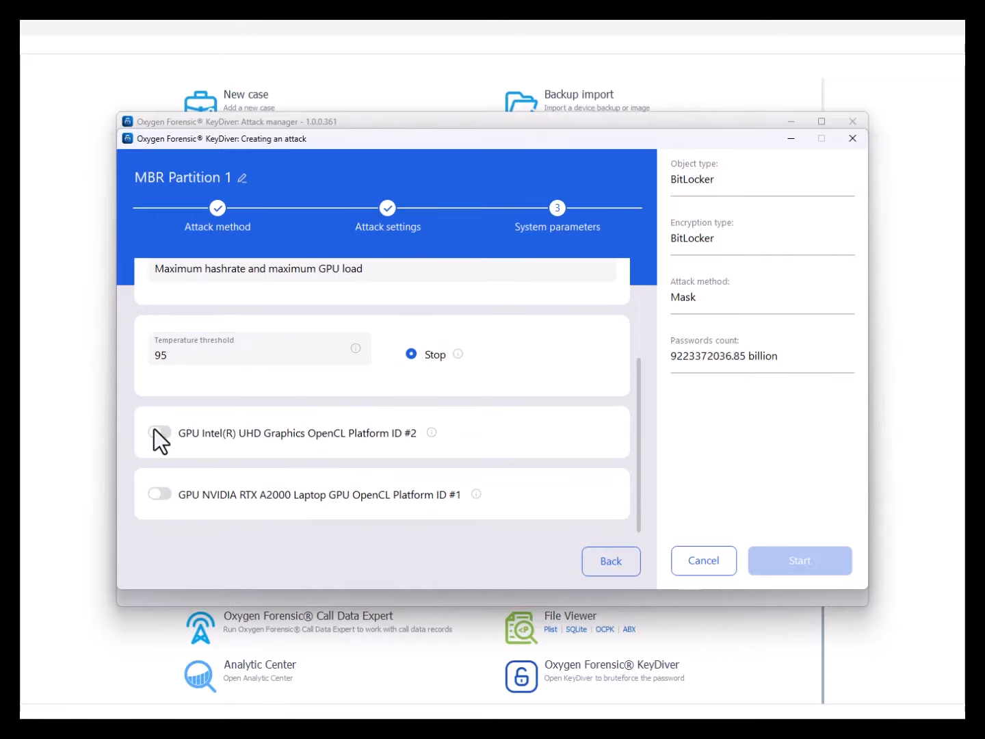
click(159, 432)
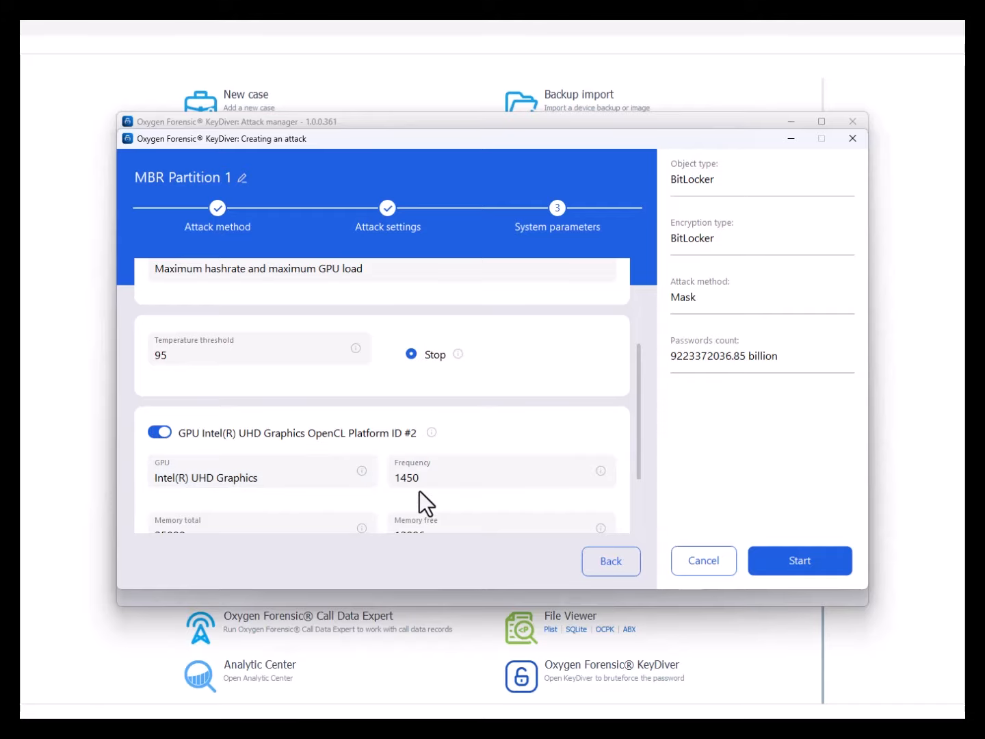
scroll(down, 3)
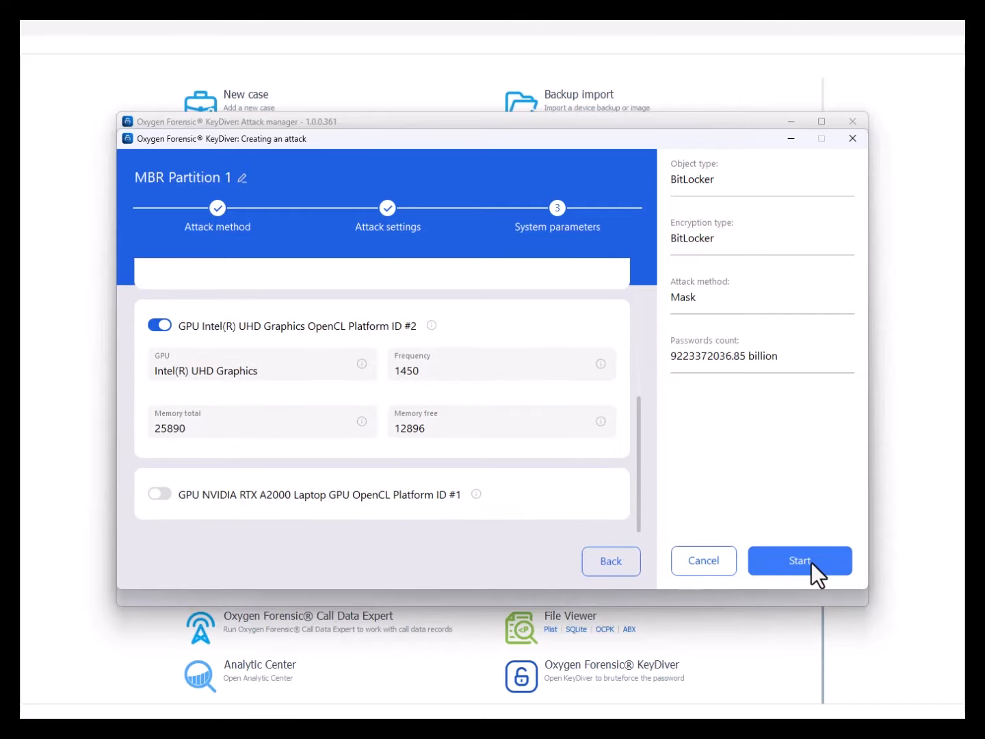
Start the MBR Partition 1 mask attack and then pause it while running.
click(799, 561)
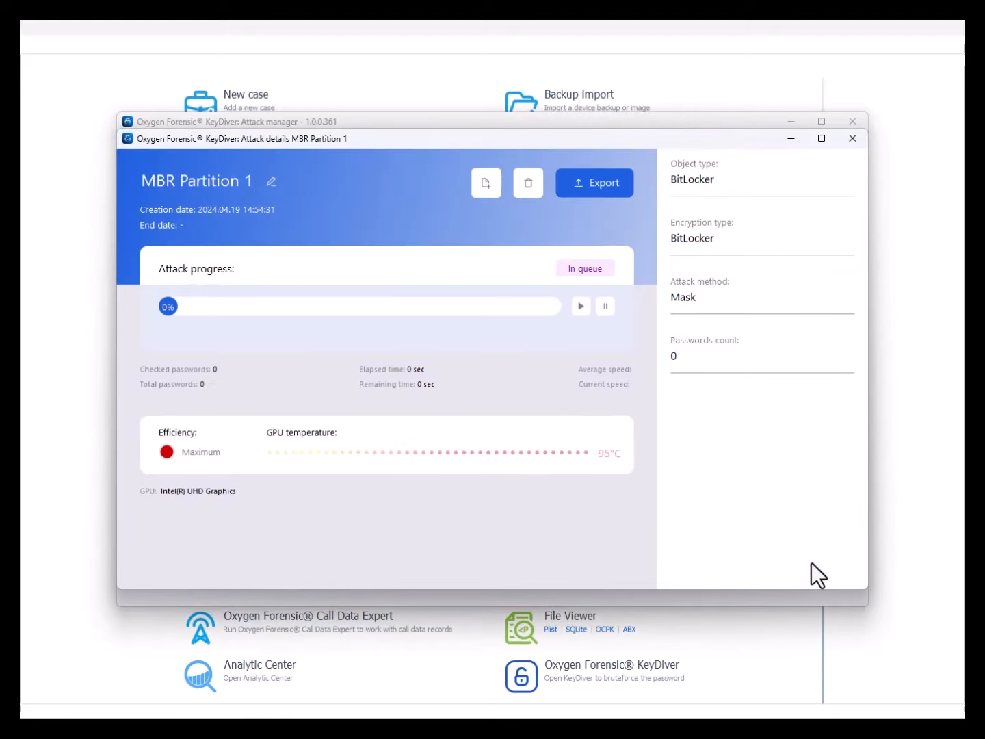
click(581, 305)
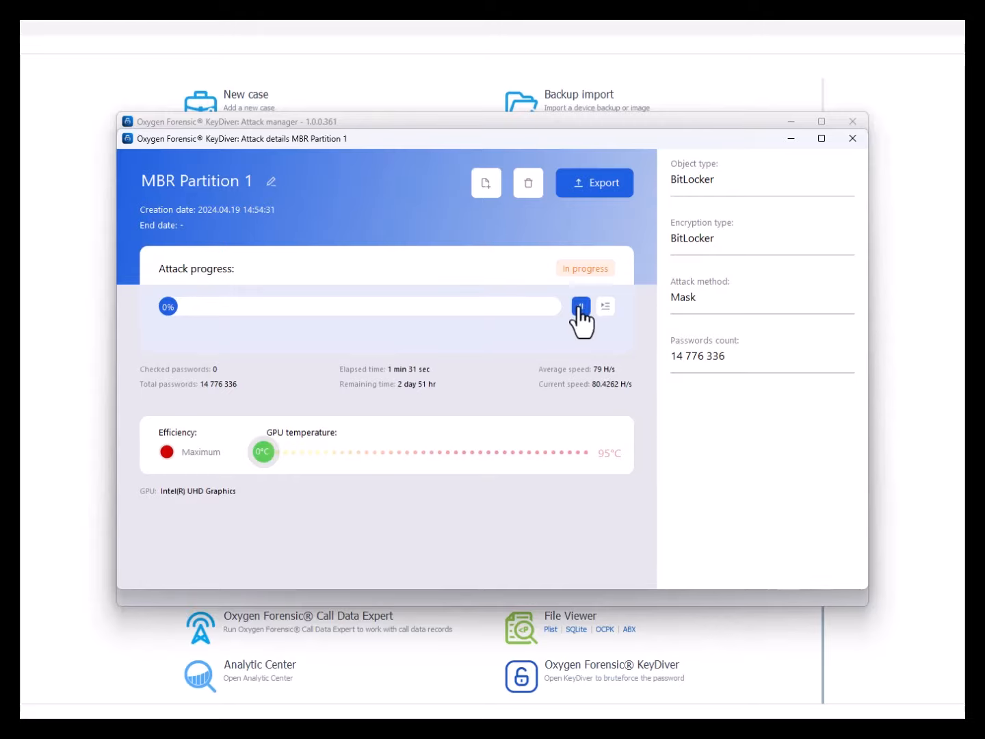
click(580, 305)
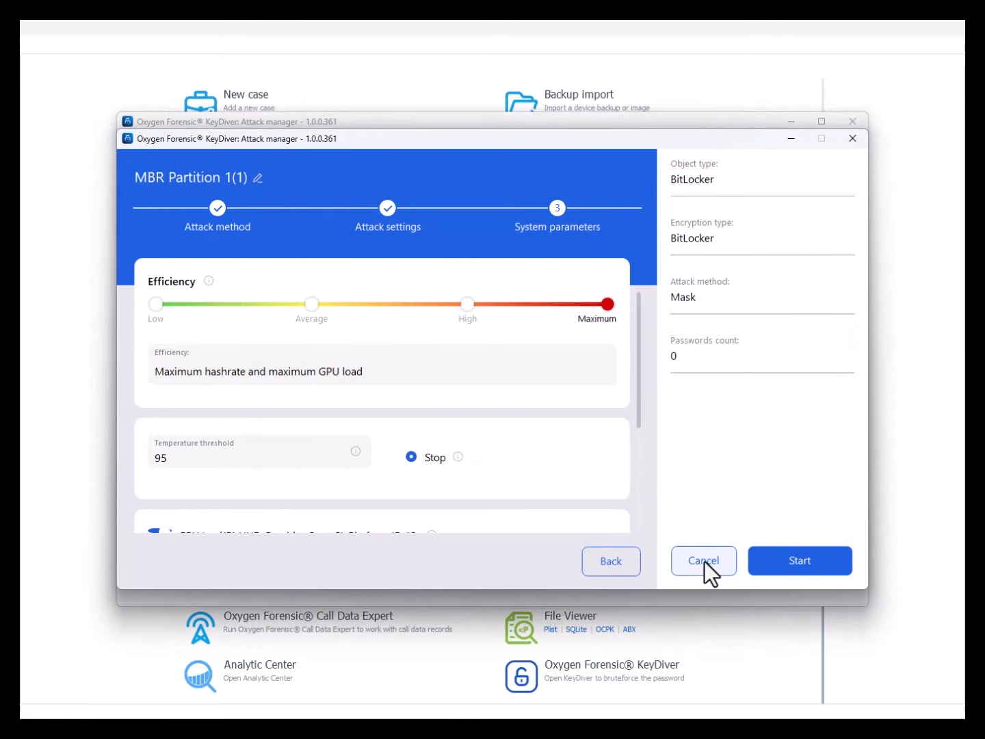
Cancel the second mask attack wizard and close the paused attack's details window.
click(800, 561)
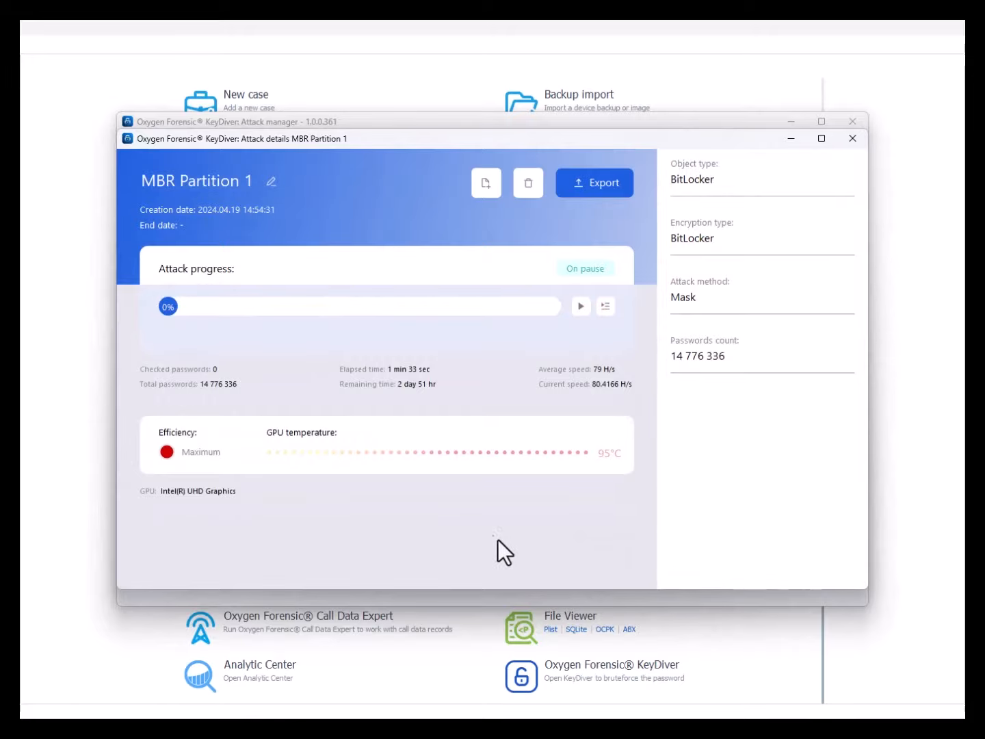
mouse_move(852, 163)
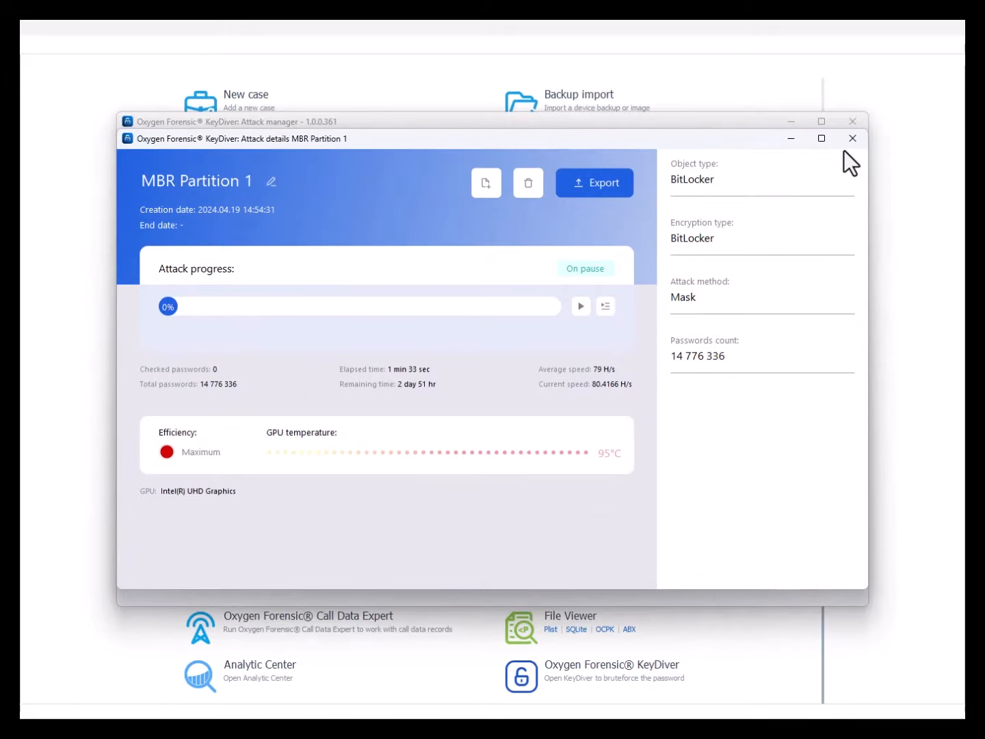
click(853, 139)
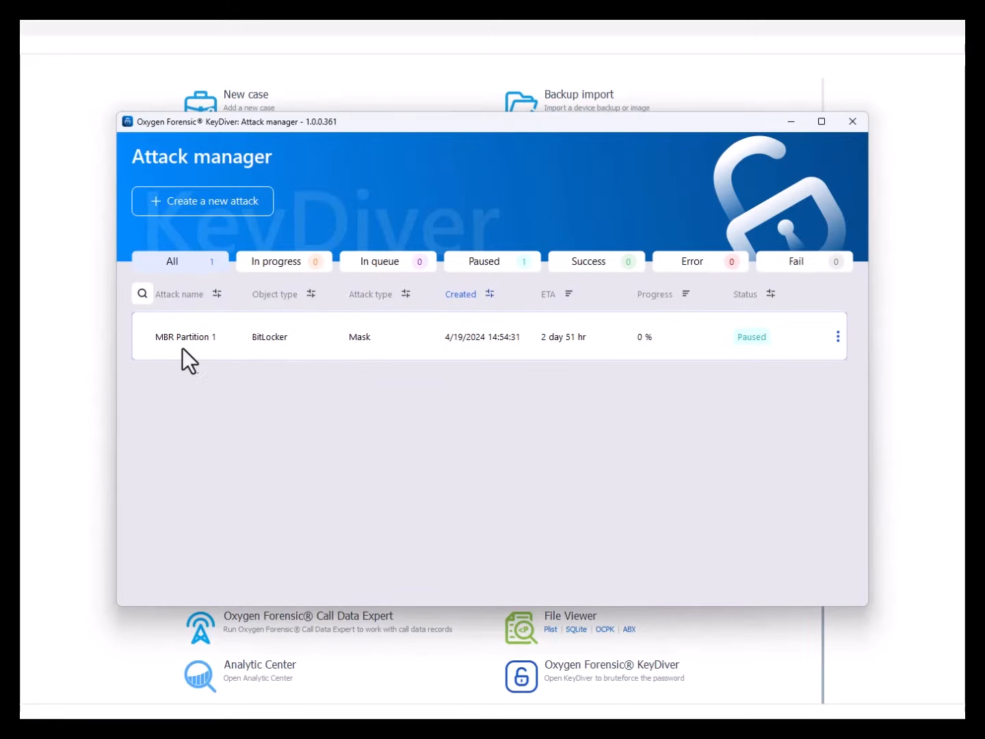
mouse_move(159, 400)
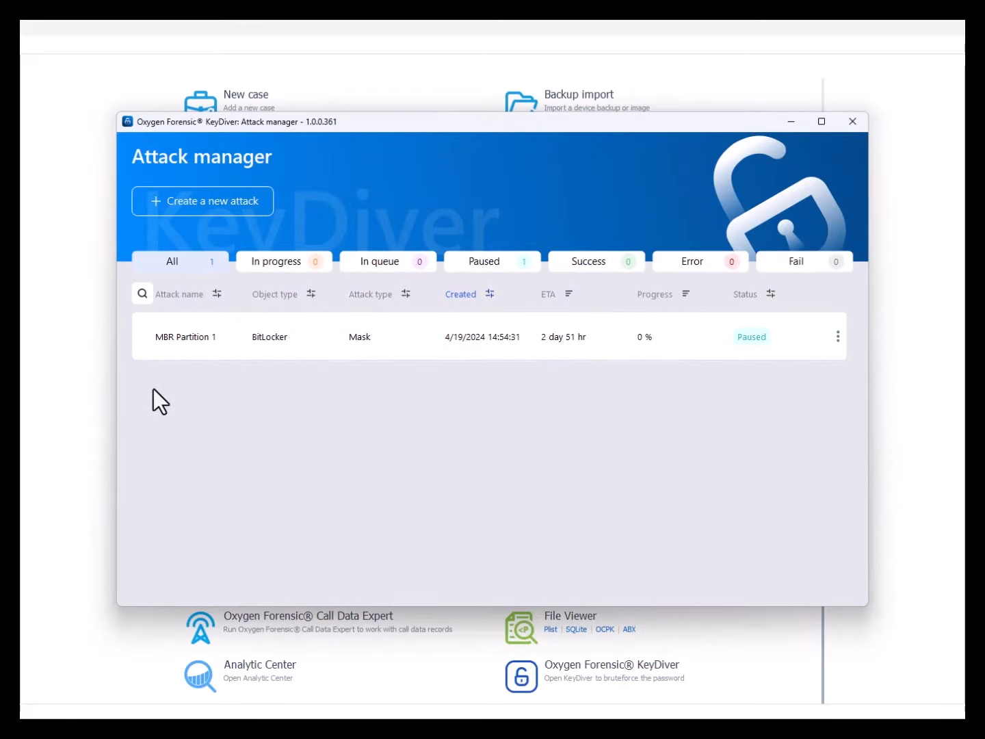
Create a new attack on MBR Partition 1(1) using the [01]Most Popular 100K.txt dictionary.
click(203, 201)
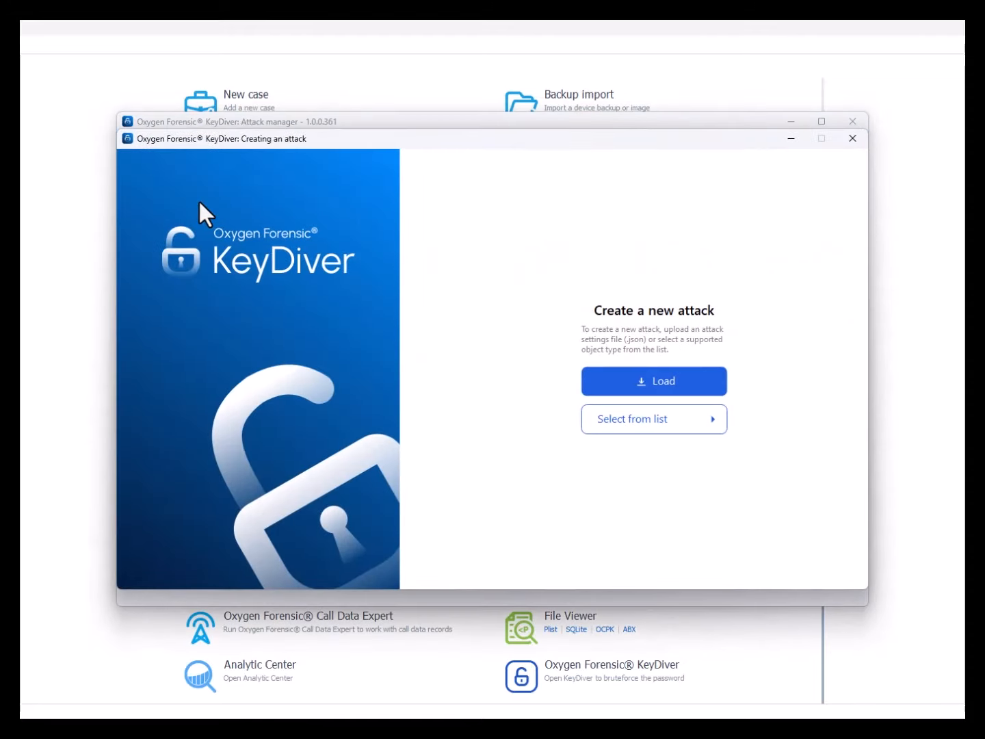
mouse_move(601, 451)
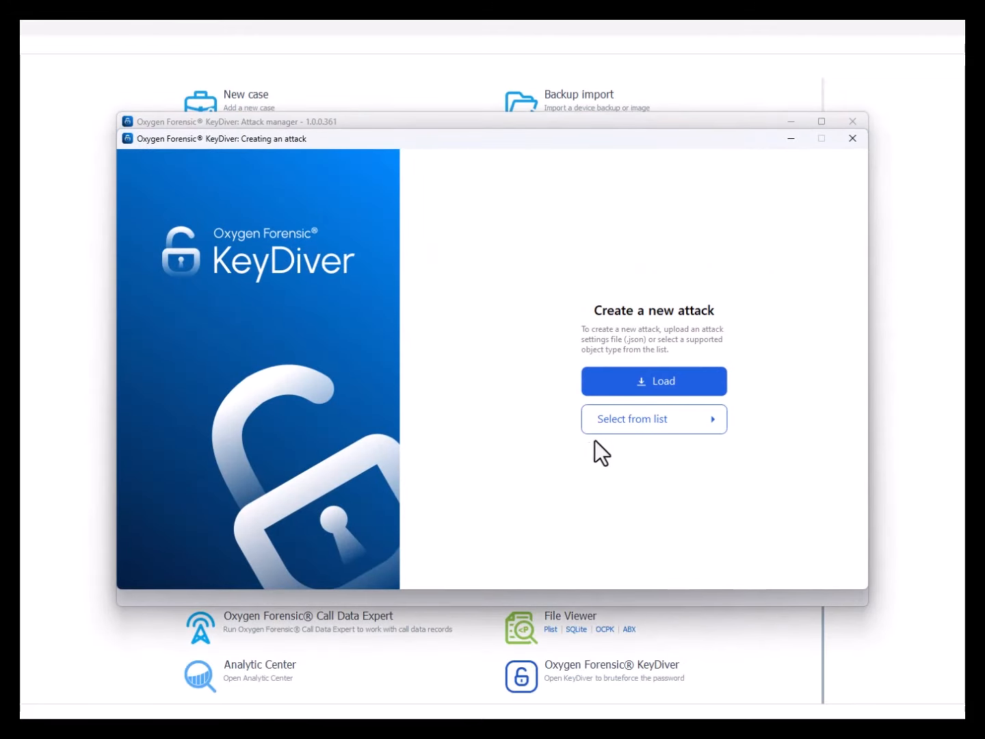
click(653, 380)
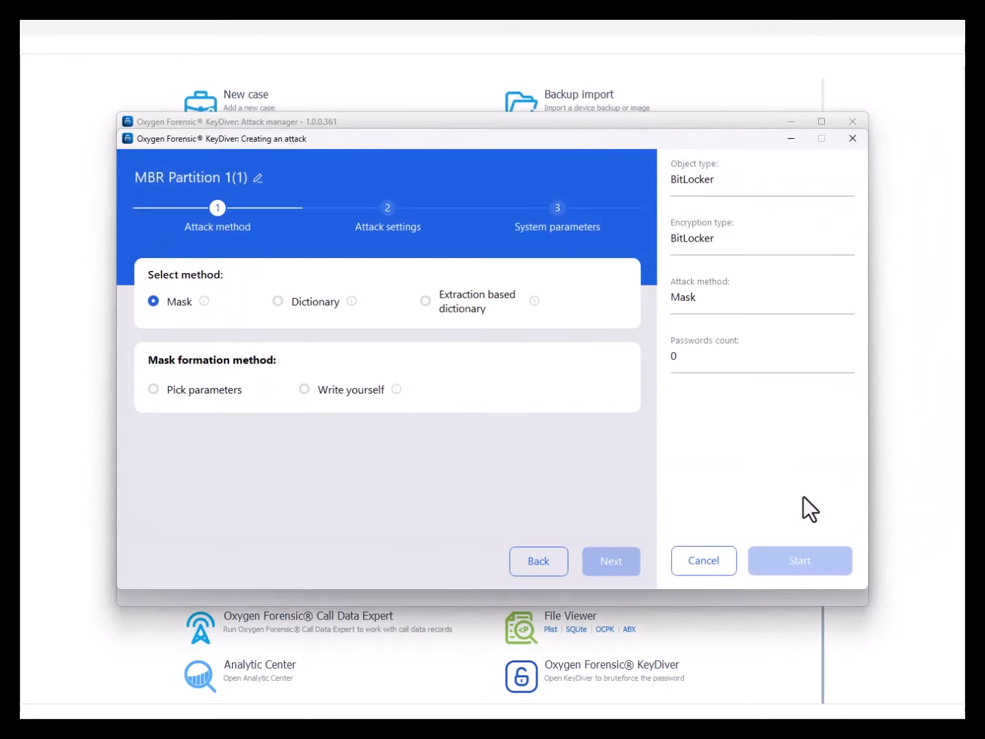
mouse_move(306, 404)
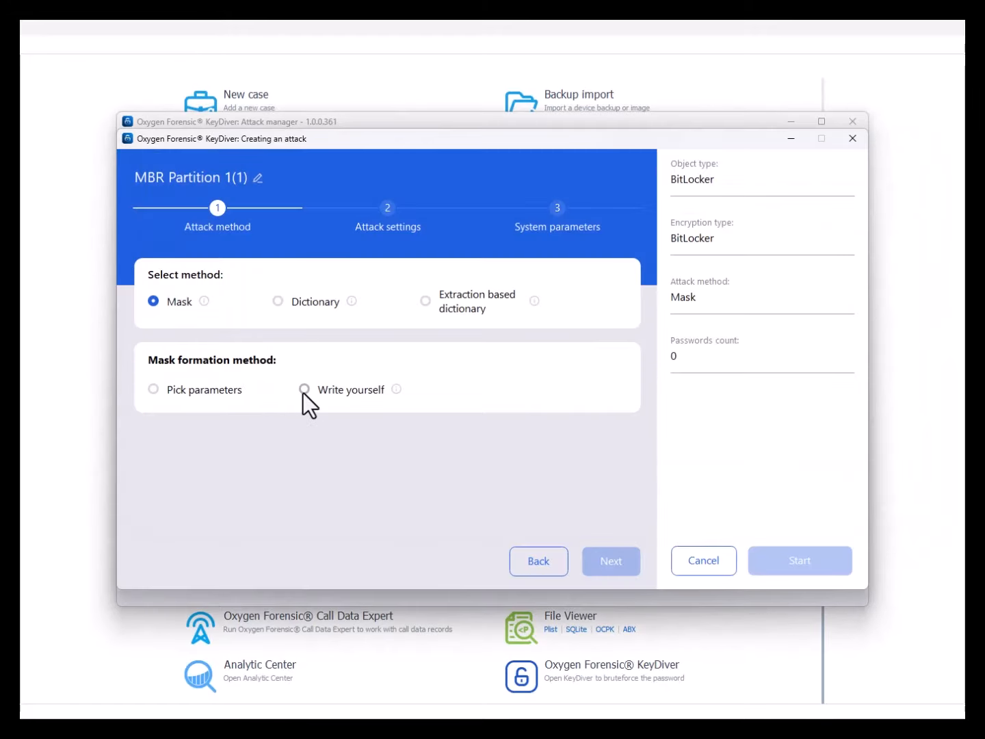
click(304, 382)
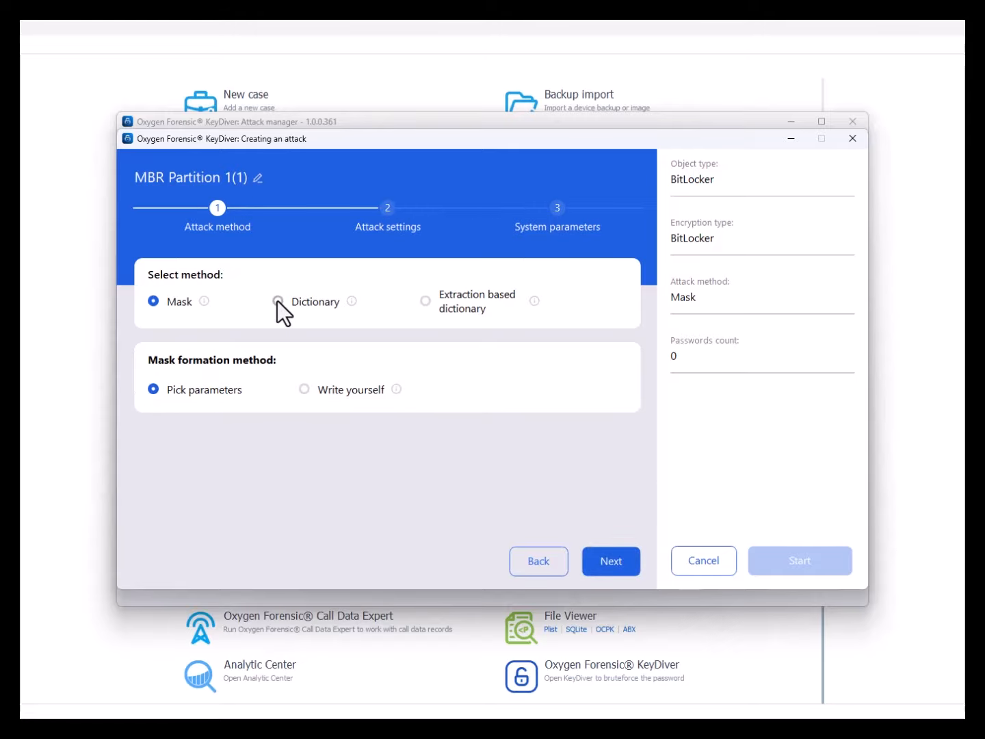
click(277, 301)
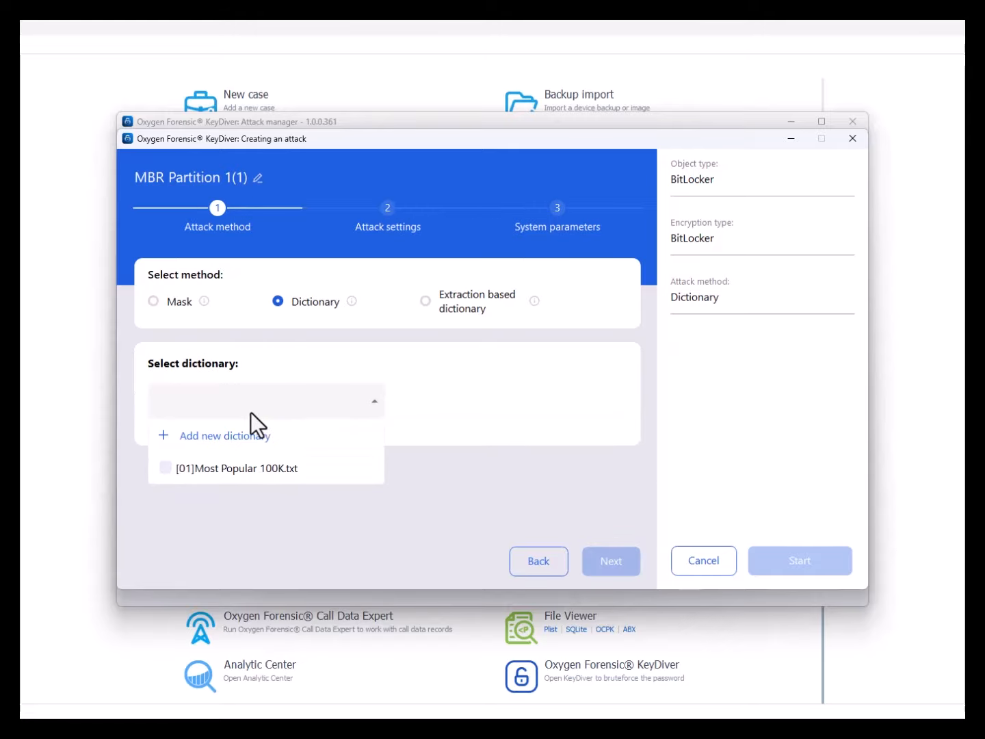
click(235, 468)
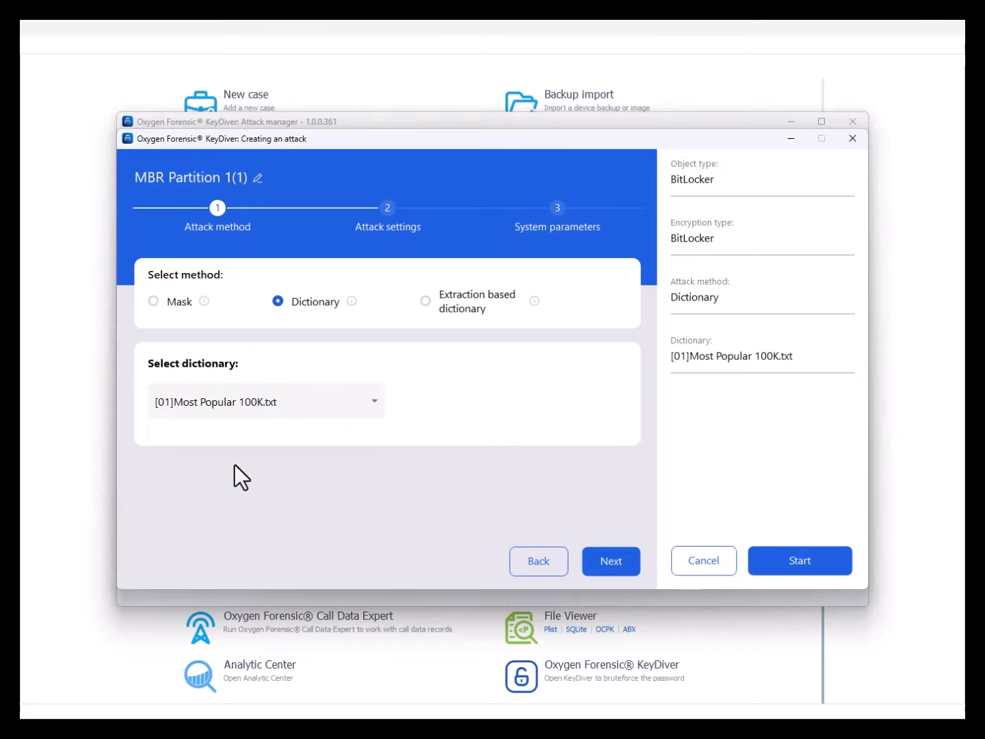
click(611, 561)
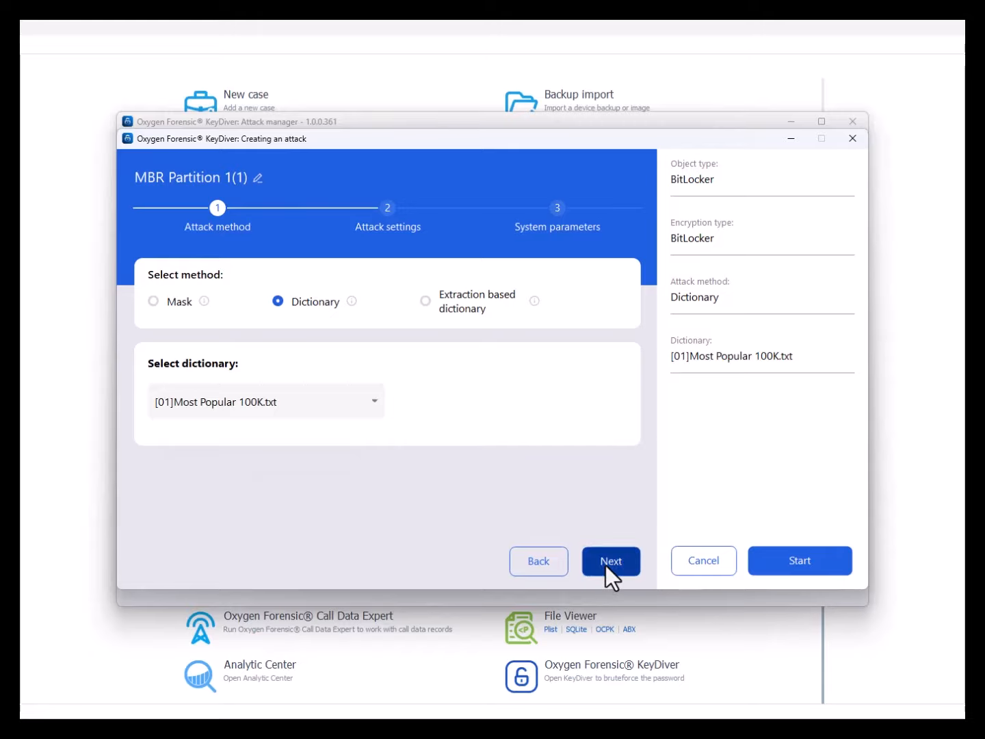
click(610, 561)
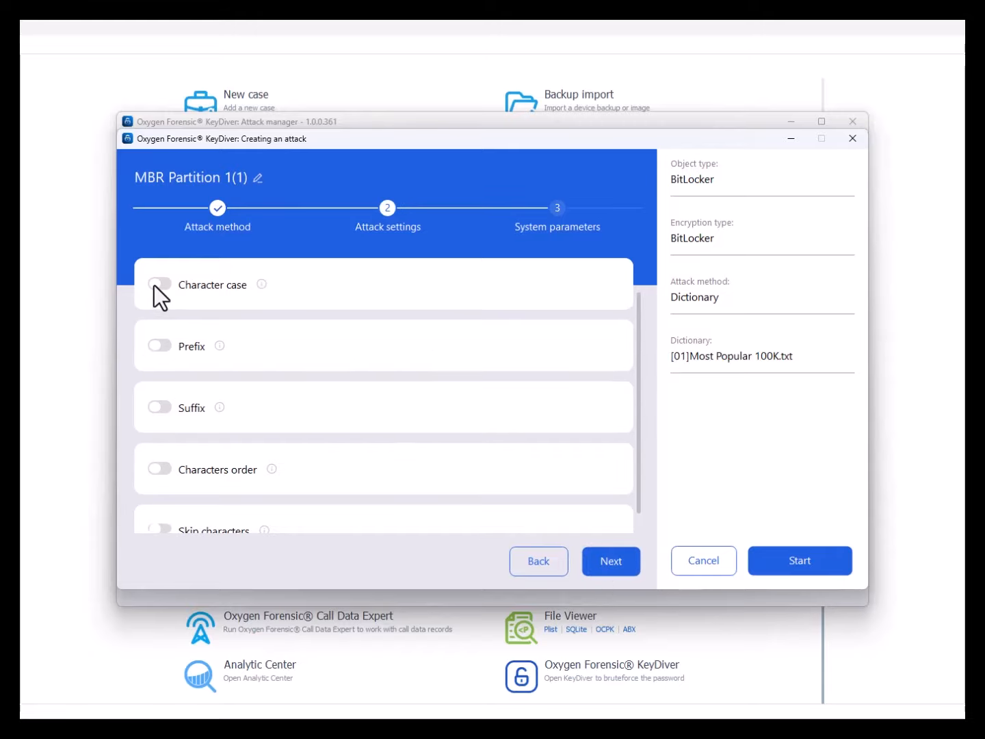
Try case variation, character order and prefix options, leaving upper case on and prefix off.
click(159, 284)
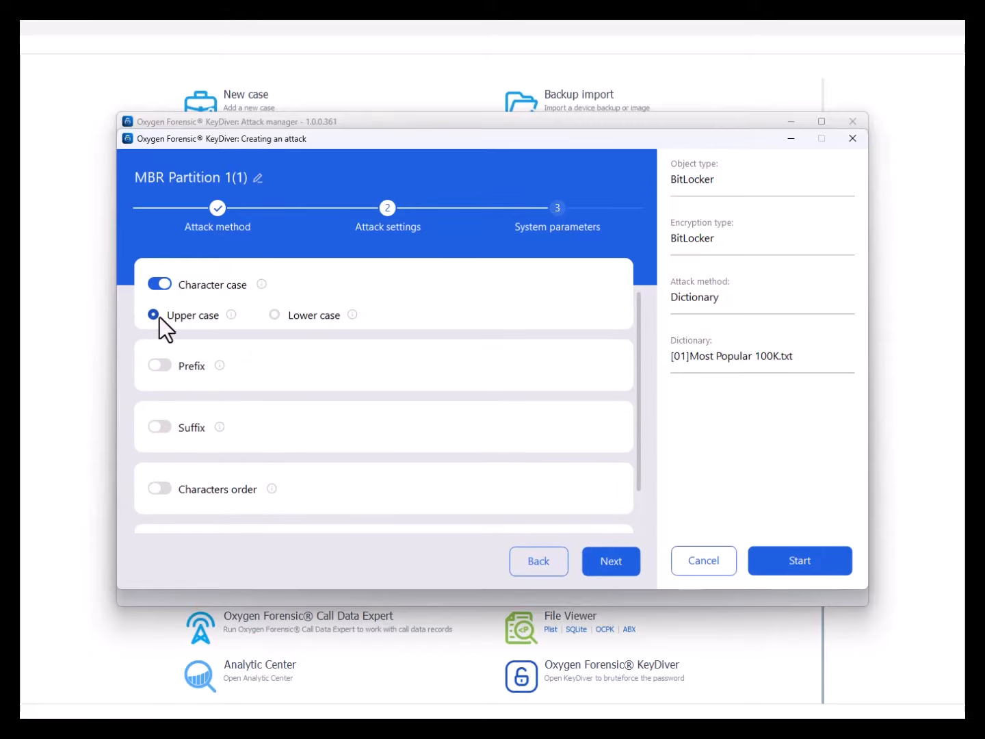
click(273, 315)
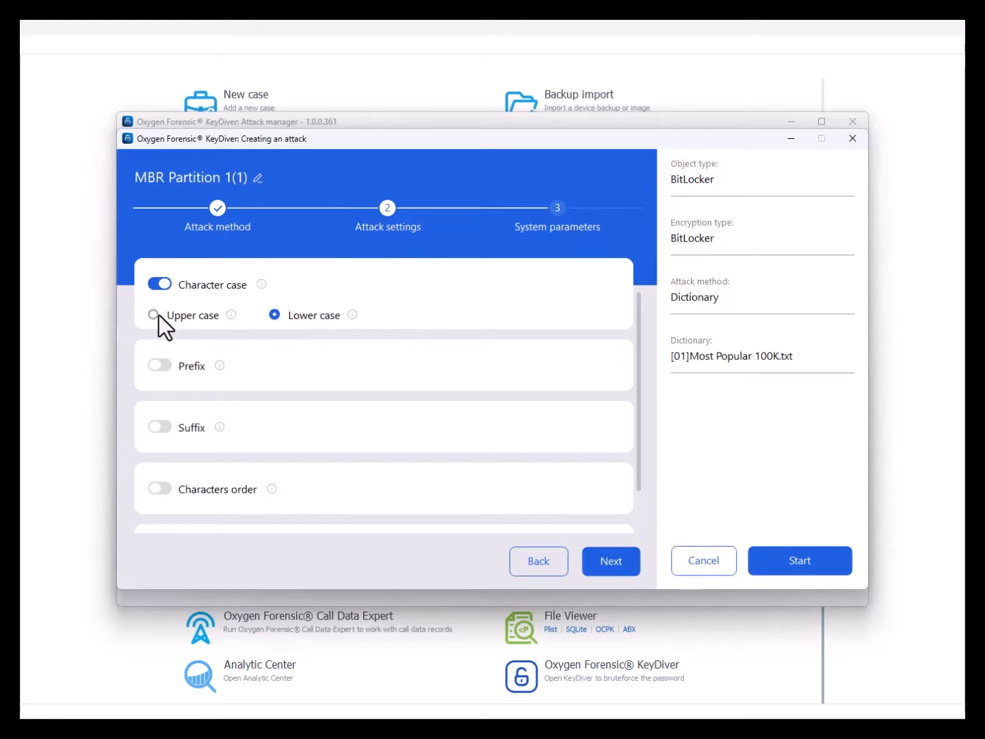
click(153, 315)
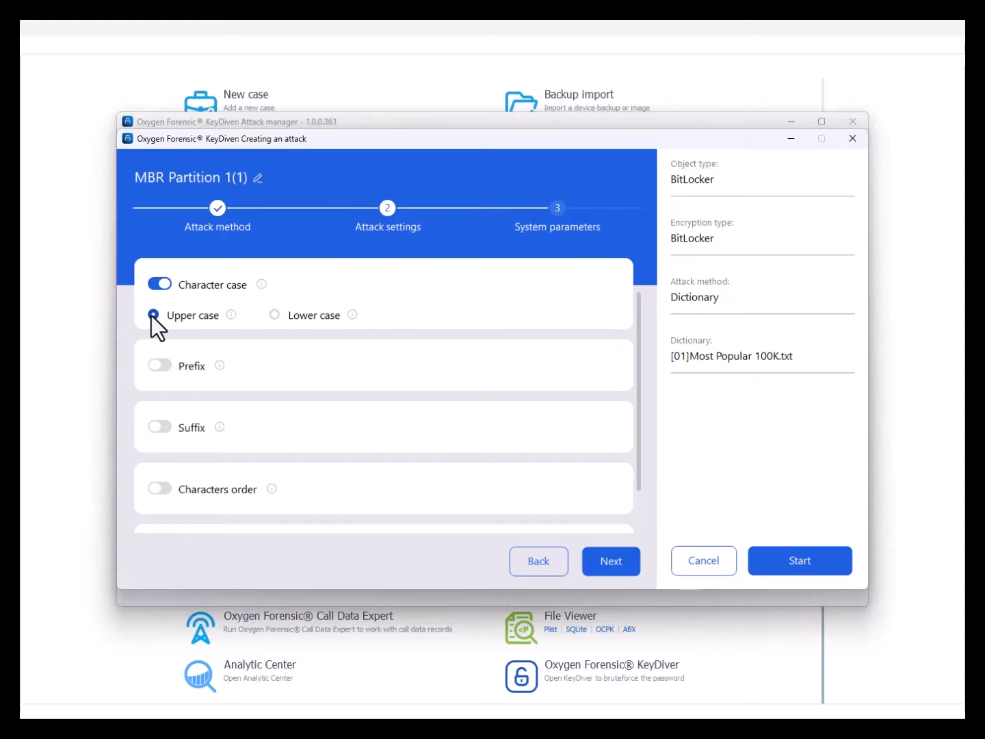
mouse_move(219, 427)
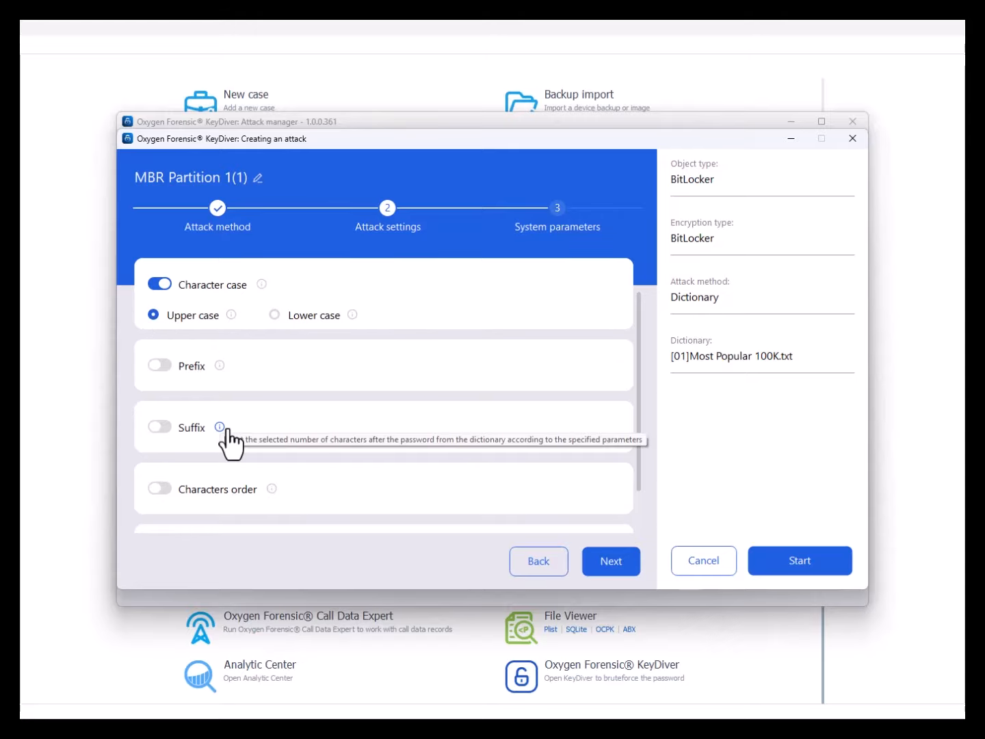
scroll(down, 3)
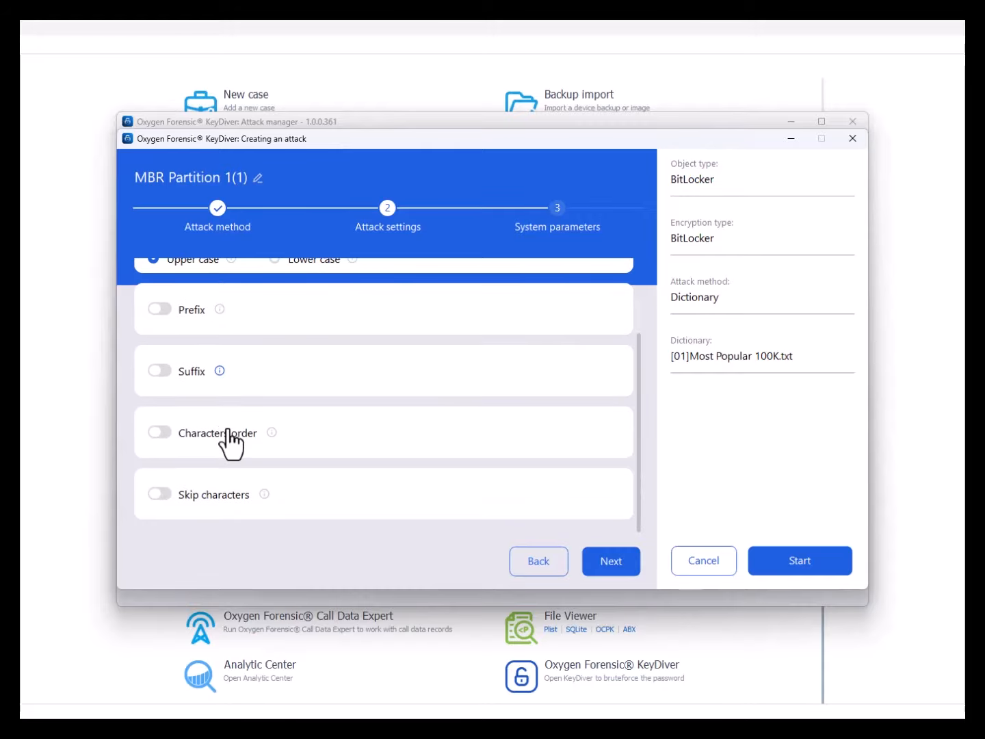
click(159, 432)
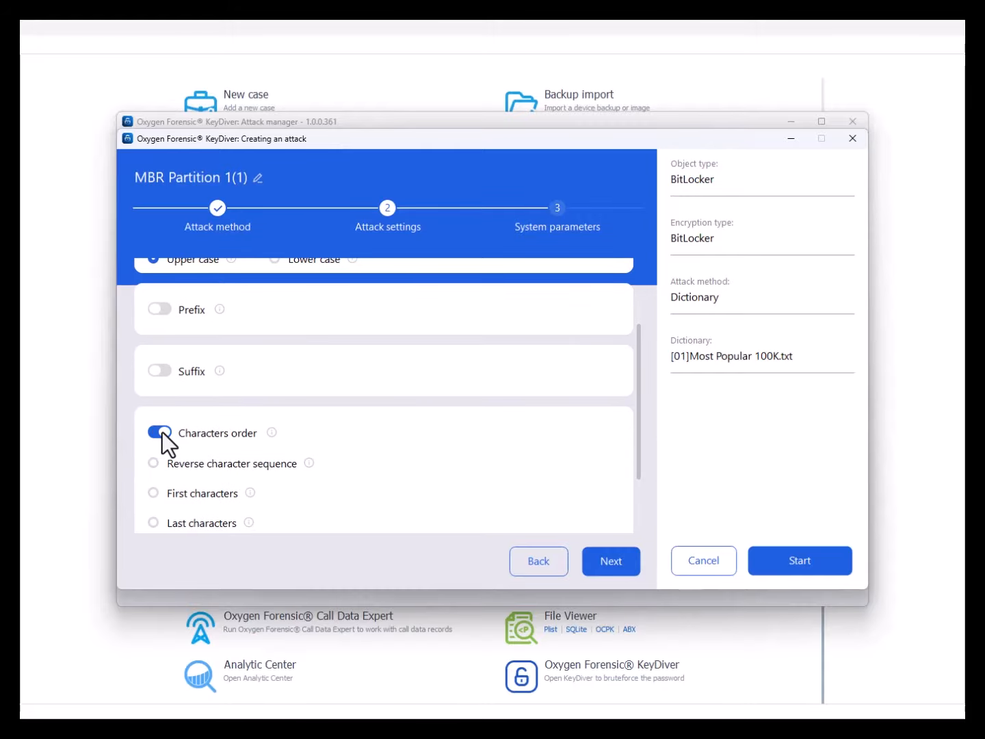
click(159, 310)
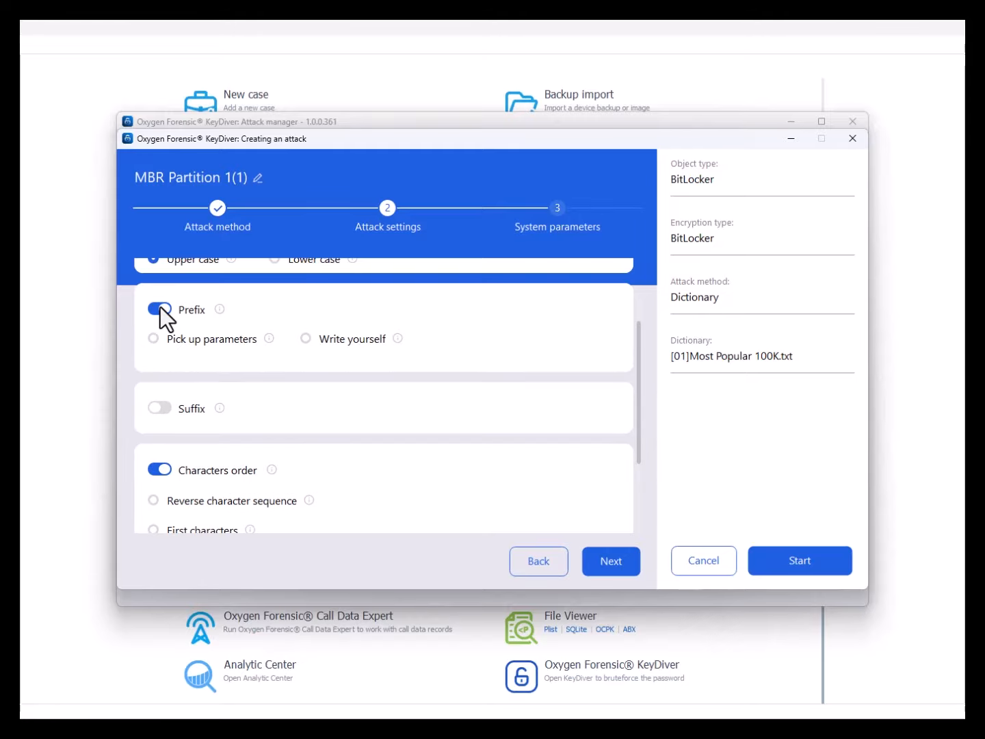
click(159, 310)
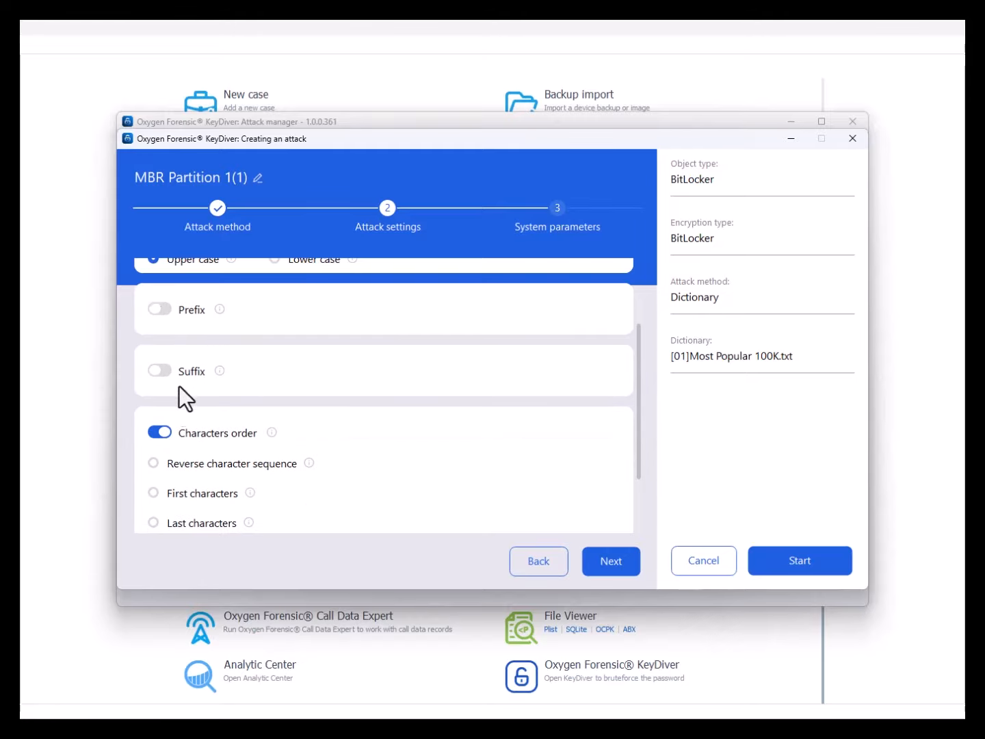
scroll(down, 3)
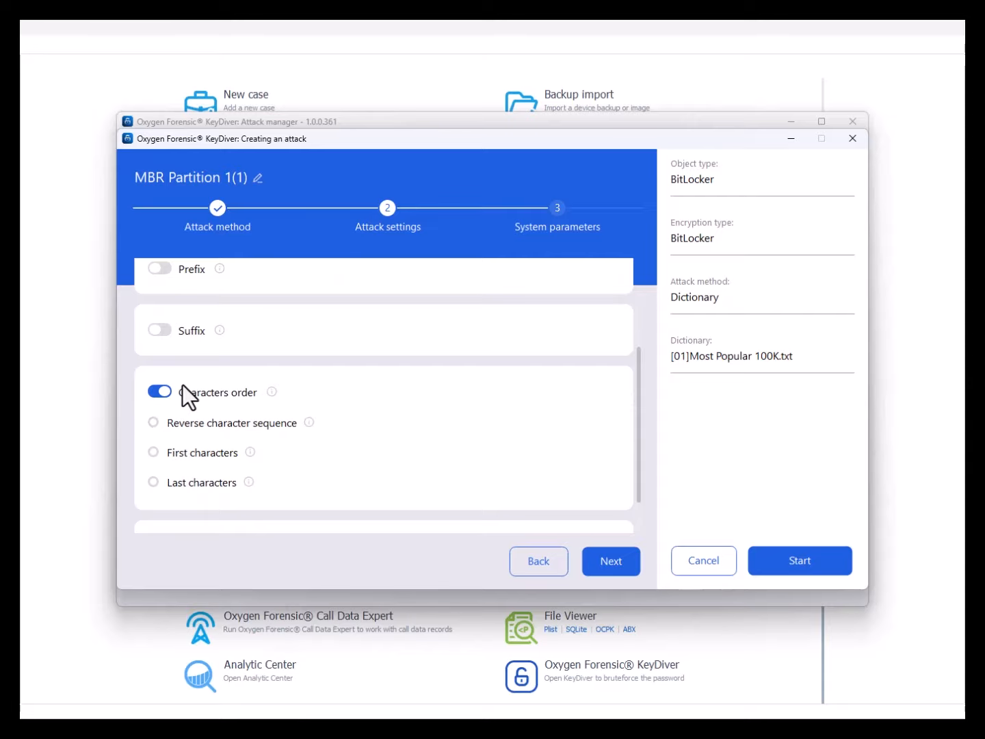
scroll(down, 3)
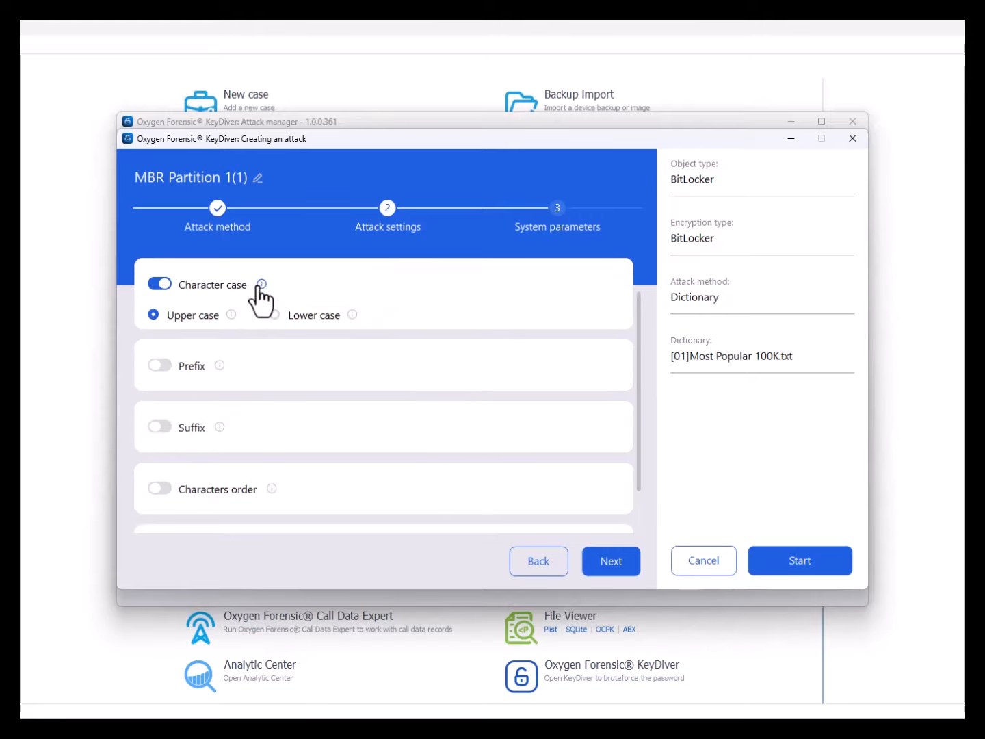
mouse_move(260, 285)
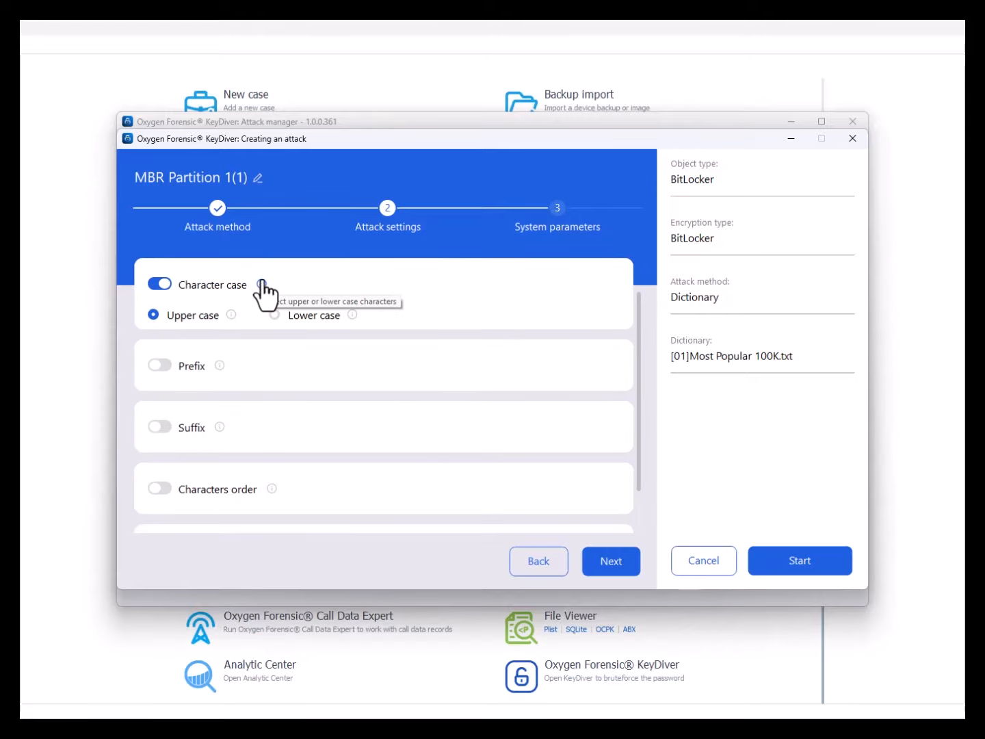
mouse_move(277, 328)
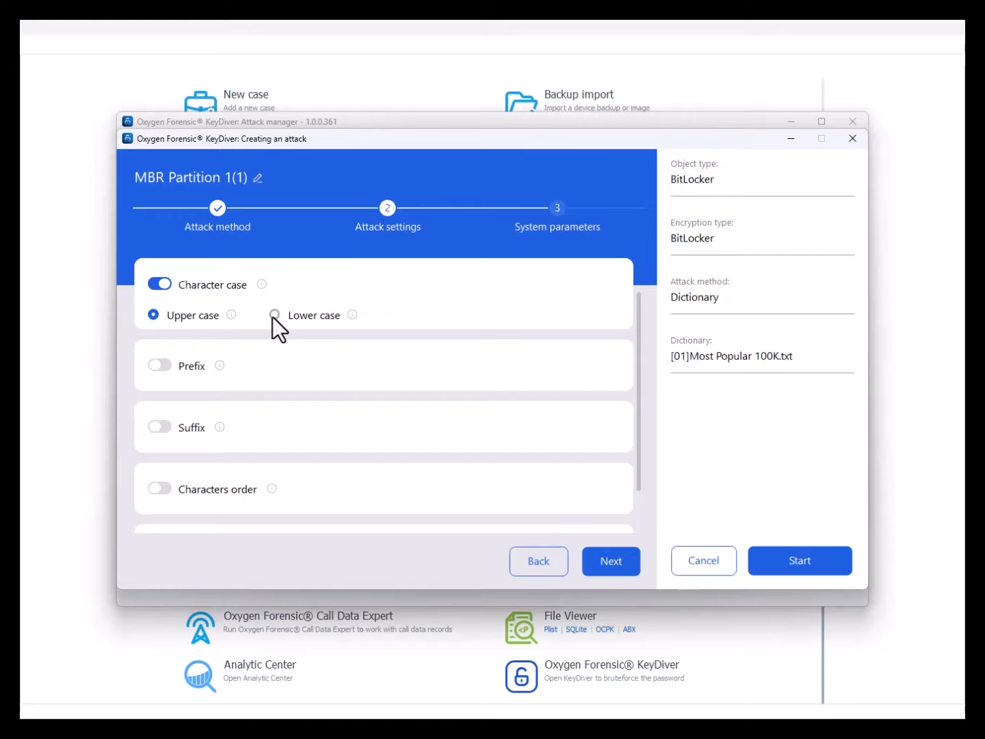
Keep Maximum efficiency and start the dictionary attack, leaving it queued.
click(610, 561)
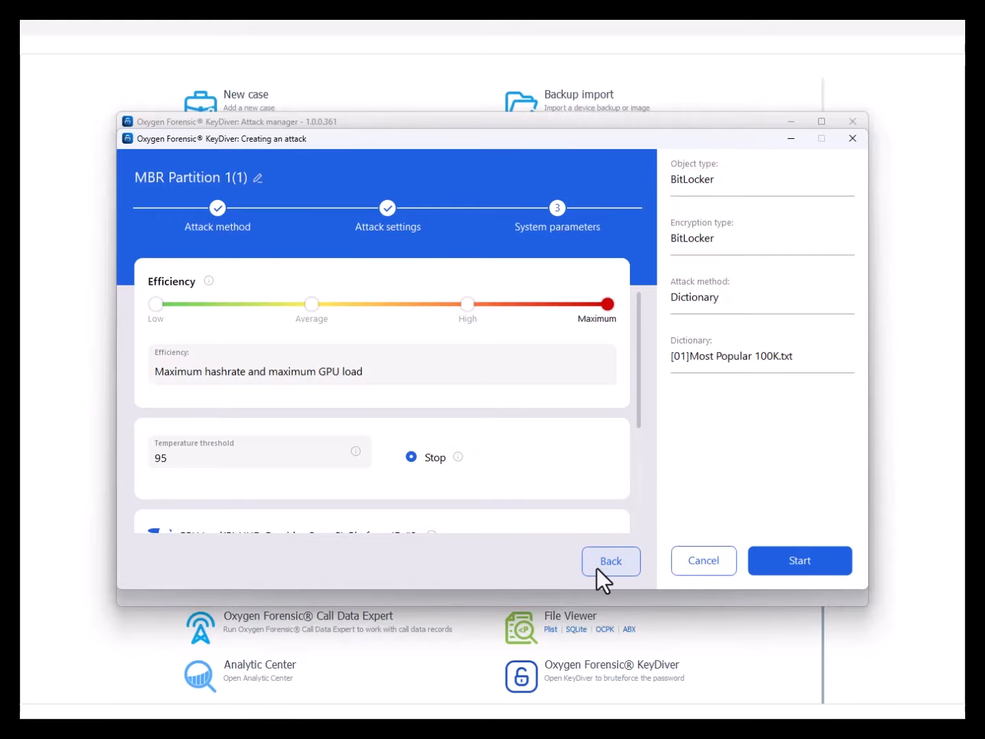
mouse_move(301, 503)
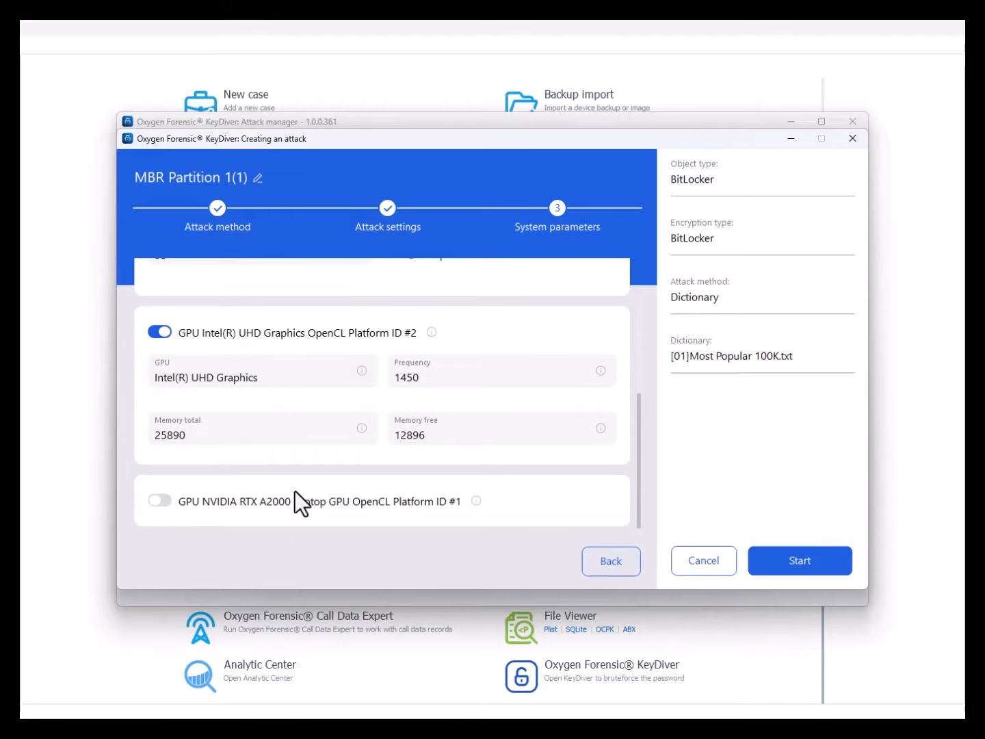
click(799, 561)
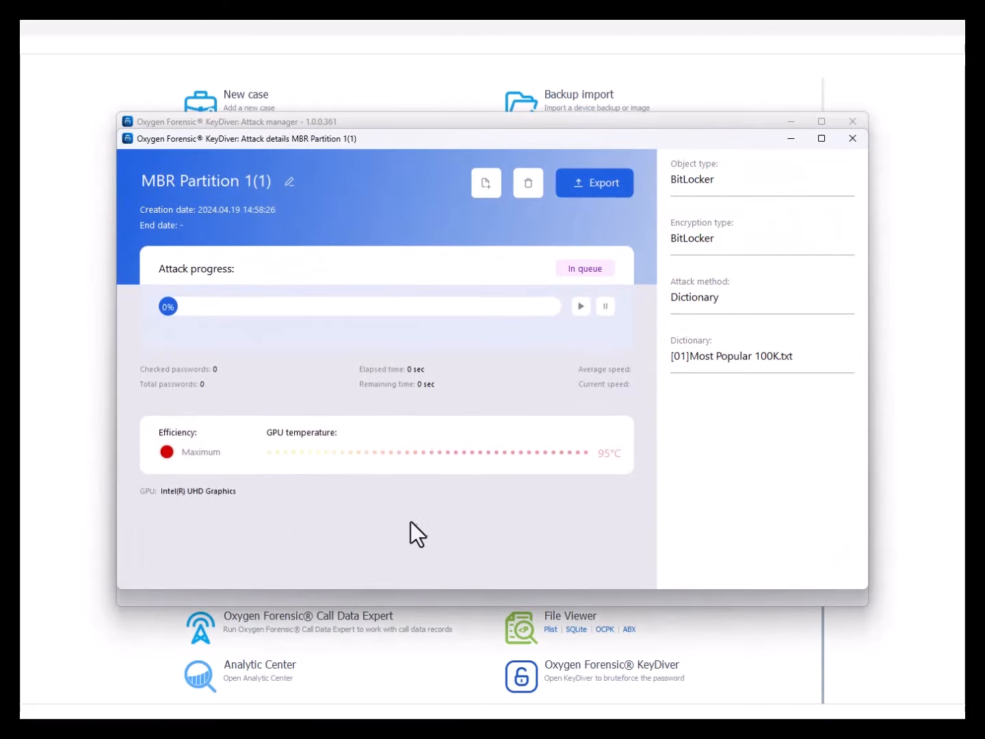
Let the 100,000-password dictionary attack finish as Not successful and return to the attack list.
click(580, 305)
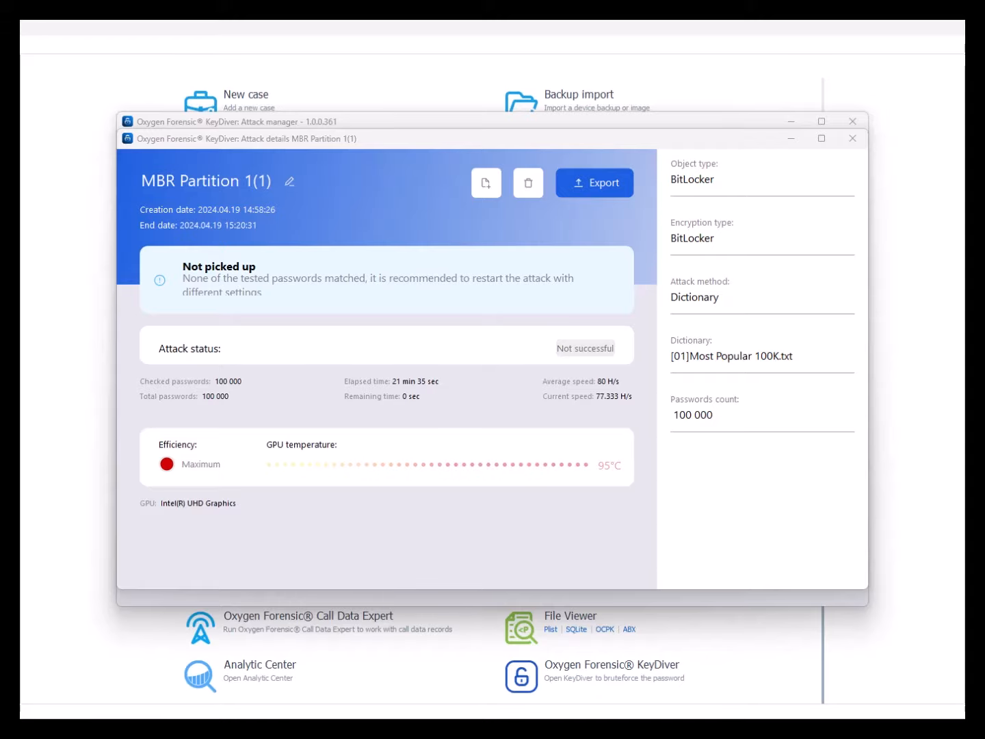
mouse_move(852, 223)
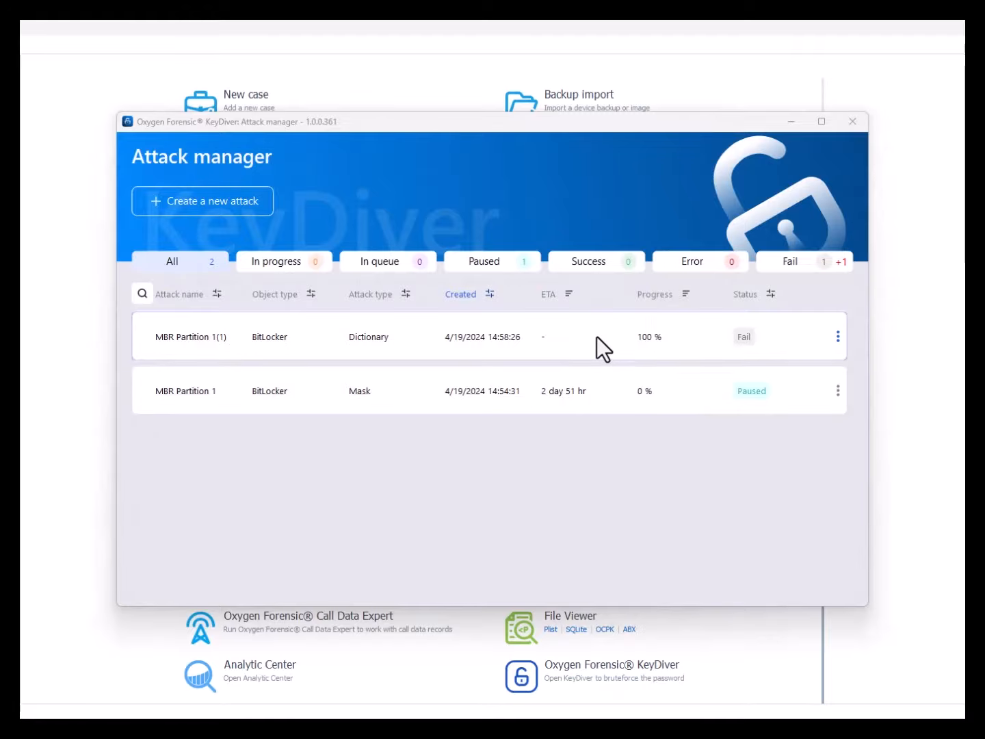
Create attack MBR Partition 1(4) loading the saved BitLocker settings JSON file.
click(211, 201)
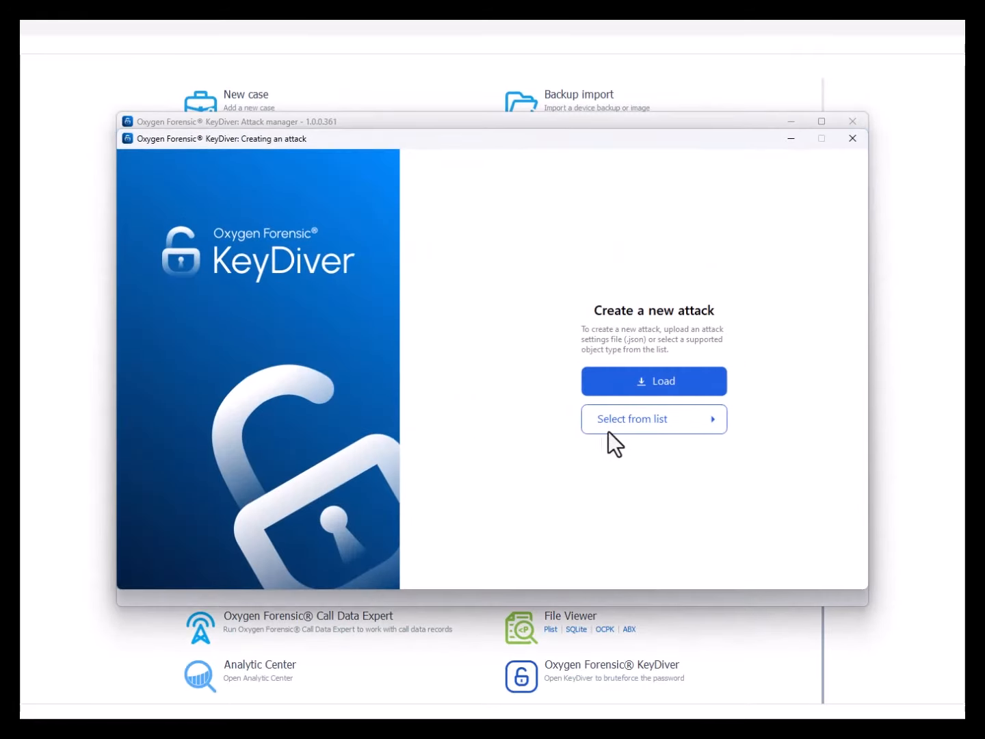
click(653, 381)
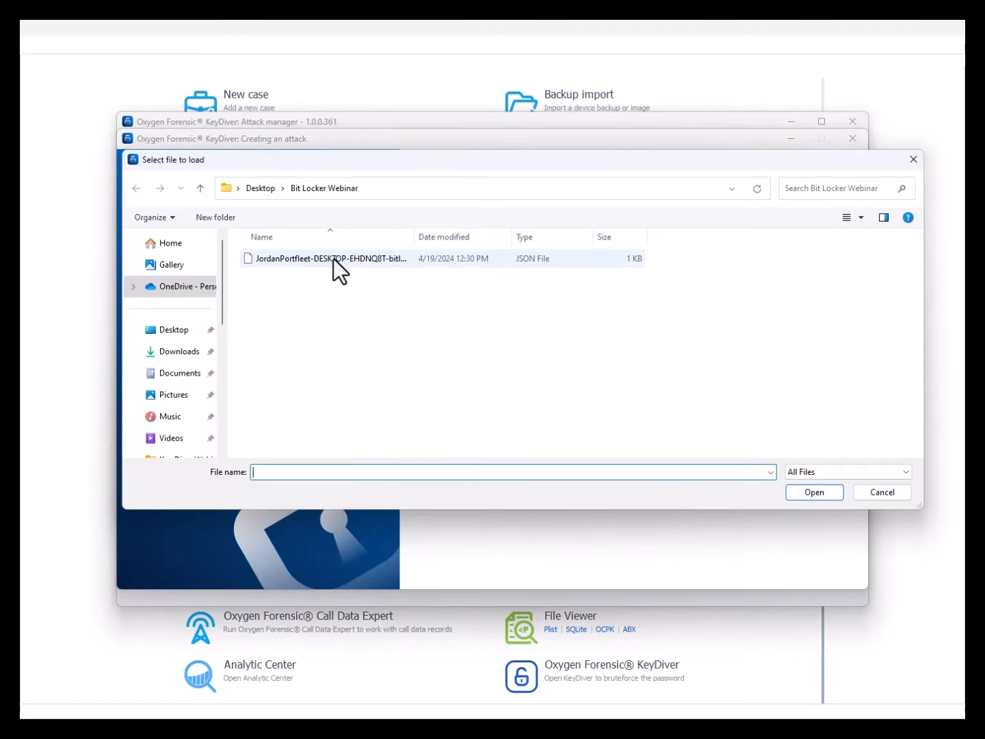
click(813, 493)
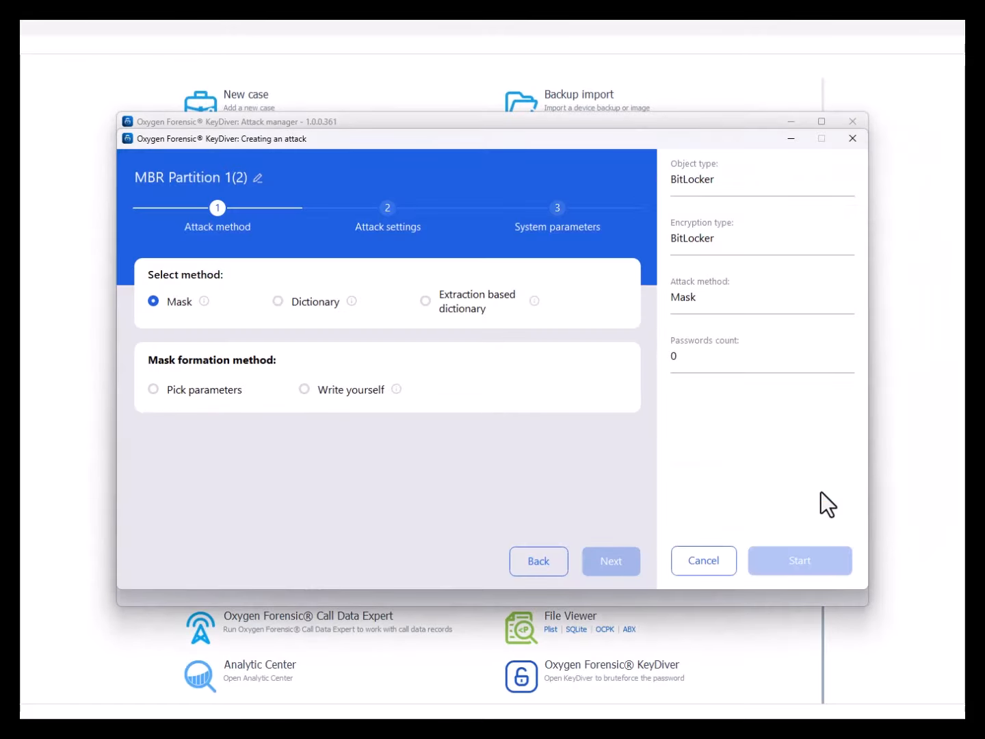
mouse_move(807, 492)
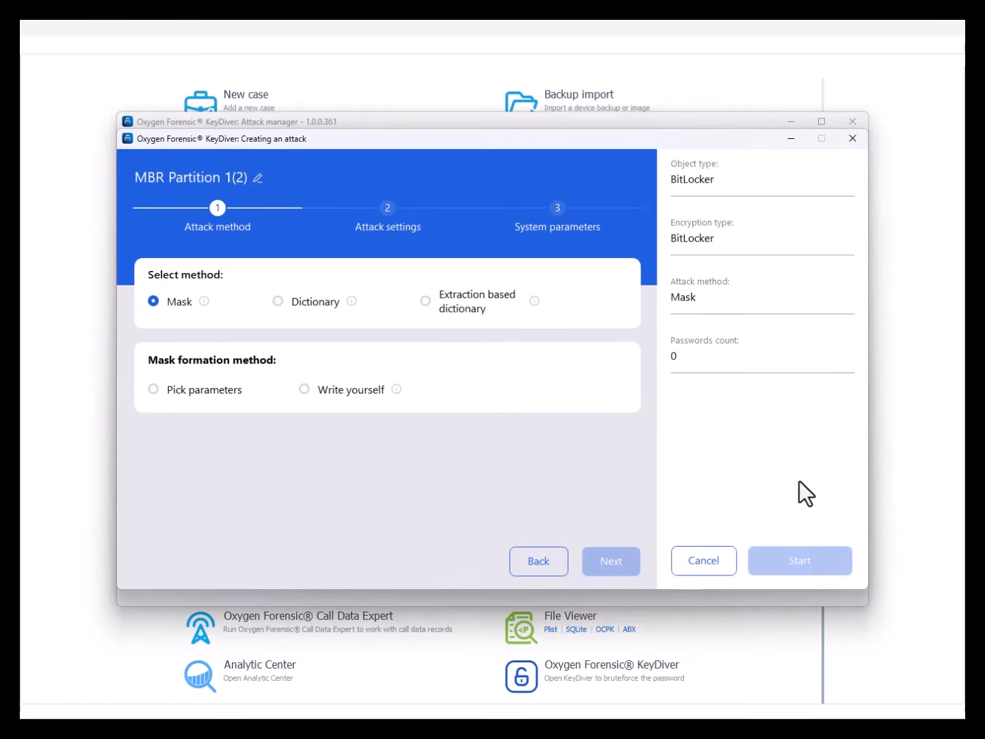
Choose Pick parameters for the mask, then return to the Attack method step.
click(153, 388)
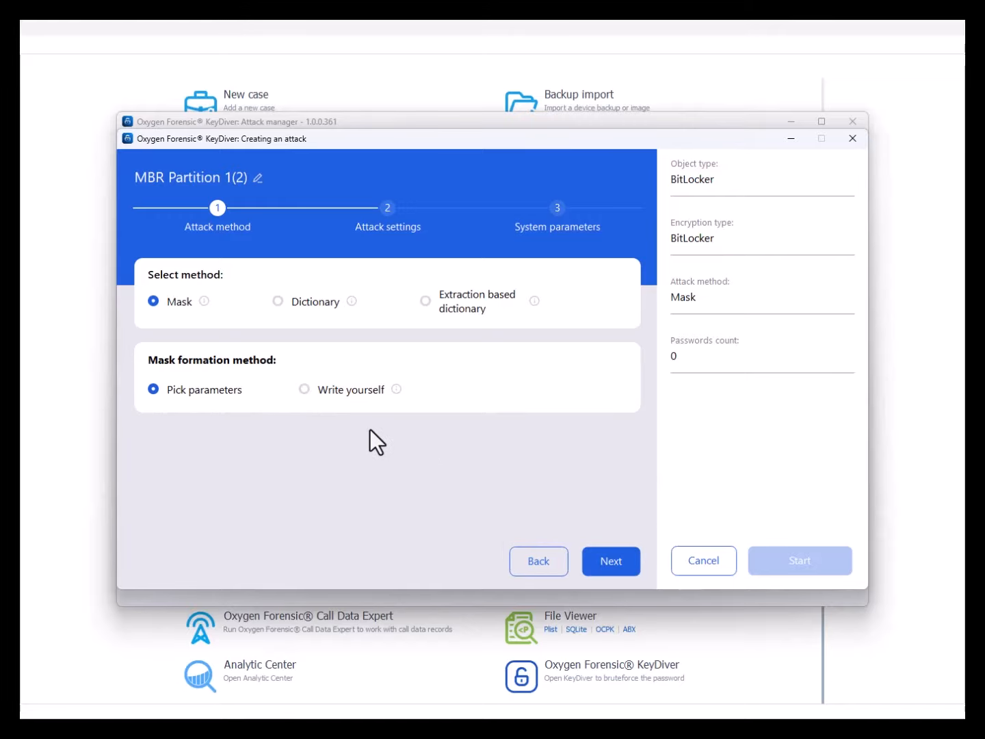
click(610, 561)
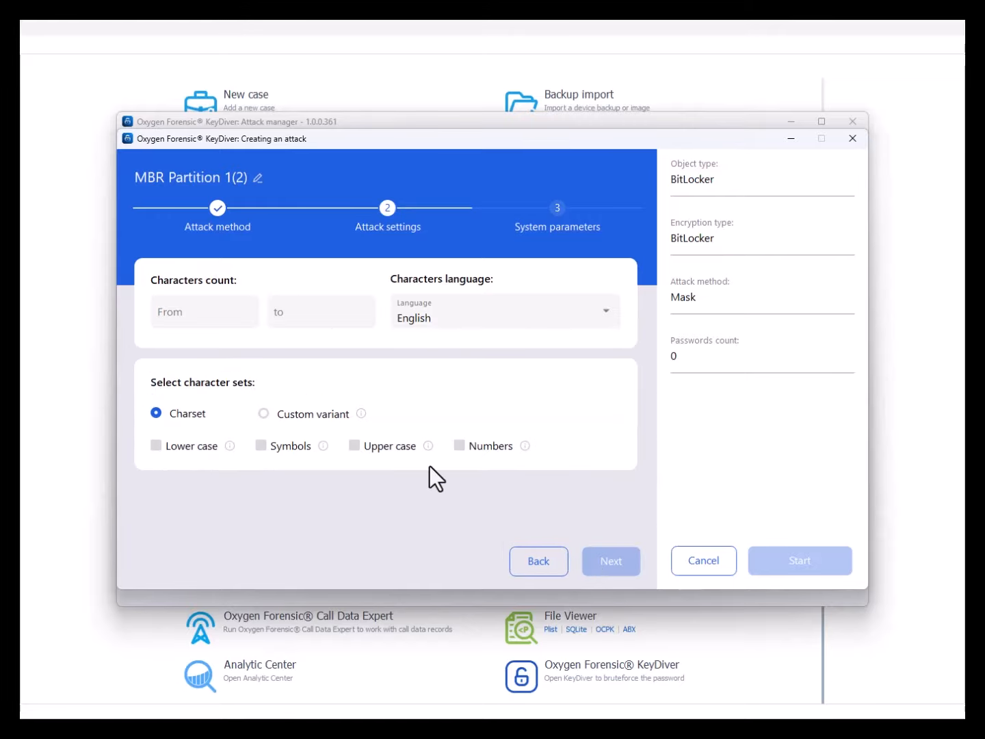
mouse_move(325, 427)
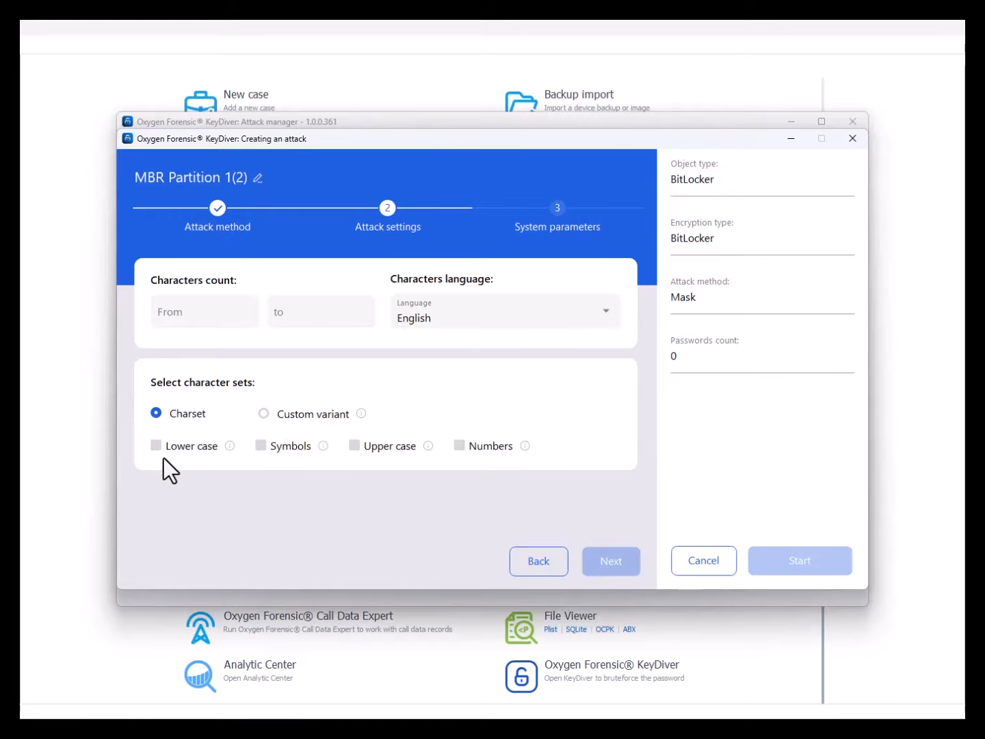
click(538, 561)
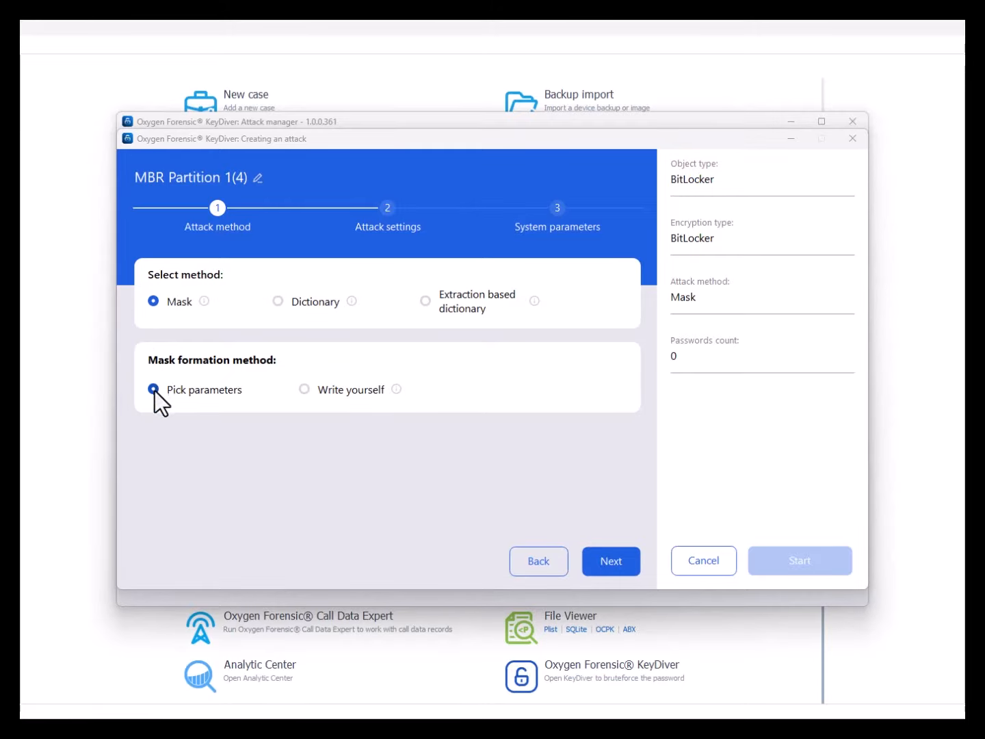
click(304, 382)
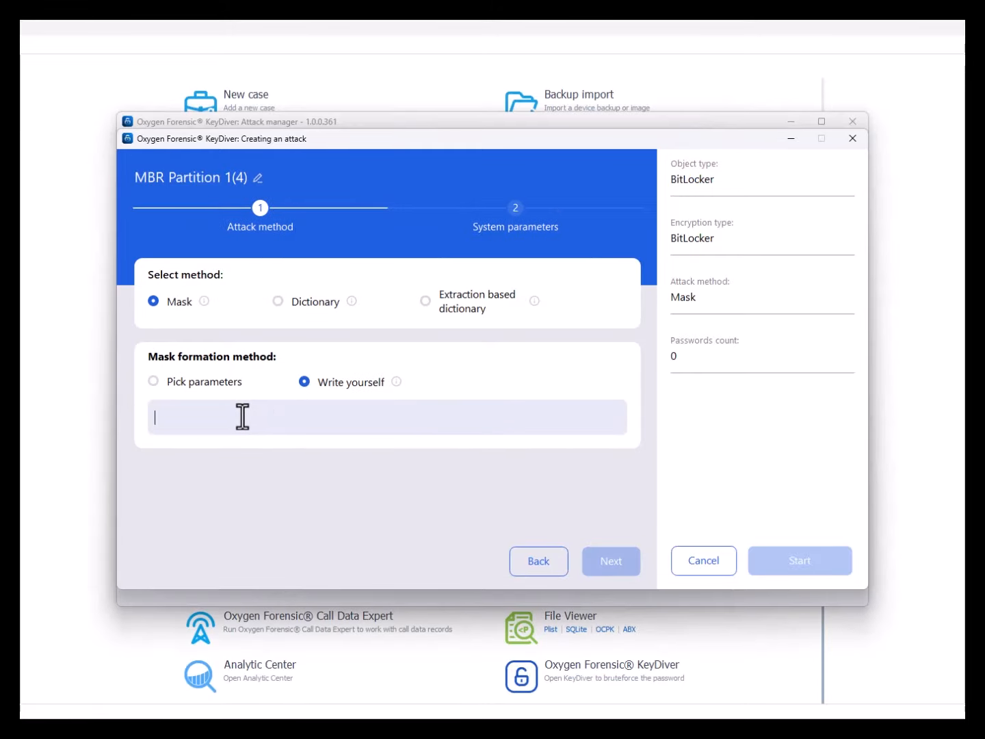
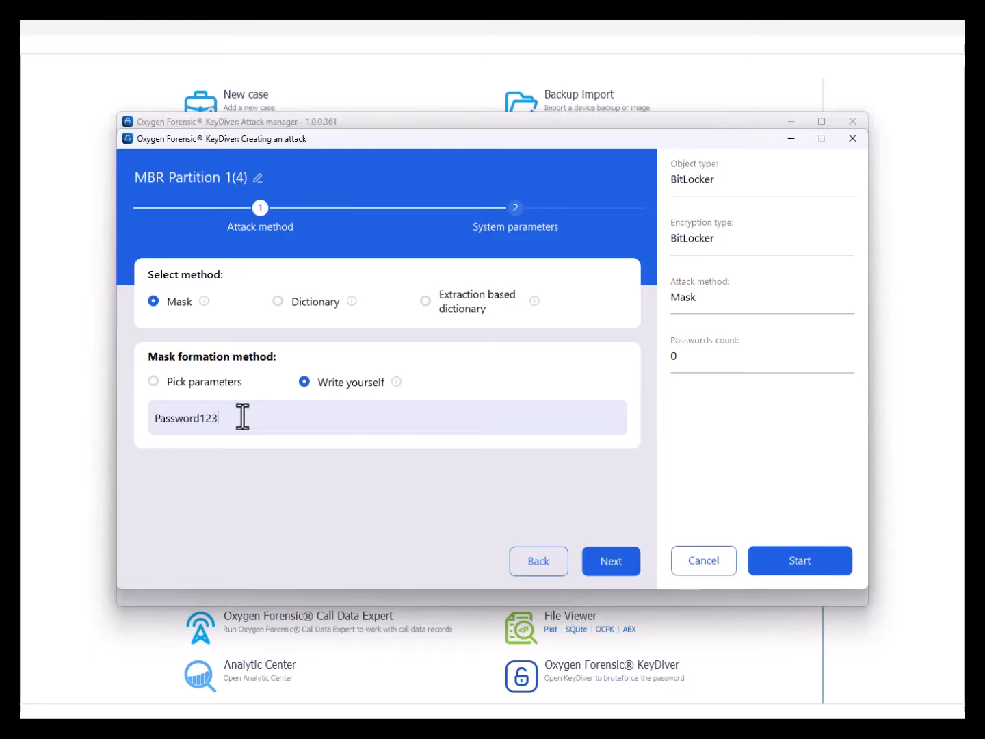
click(610, 561)
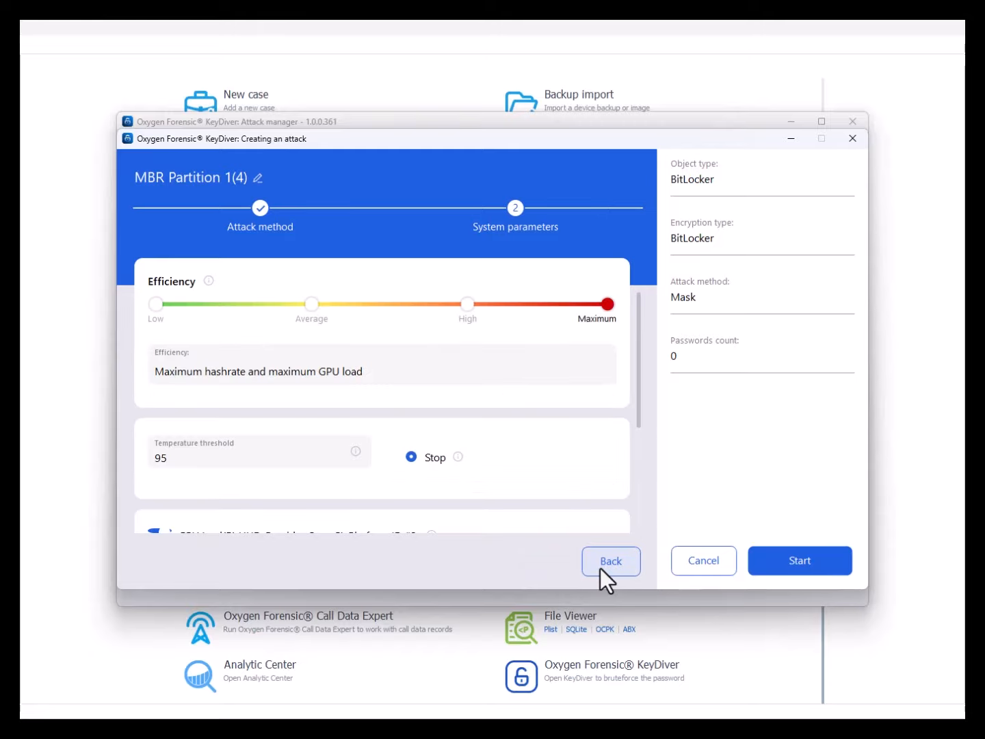
mouse_move(598, 332)
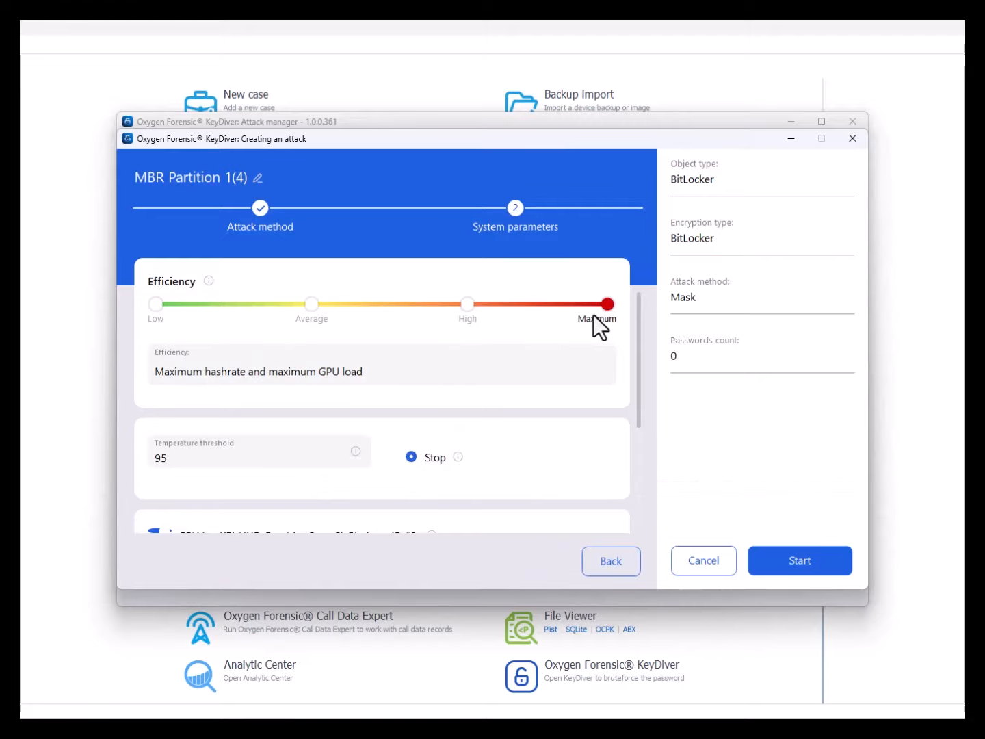
scroll(down, 3)
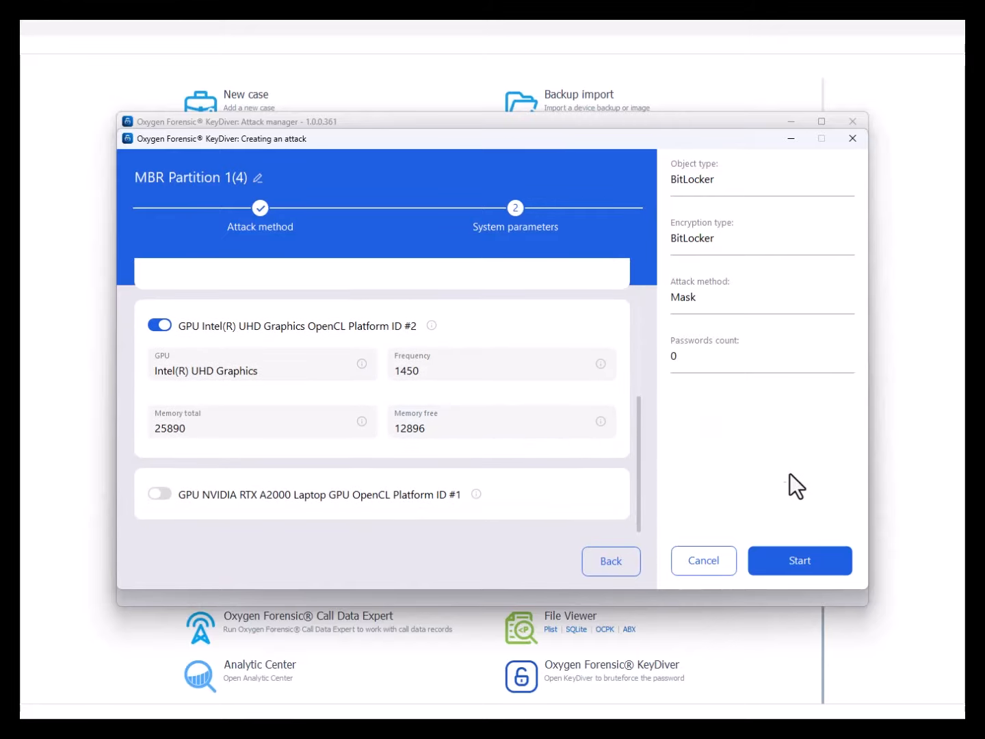
click(799, 561)
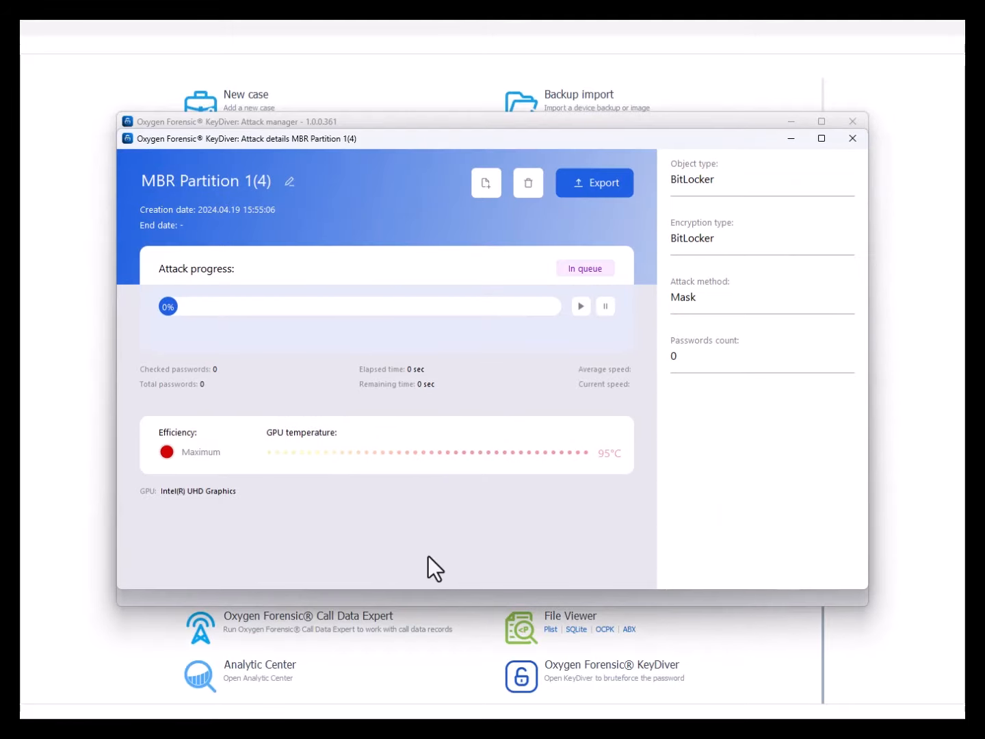
click(580, 305)
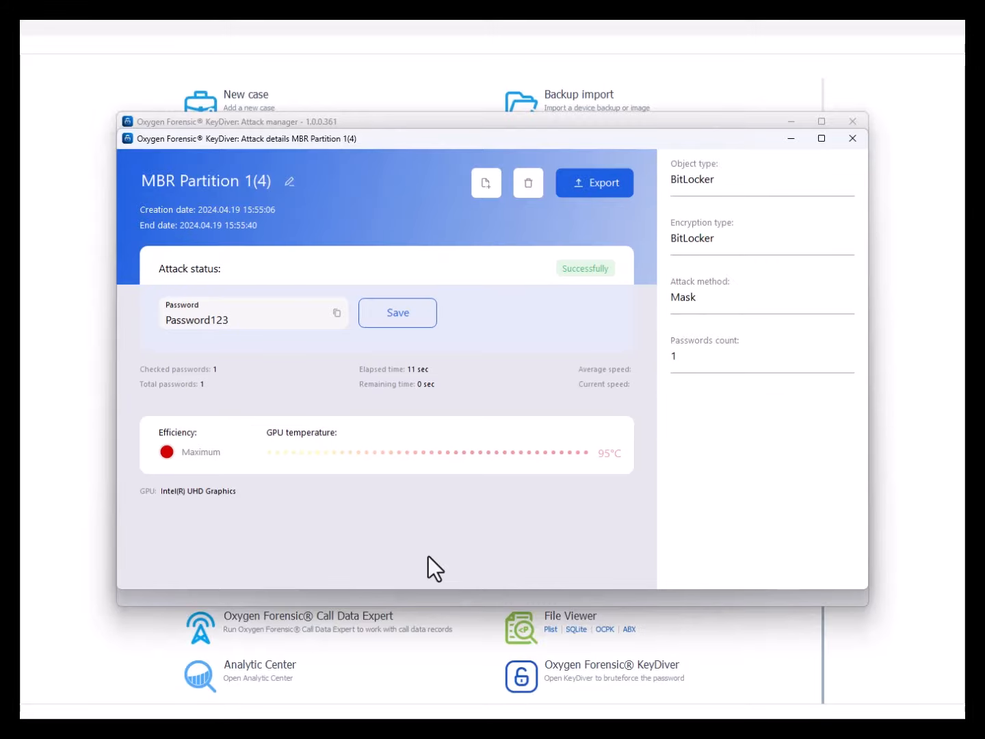
mouse_move(427, 350)
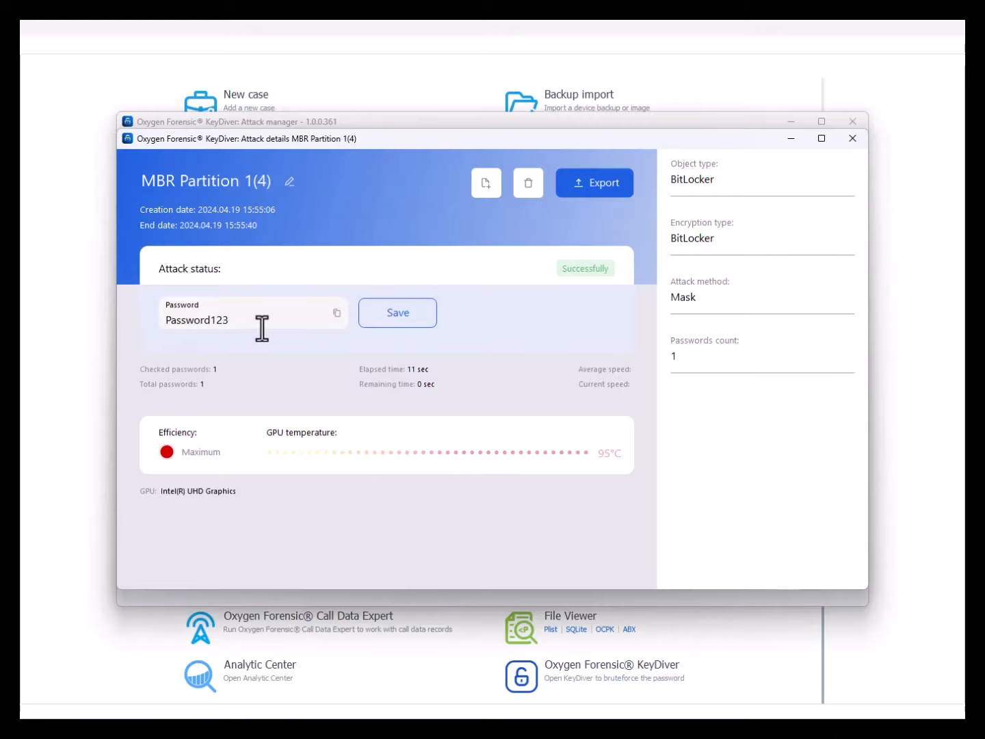
mouse_move(461, 321)
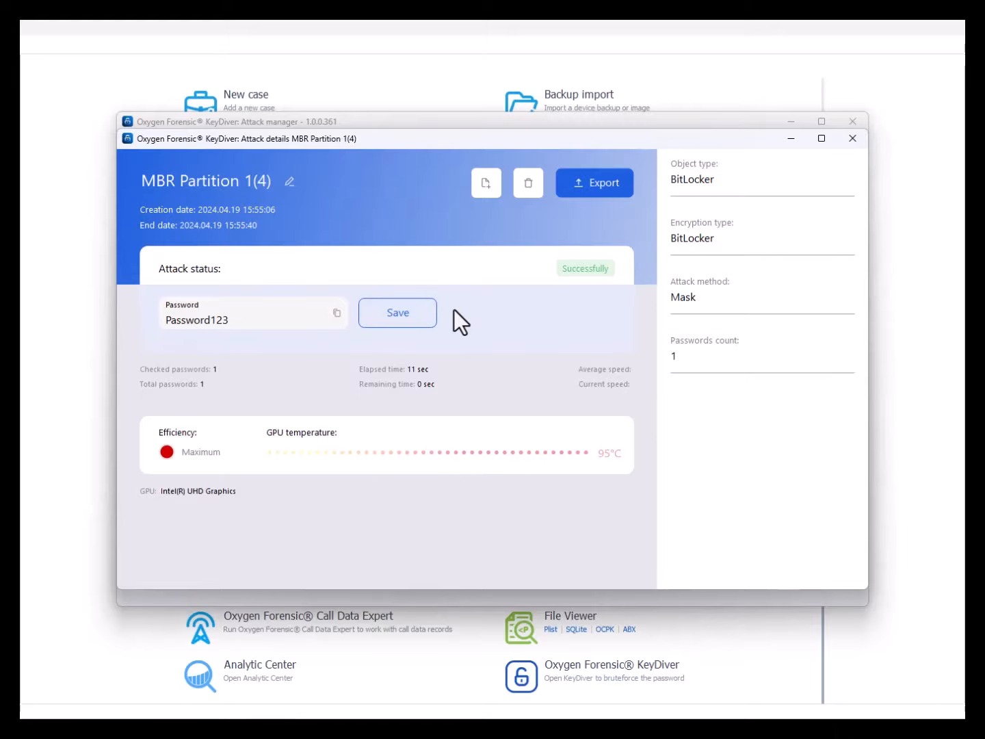